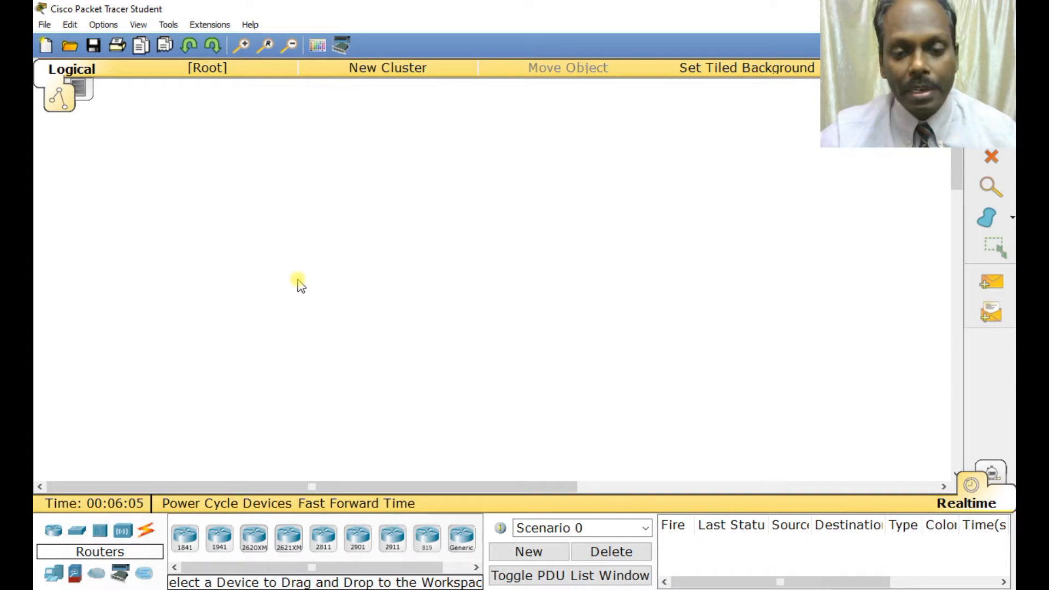
{"action": "mouse_move", "coordinate": [471, 478]}
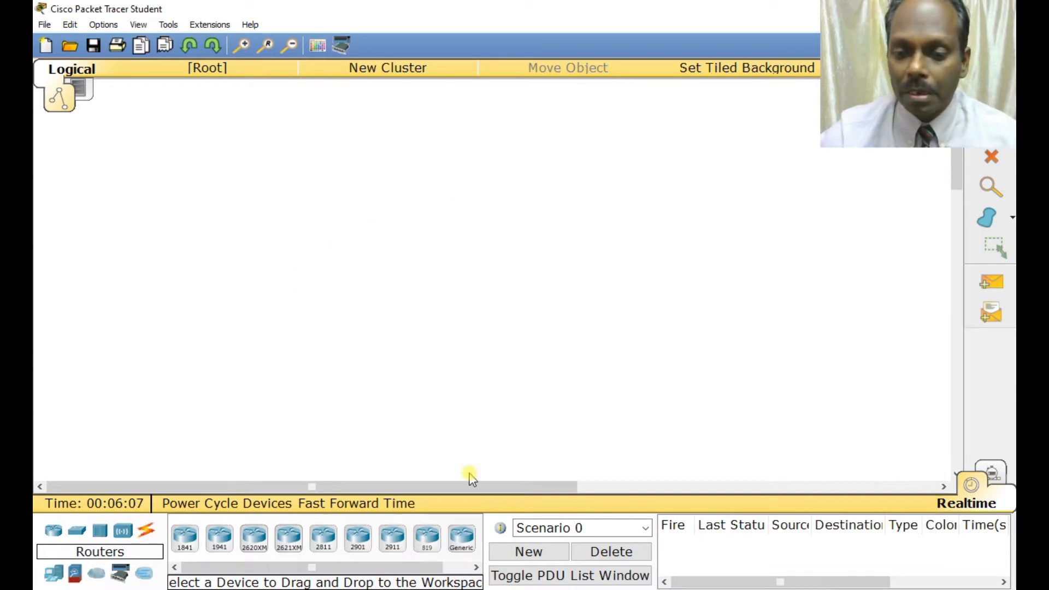
- Place two Router-PT routers side by side on the workspace
{"action": "left_click_drag", "start_coordinate": [461, 539], "coordinate": [339, 154]}
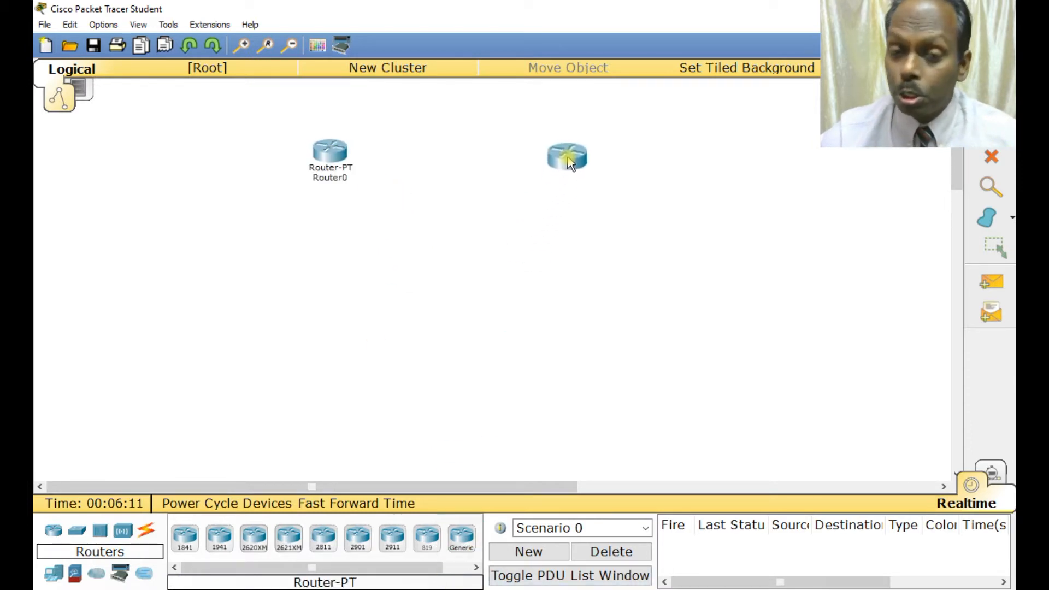
{"action": "left_click", "coordinate": [572, 158]}
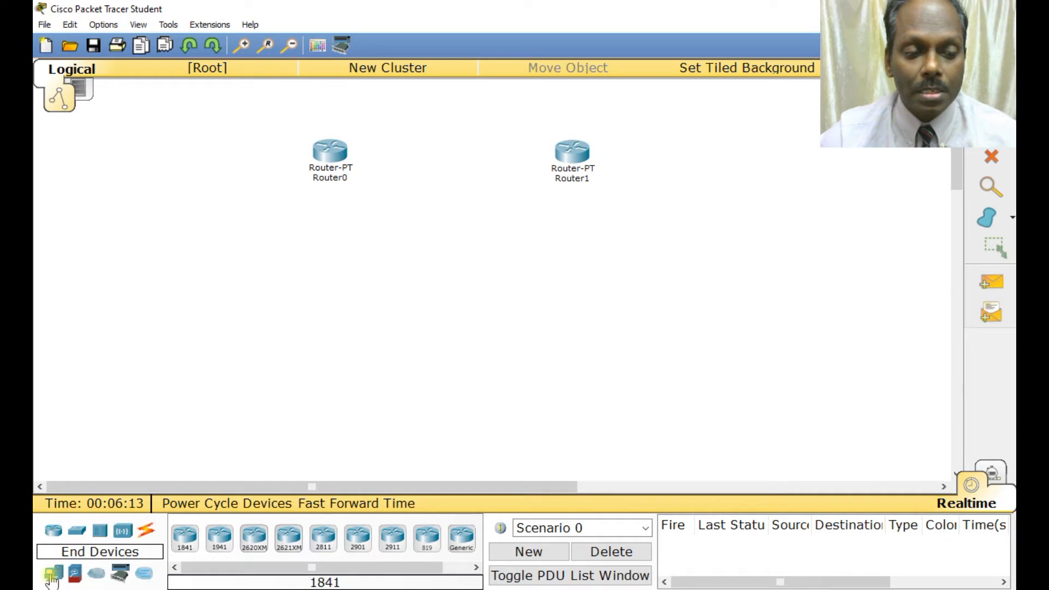
{"action": "left_click", "coordinate": [75, 530]}
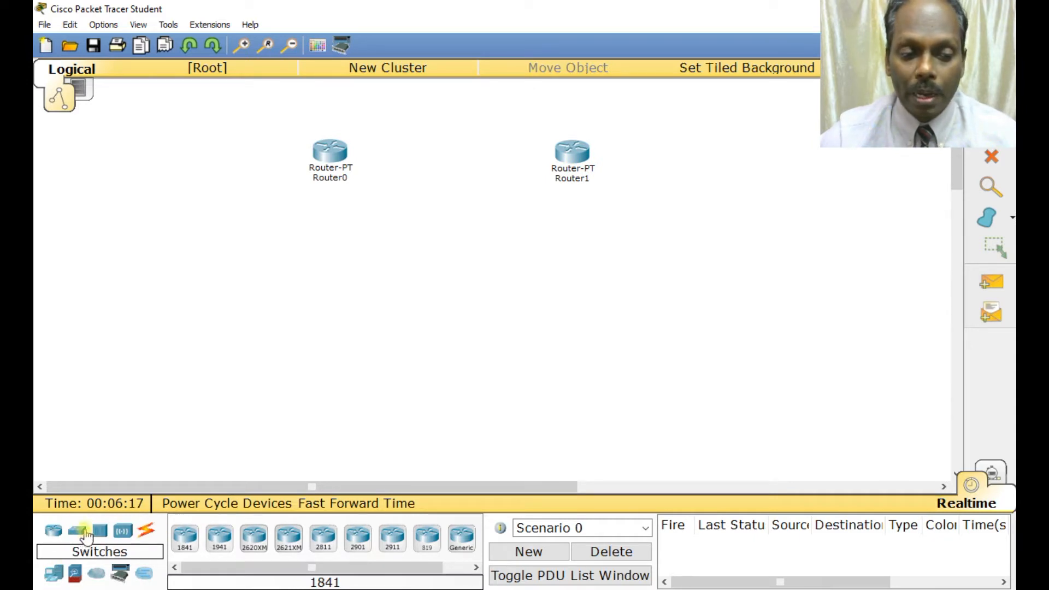
- Add two 2950-24 switches below the routers and three PC-PT end devices under them
{"action": "left_click", "coordinate": [309, 229]}
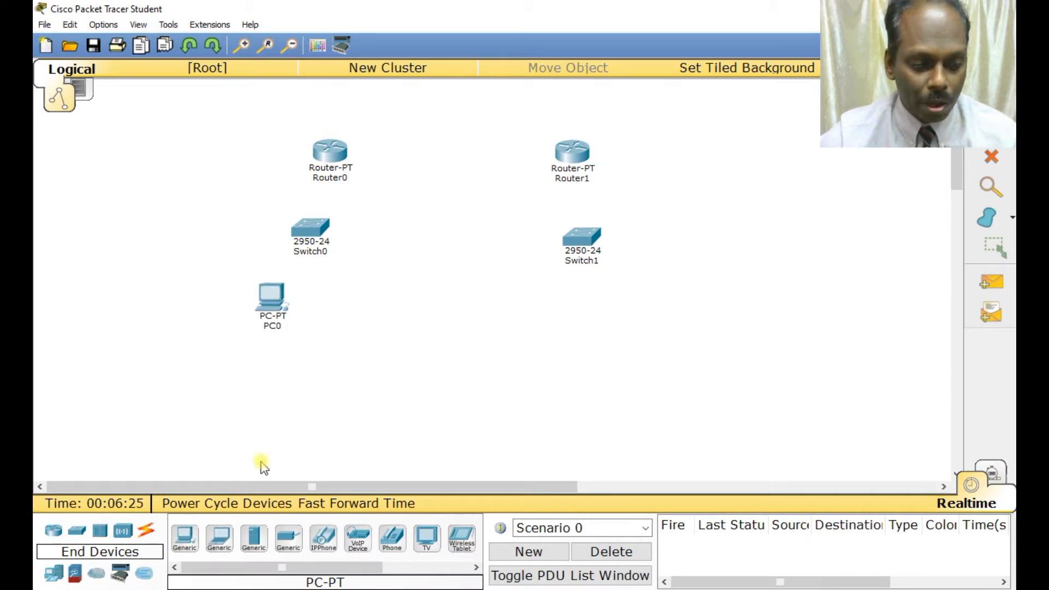
{"action": "left_click", "coordinate": [404, 274]}
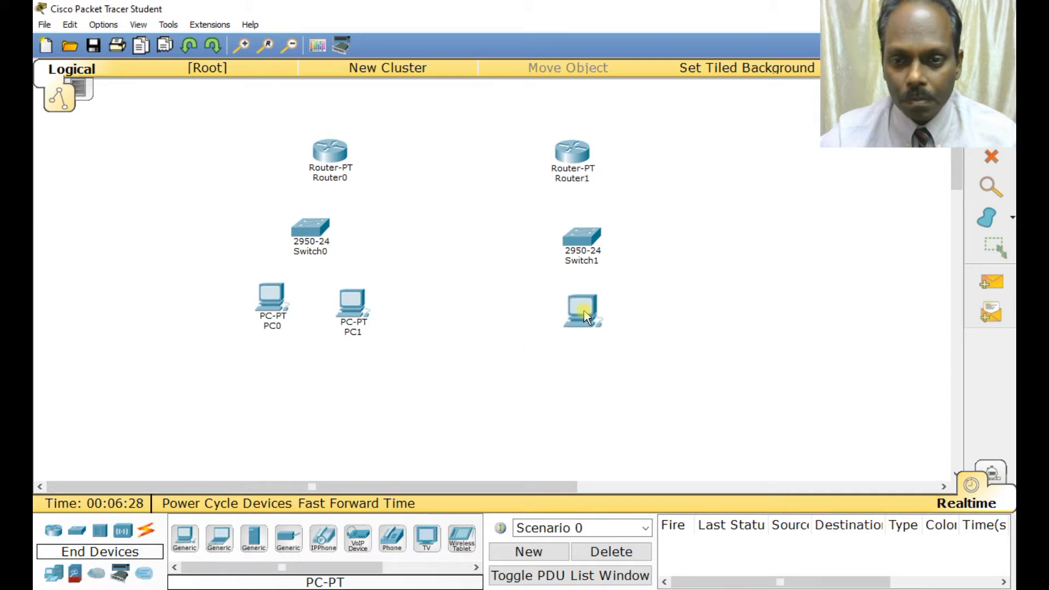
{"action": "left_click", "coordinate": [146, 531]}
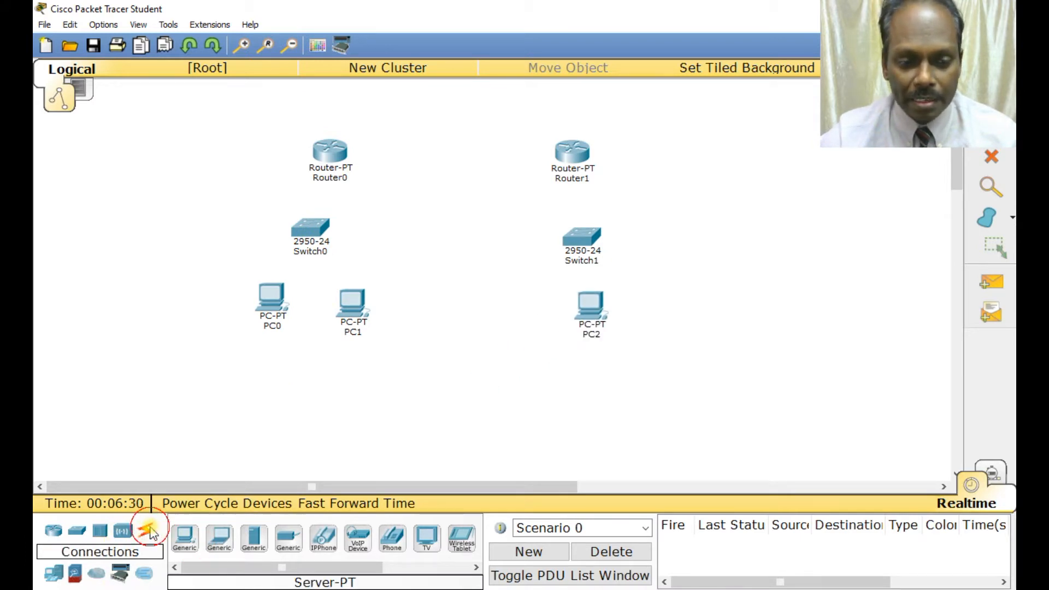
- Cable the PCs to their switches and both switches up to their routers with copper straight-through
{"action": "left_click", "coordinate": [148, 530]}
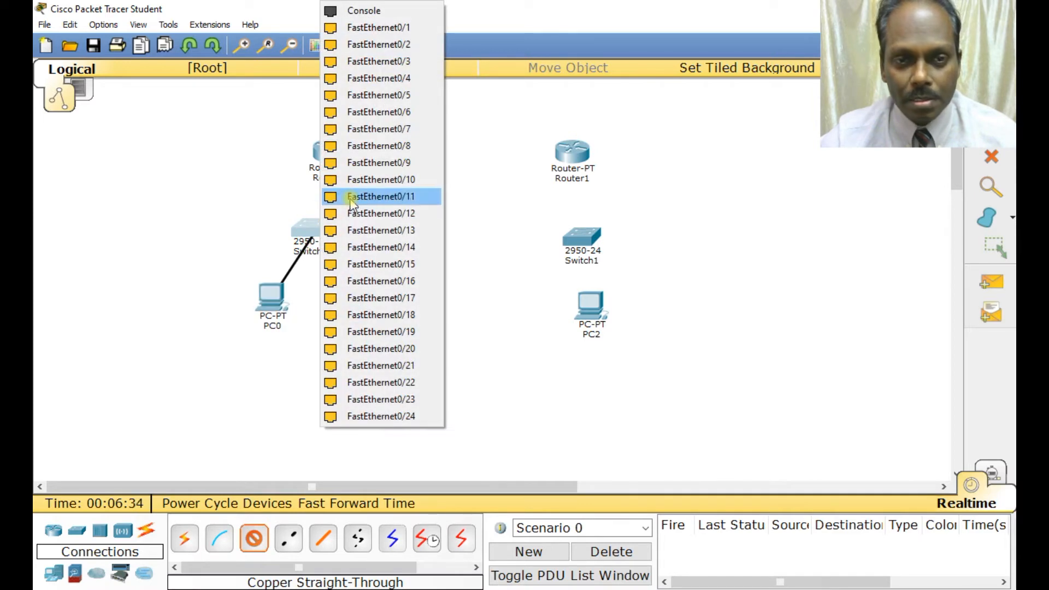
{"action": "left_click", "coordinate": [381, 196]}
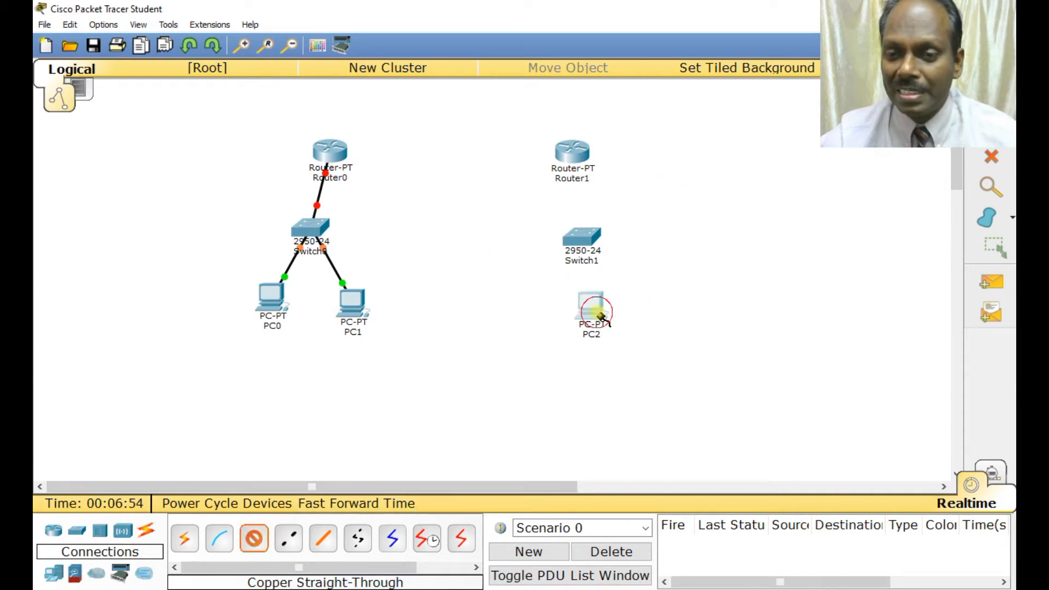
{"action": "left_click_drag", "start_coordinate": [591, 311], "coordinate": [653, 271]}
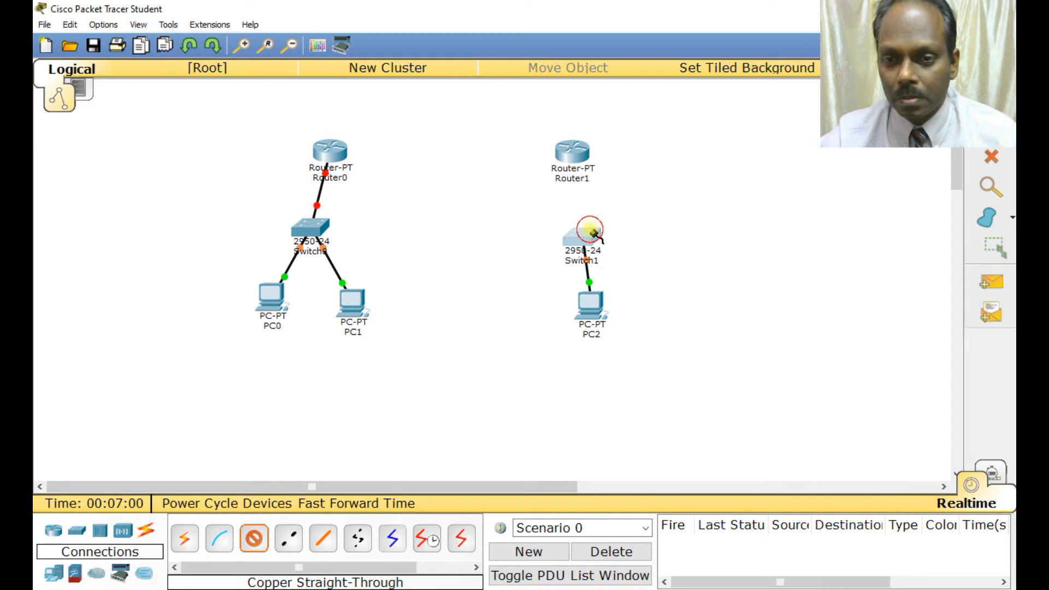
{"action": "left_click", "coordinate": [573, 152]}
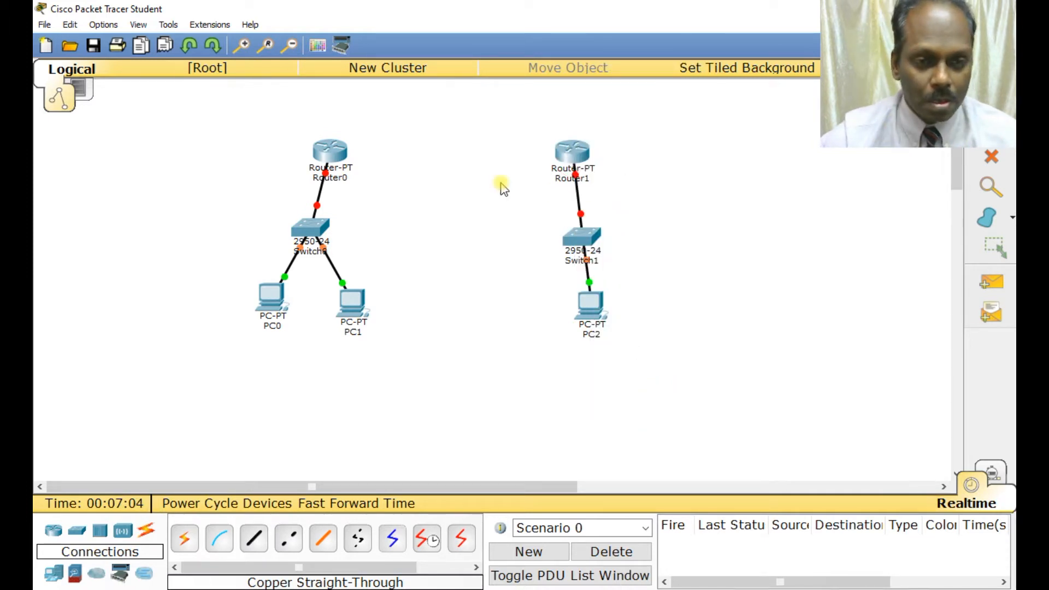
- Join Router0 and Router1 with a Serial DCE cable
{"action": "left_click", "coordinate": [427, 540]}
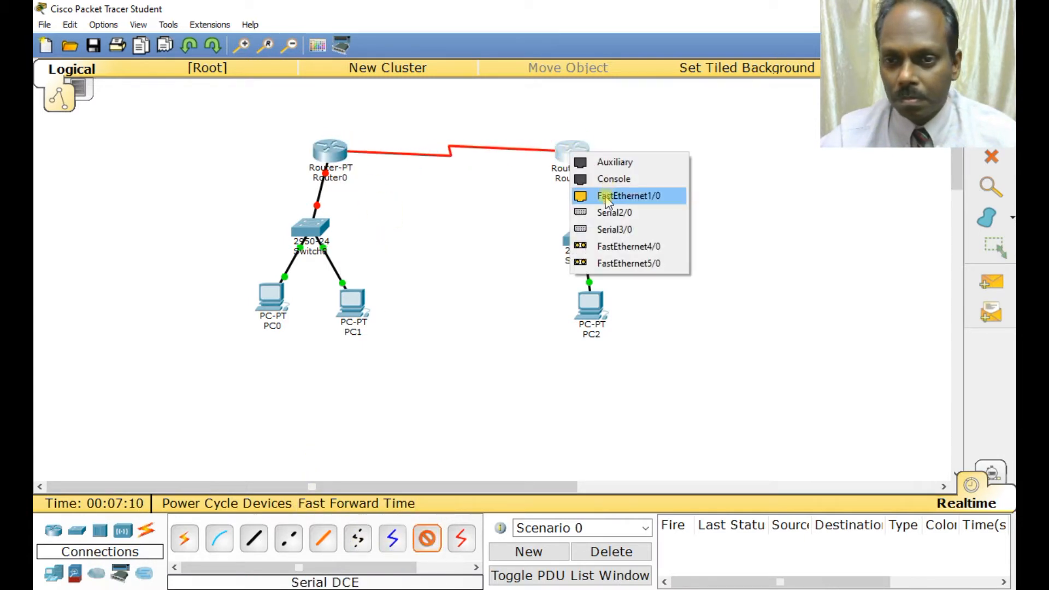
{"action": "left_click", "coordinate": [630, 196]}
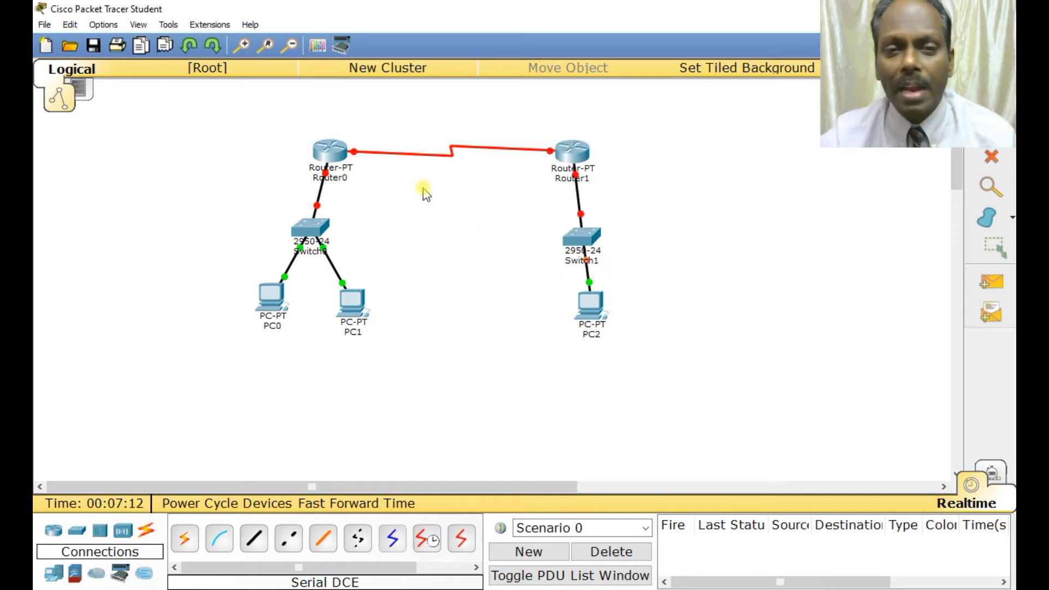
{"action": "mouse_move", "coordinate": [370, 178]}
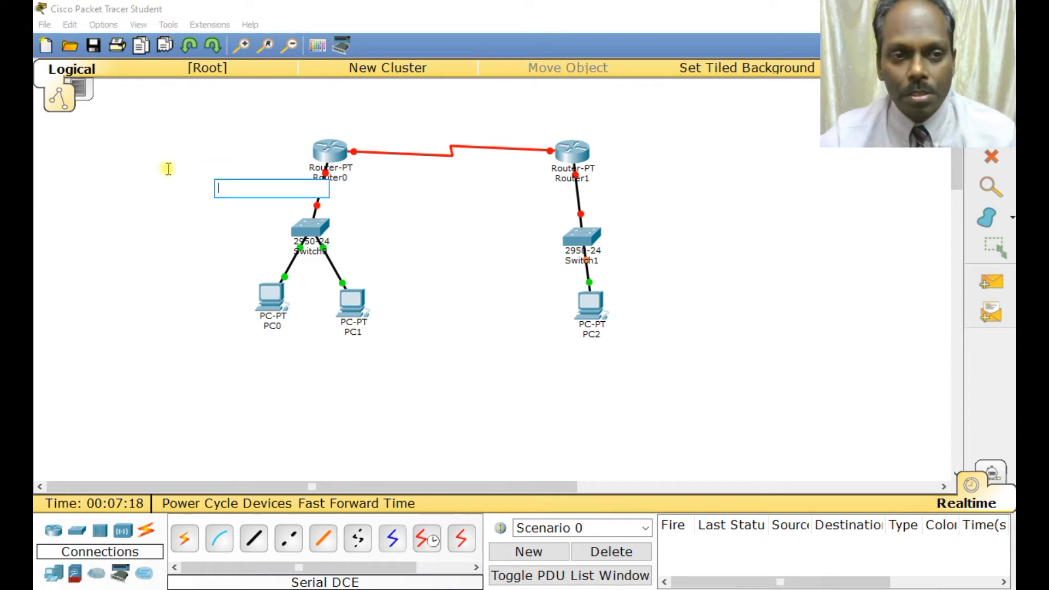
- Label Router0's LAN 192.168.1.0/24 and the serial link 212.10.11.2/24 with notes
{"action": "type", "text": "192.168.1.0/24"}
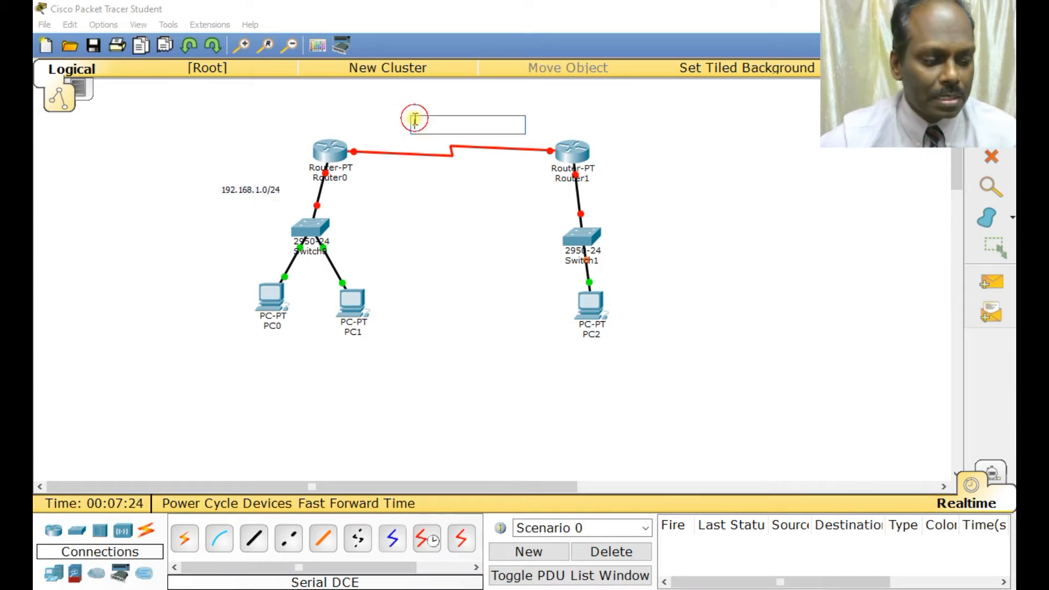
{"action": "type", "text": "212"}
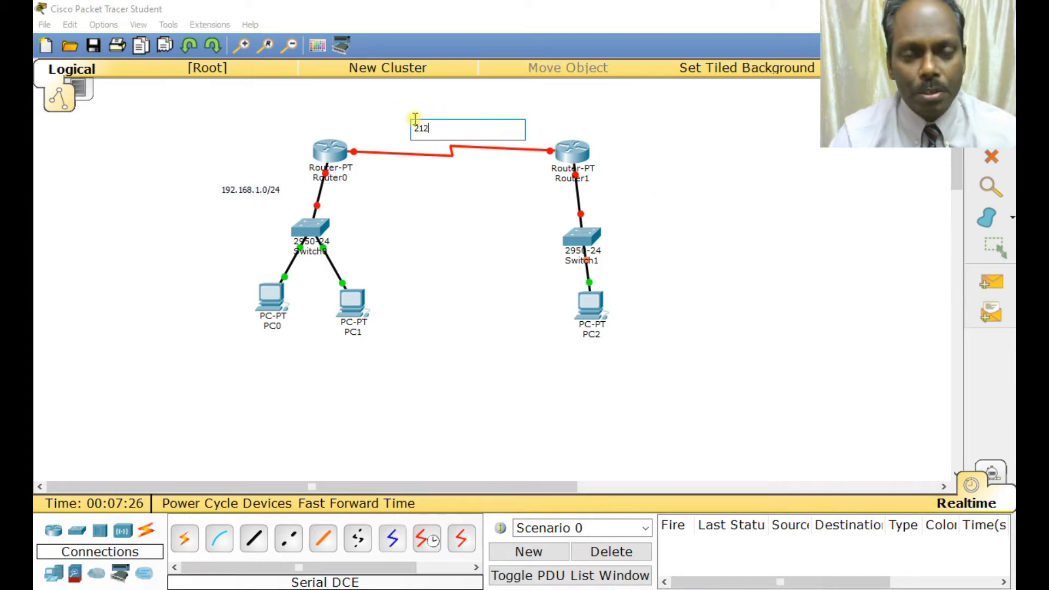
{"action": "type", "text": ".10.11."}
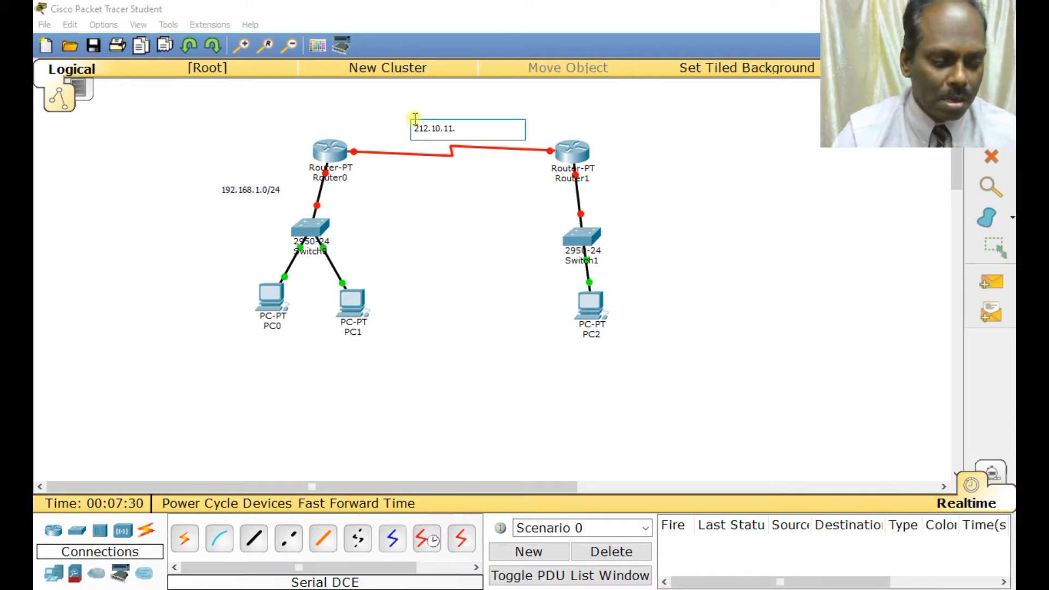
{"action": "type", "text": "2/"}
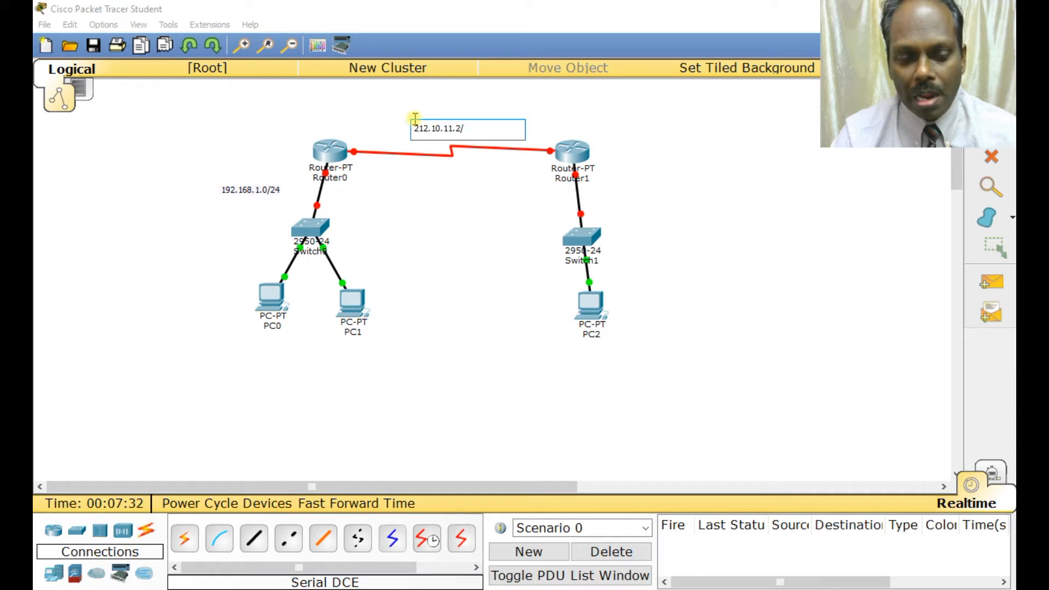
{"action": "type", "text": "24"}
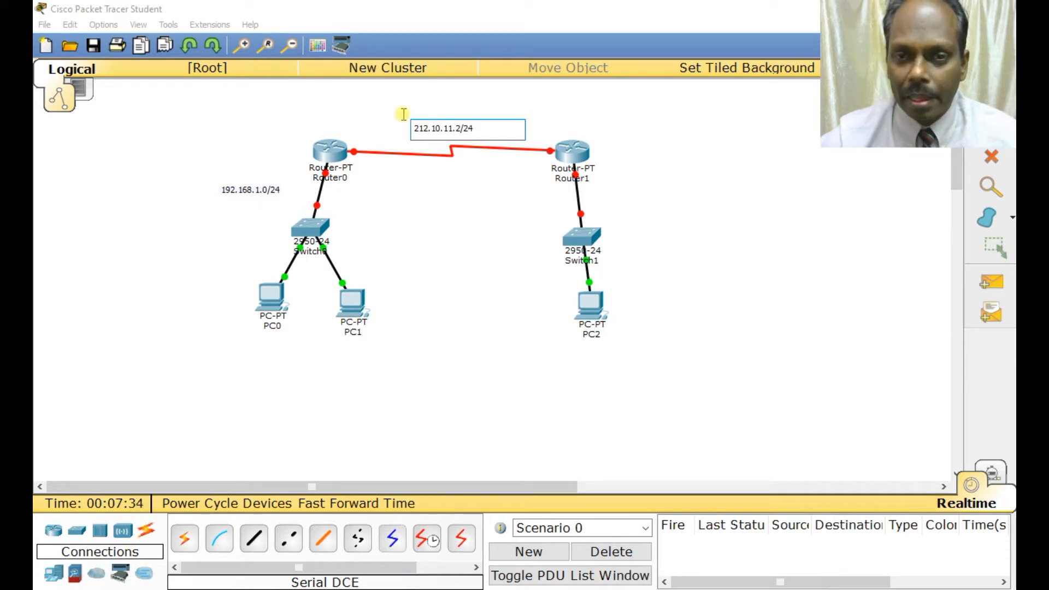
- Add a note 90.5.6.0/24 beside Router1's LAN
{"action": "left_click", "coordinate": [612, 189]}
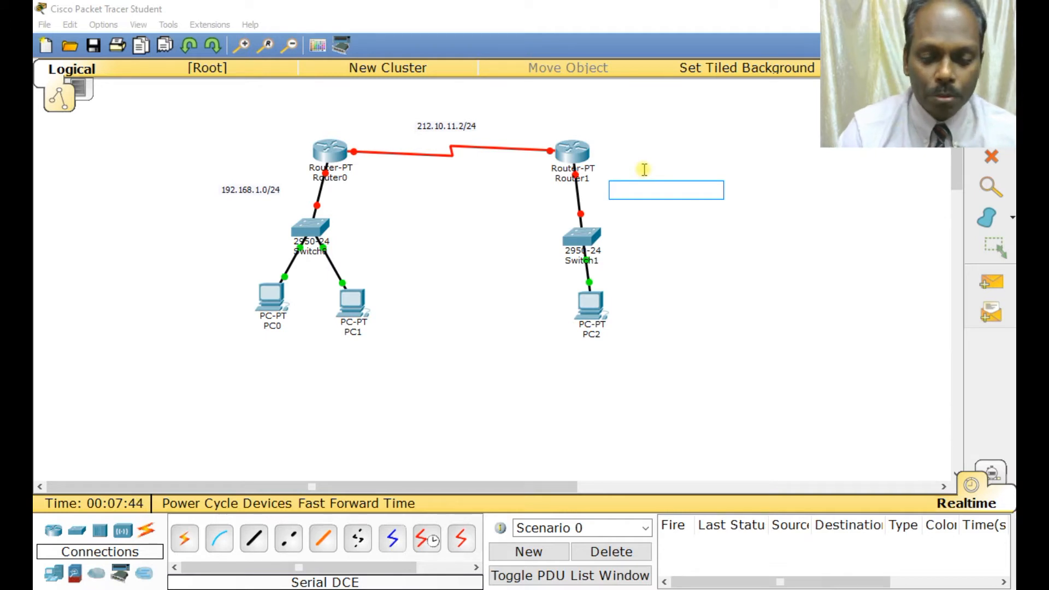
{"action": "type", "text": "90.5."}
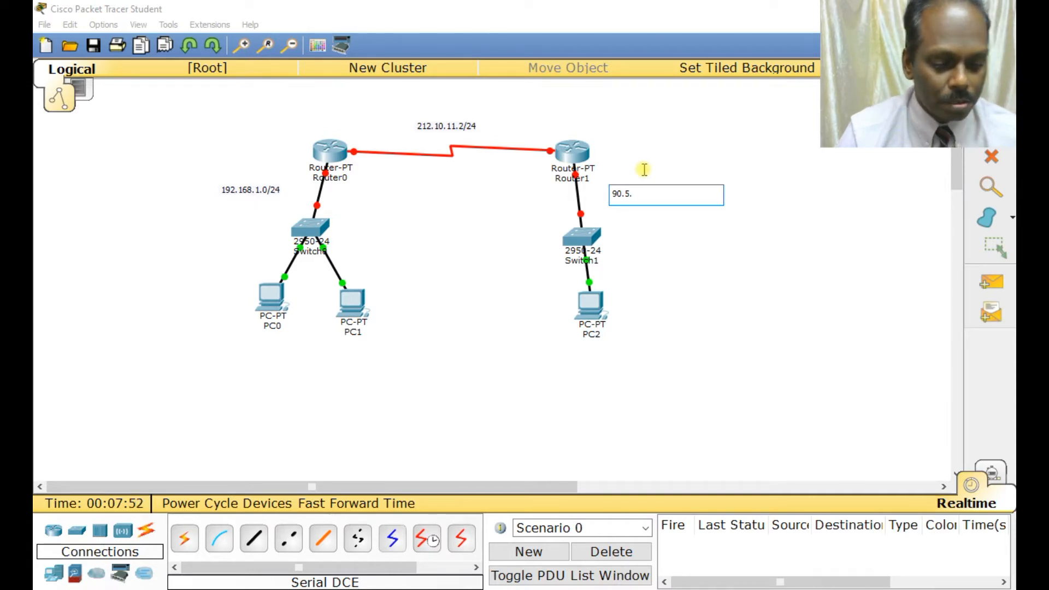
{"action": "type", "text": "6."}
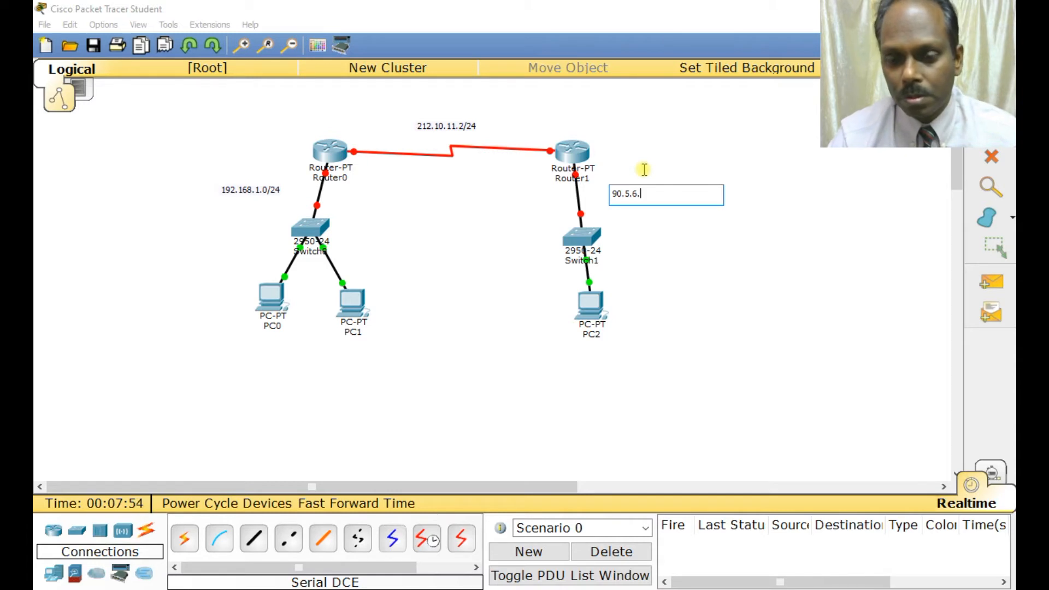
{"action": "type", "text": "0/2"}
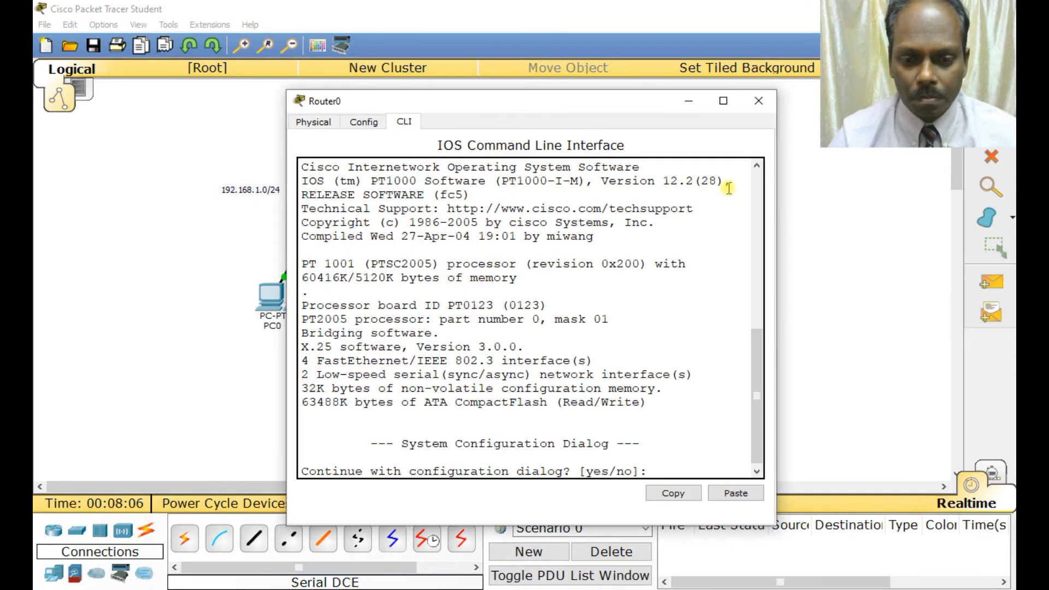
- Name Router0 'Home' and set its enable secret from the CLI
{"action": "type", "text": "no"}
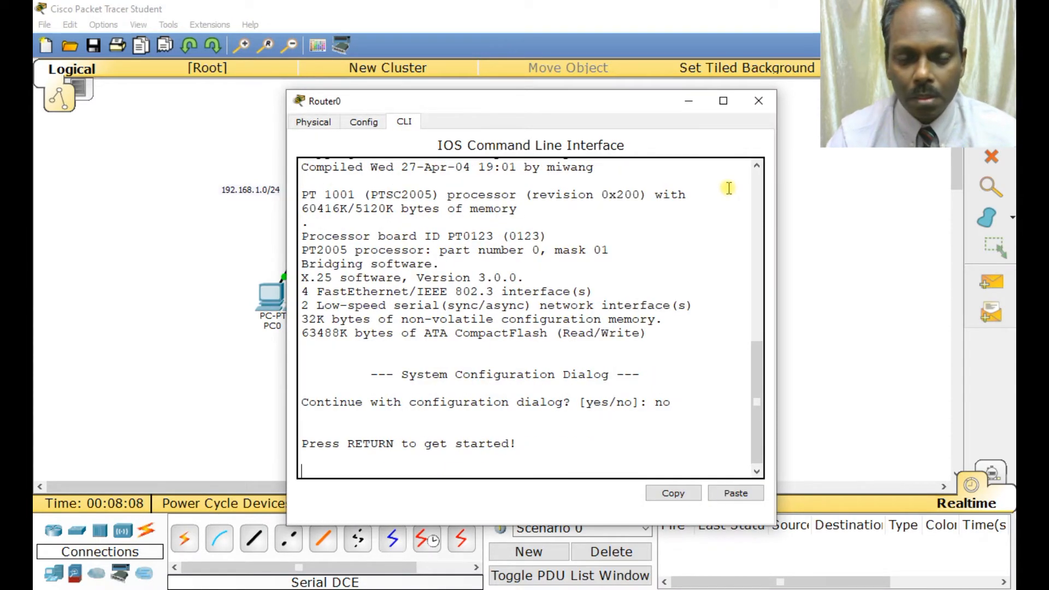
{"action": "type", "text": "conf t"}
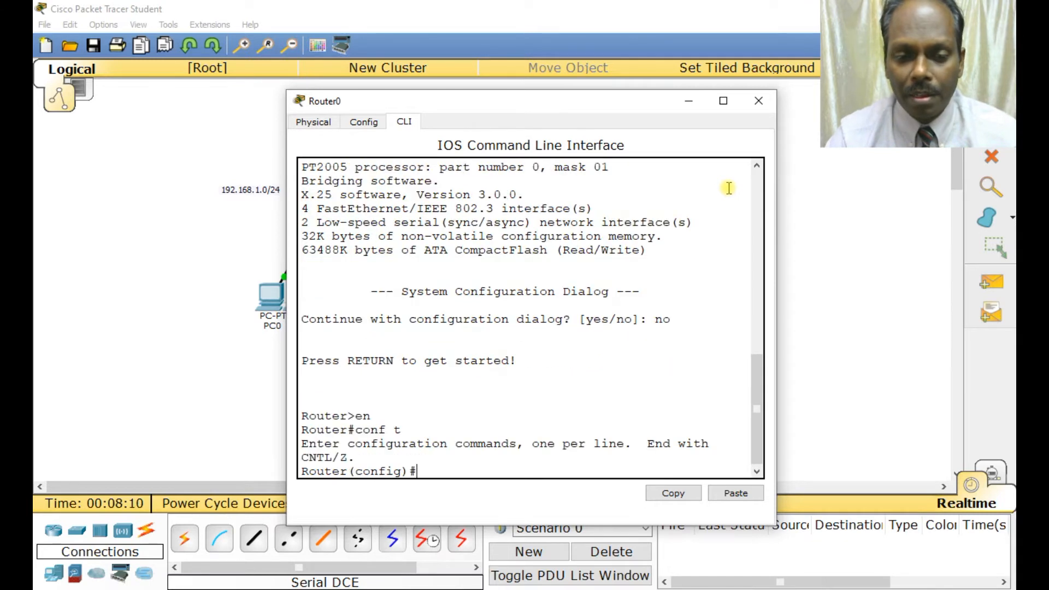
{"action": "type", "text": "hostname"}
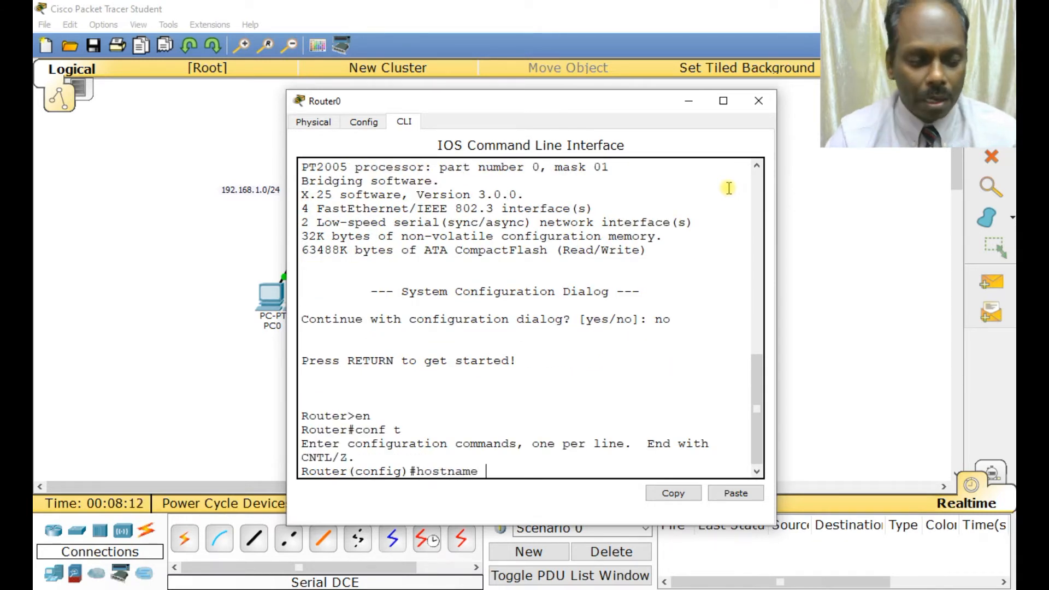
{"action": "type", "text": "Home"}
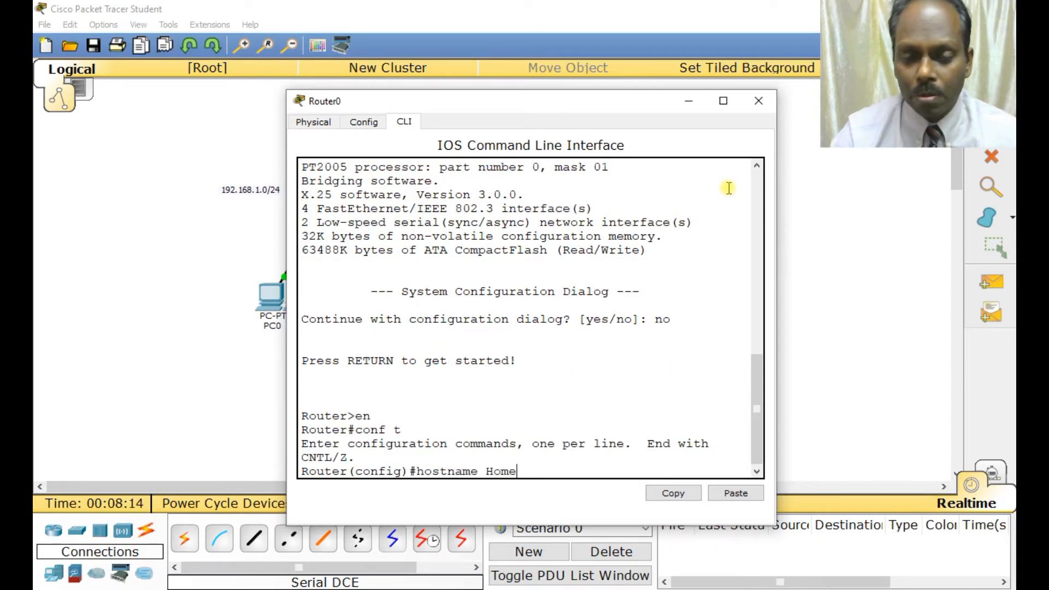
{"action": "type", "text": "enable secret"}
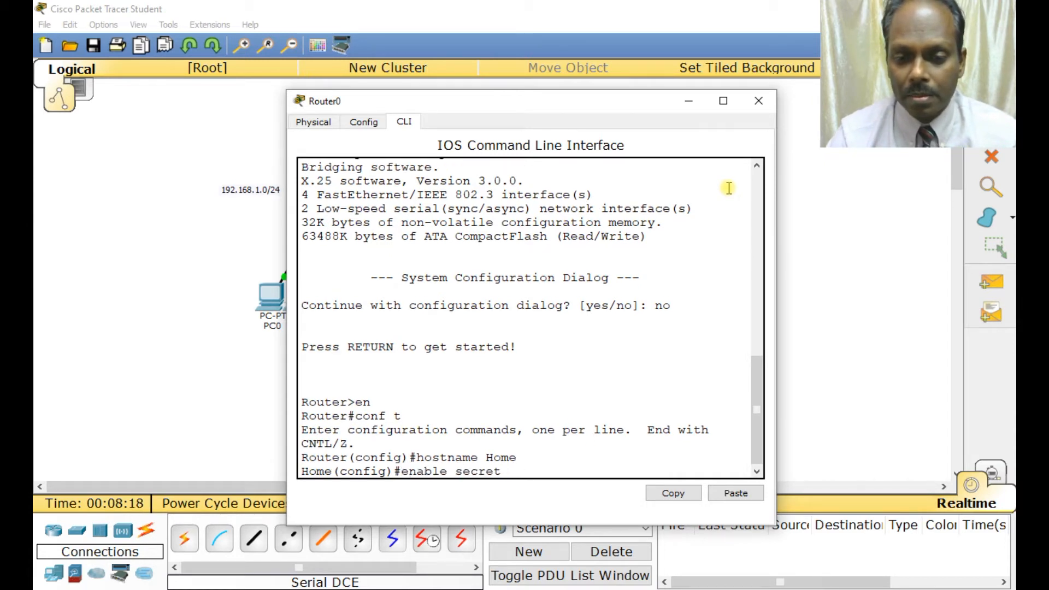
{"action": "type", "text": "star"}
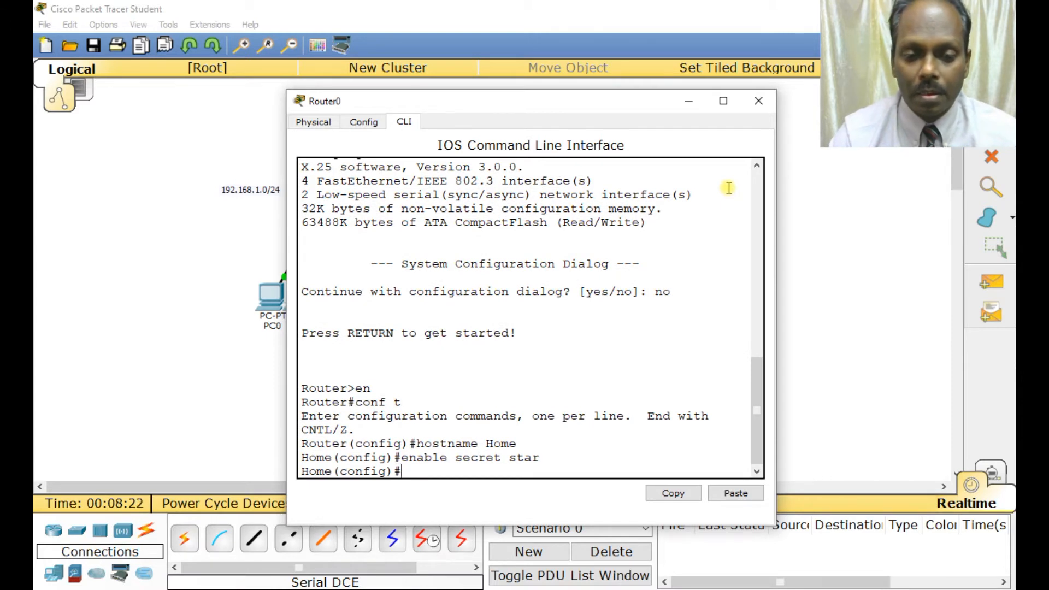
- Give FastEthernet0/0 address 192.168.1.1 255.255.255.0, no shut, and save with wr
{"action": "type", "text": "interface fa0/0"}
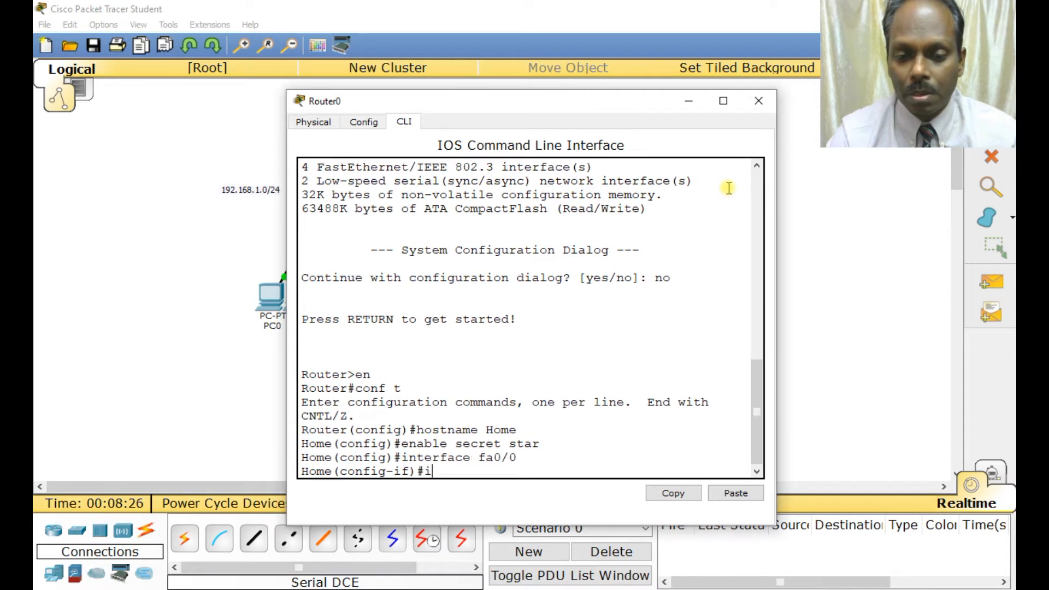
{"action": "type", "text": "p address 192.1"}
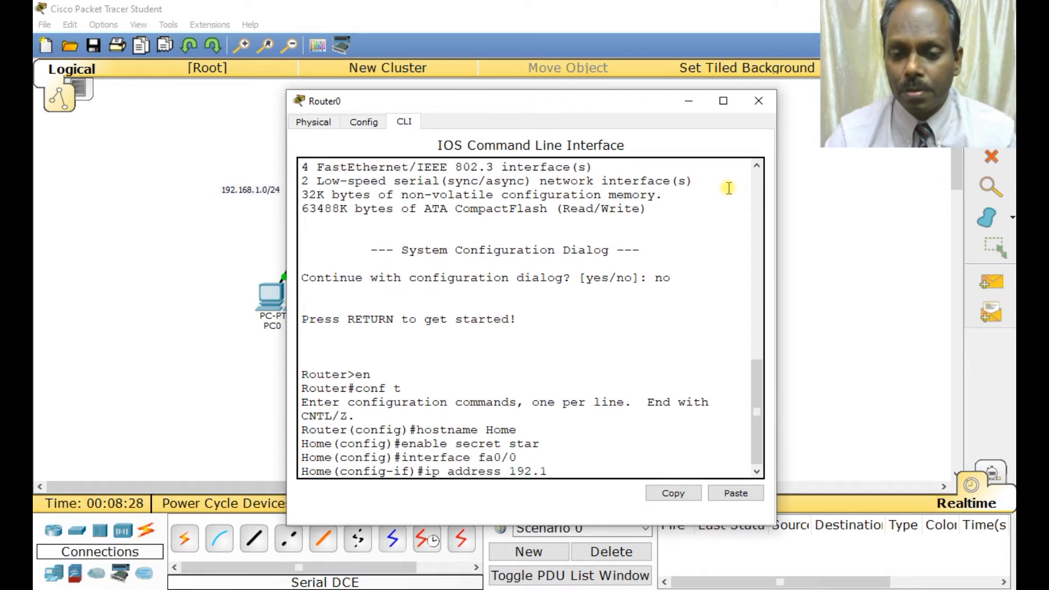
{"action": "type", "text": "68.1.1 2"}
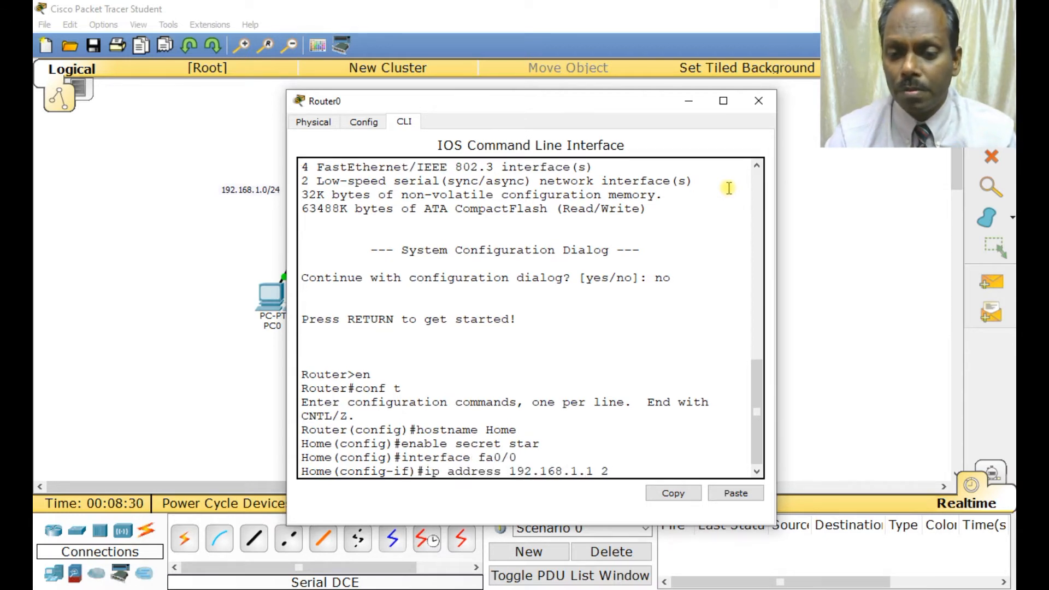
{"action": "type", "text": "55.255.255."}
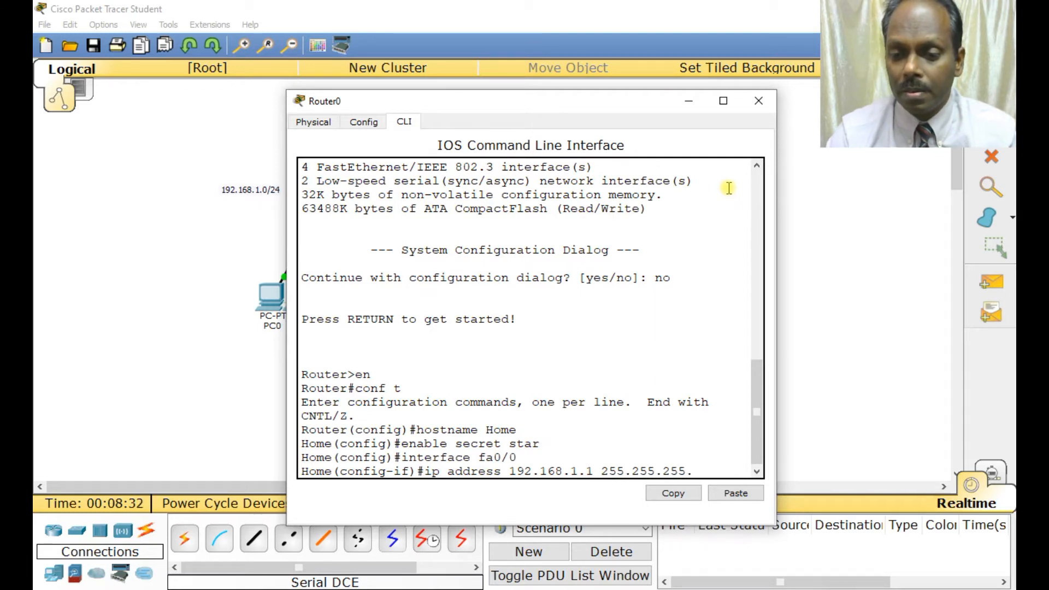
{"action": "type", "text": "no shuyt"}
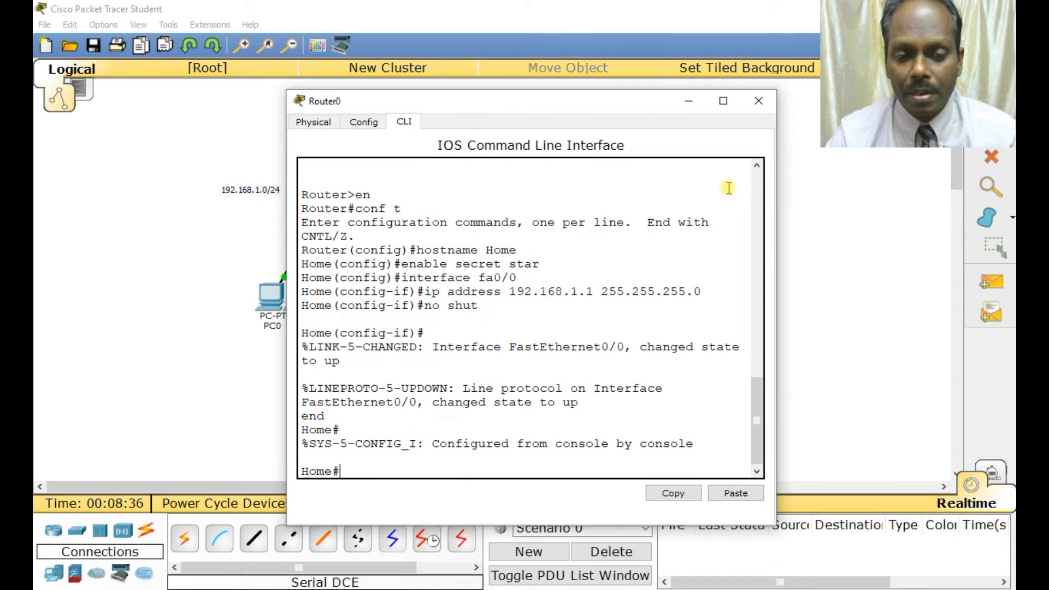
{"action": "type", "text": "wr"}
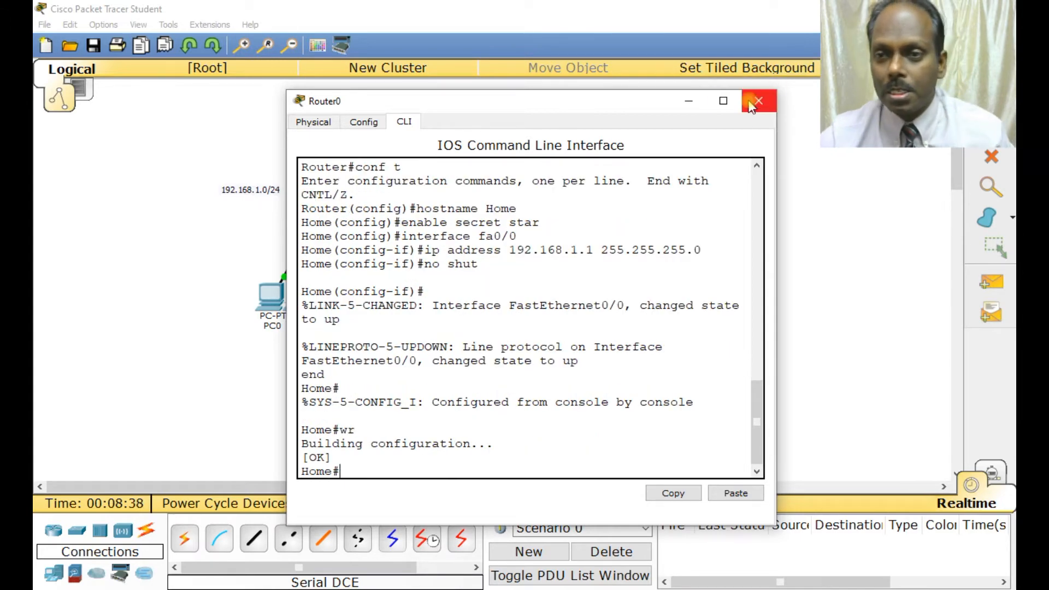
{"action": "left_click", "coordinate": [759, 102]}
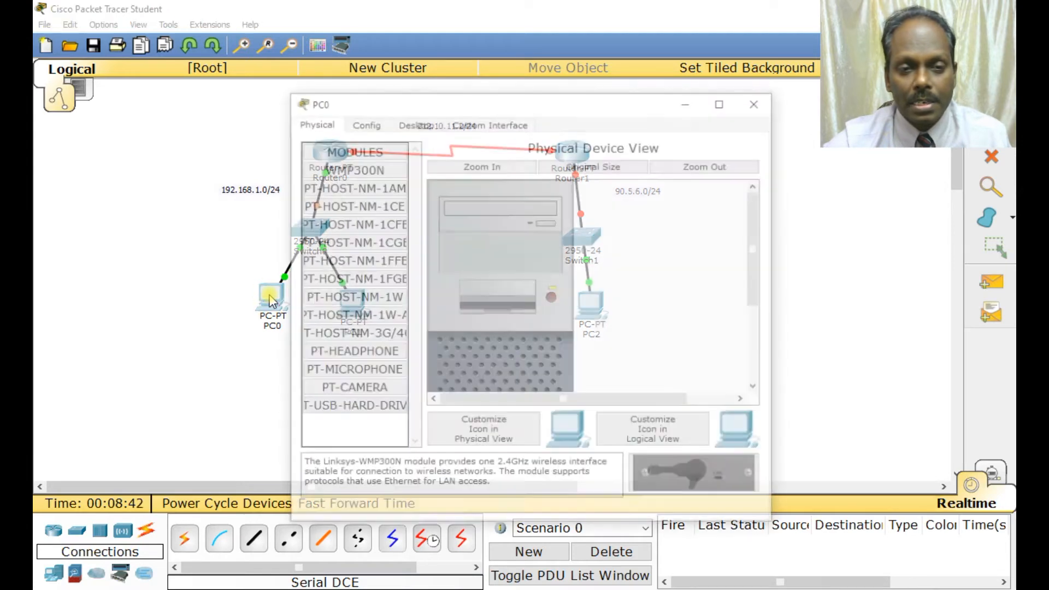
- Set PC0's gateway to 192.168.1.1 and a static 192.168.1.x address on FastEthernet0
{"action": "left_click", "coordinate": [364, 122]}
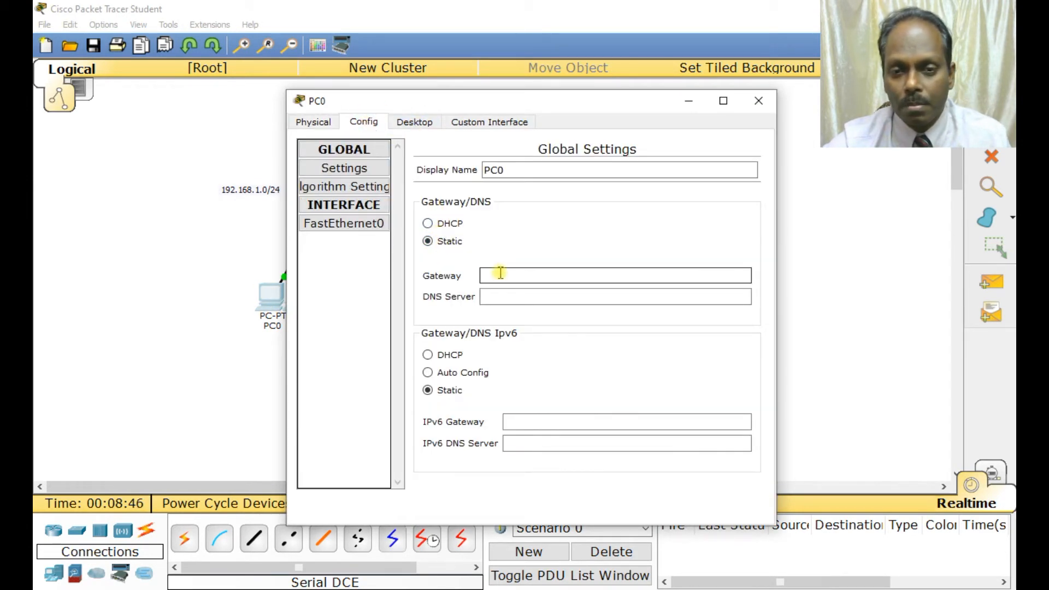
{"action": "type", "text": "192.168.1.1"}
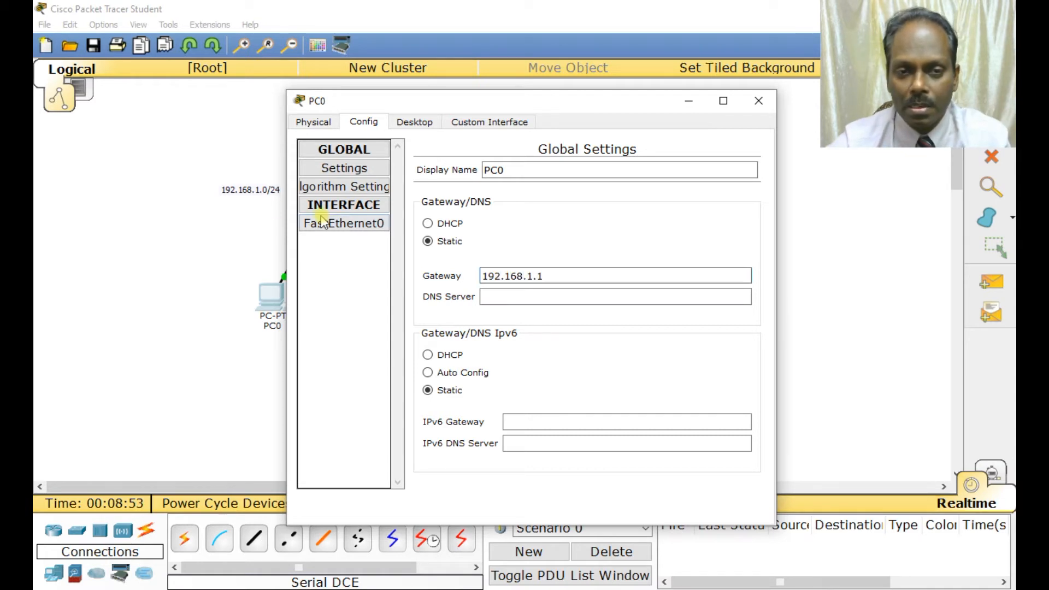
{"action": "left_click", "coordinate": [343, 223]}
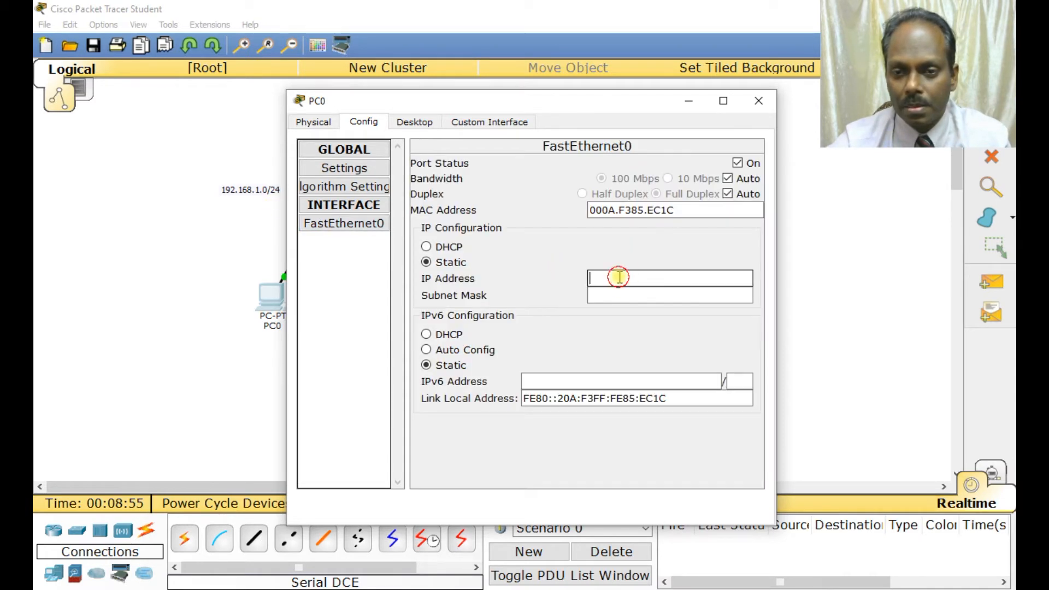
{"action": "type", "text": "192.1"}
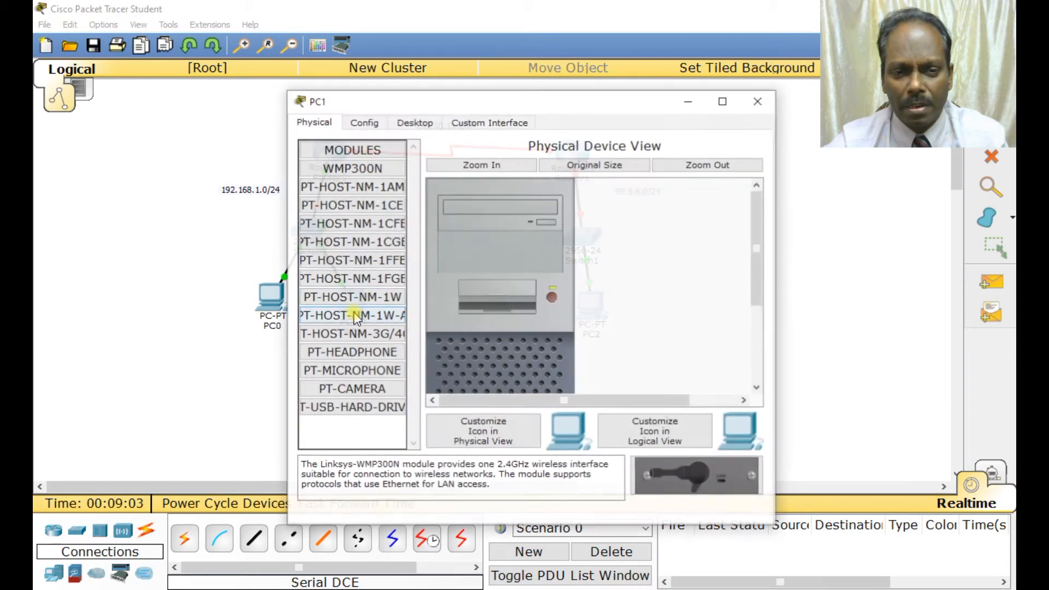
- Give PC1 gateway 192.168.1.1 and address 192.168.1.3 255.255.255.0 on FastEthernet0
{"action": "left_click", "coordinate": [363, 122]}
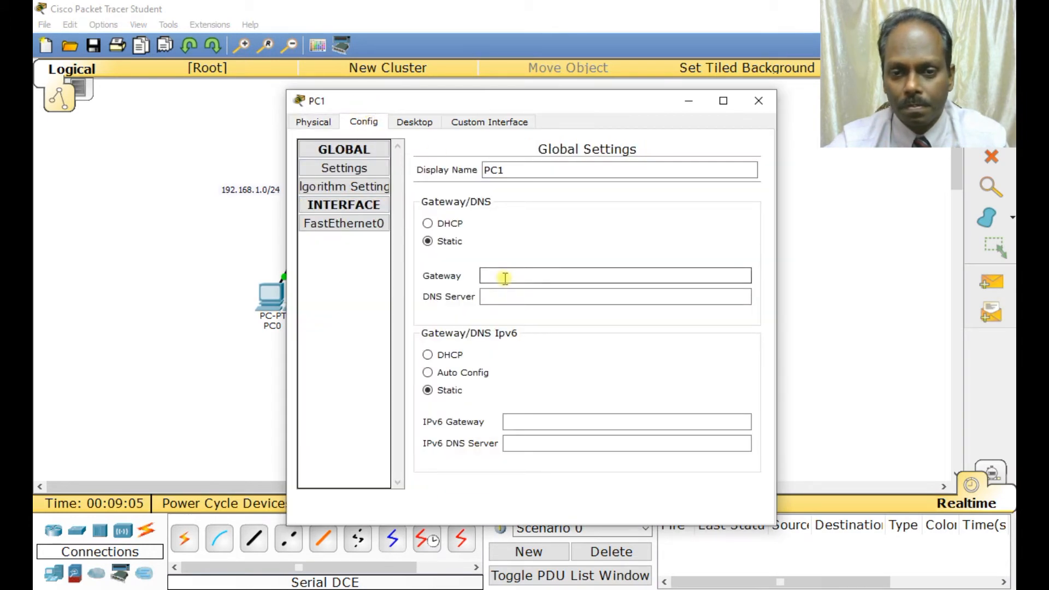
{"action": "type", "text": "192.168.1.3"}
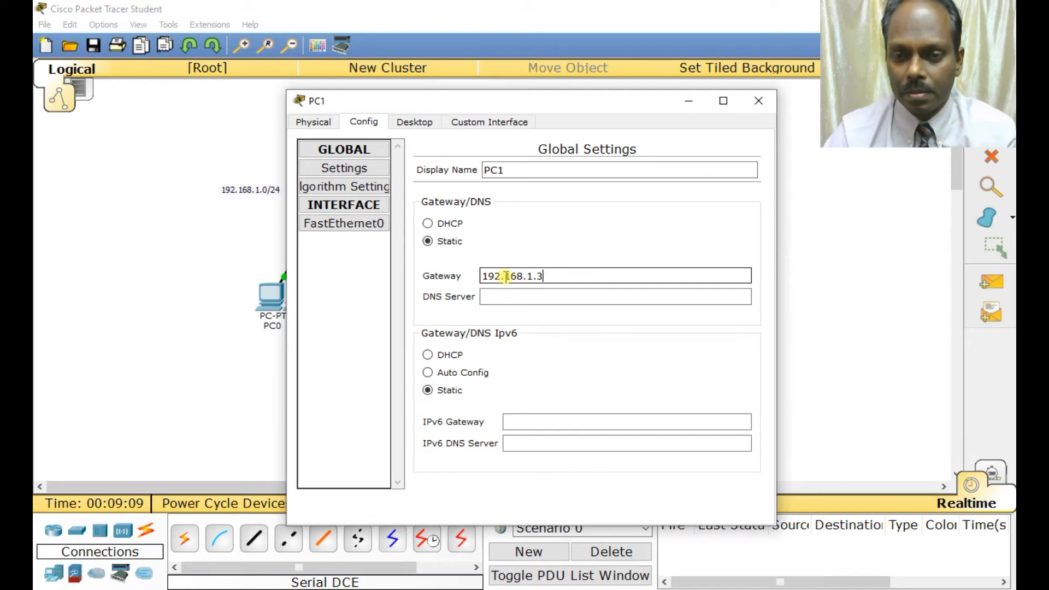
{"action": "left_click", "coordinate": [615, 296]}
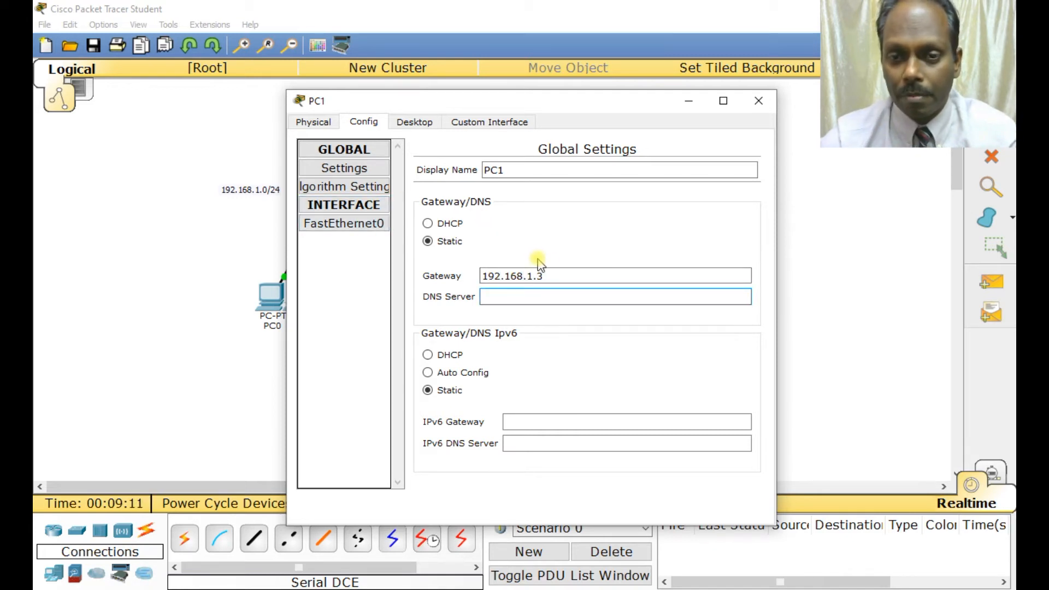
{"action": "type", "text": "192.168.1.1"}
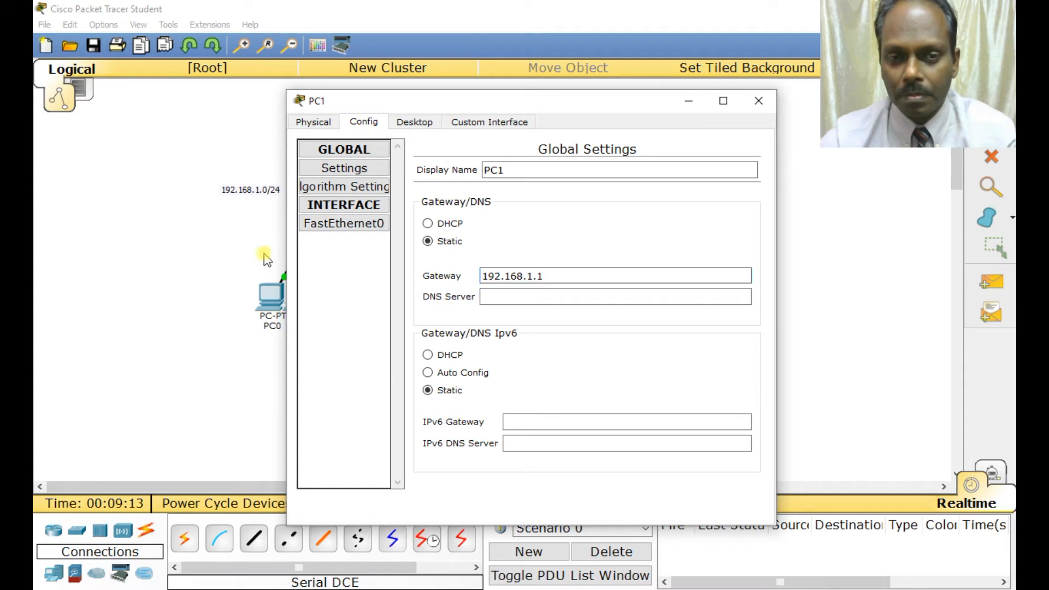
{"action": "left_click", "coordinate": [344, 223]}
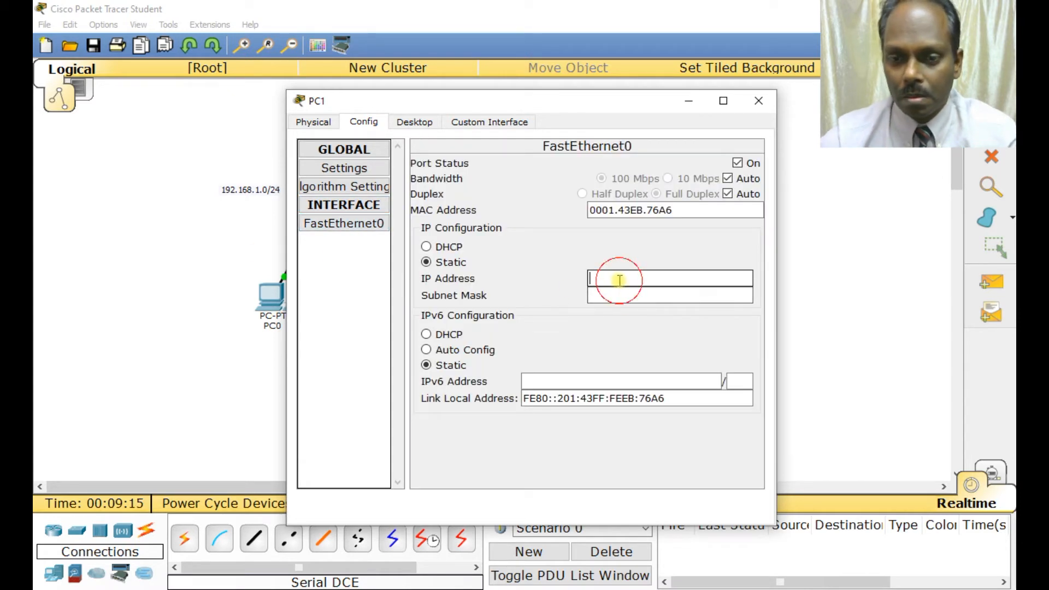
{"action": "type", "text": "192.168.1.3"}
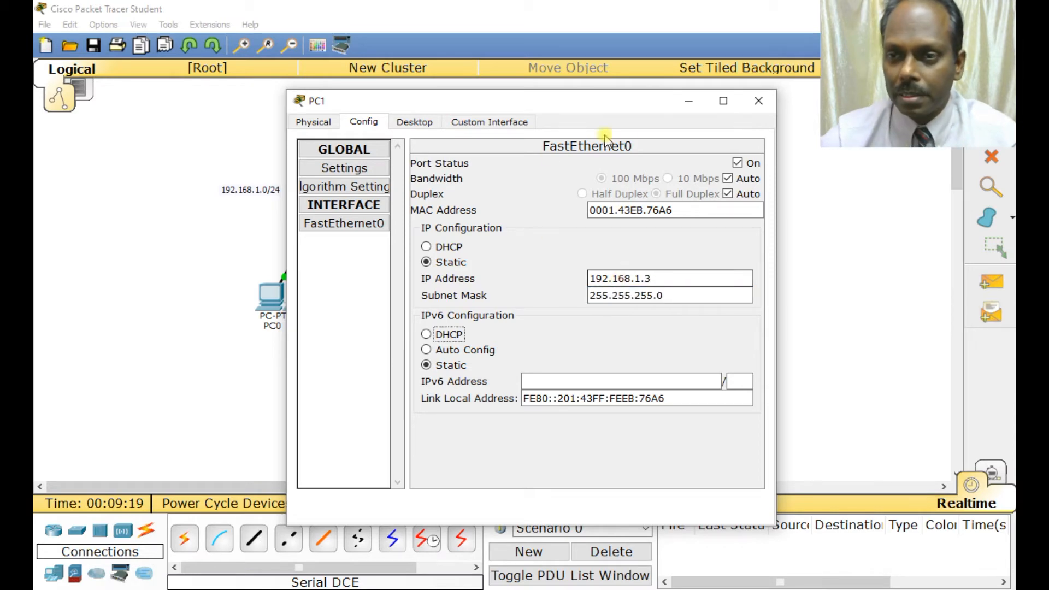
{"action": "left_click", "coordinate": [759, 101]}
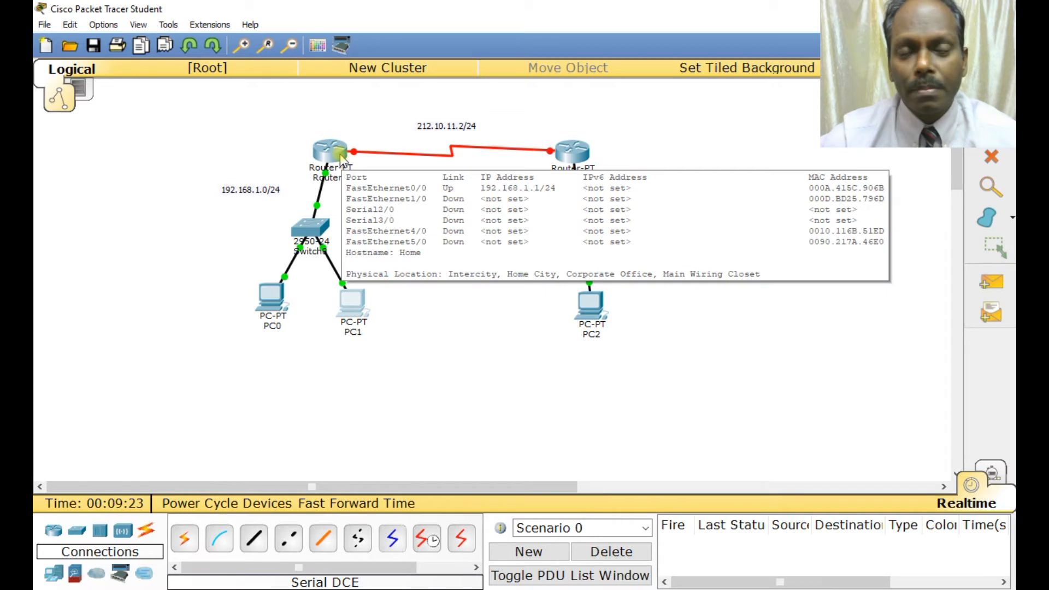
- Configure Home's Serial2/0 with 212.10.11.1 255.255.255.0 and bring it up
{"action": "left_click", "coordinate": [331, 151]}
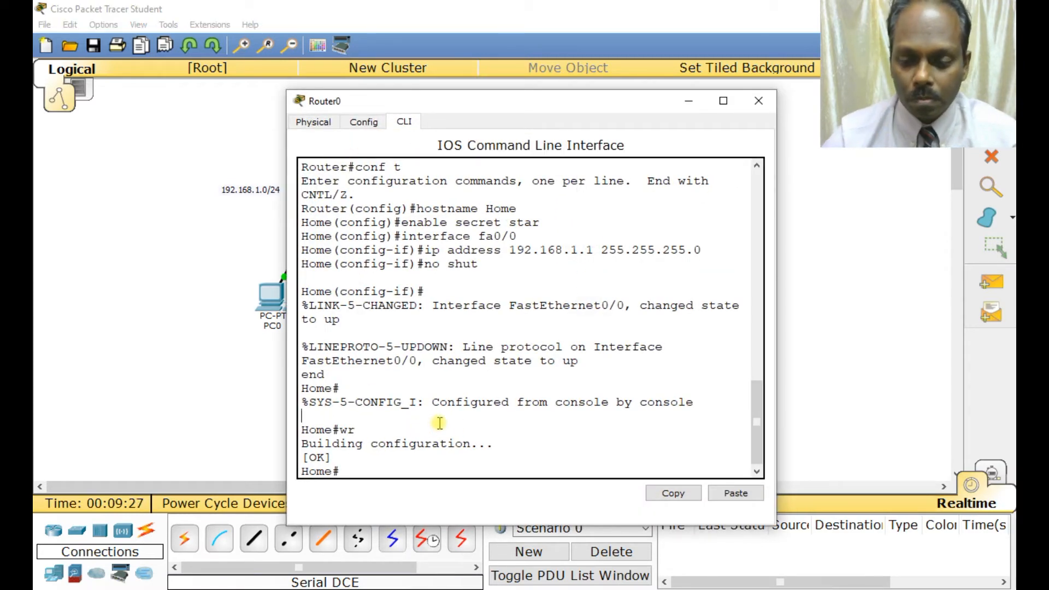
{"action": "type", "text": "conf t"}
{"action": "type", "text": "interfa"}
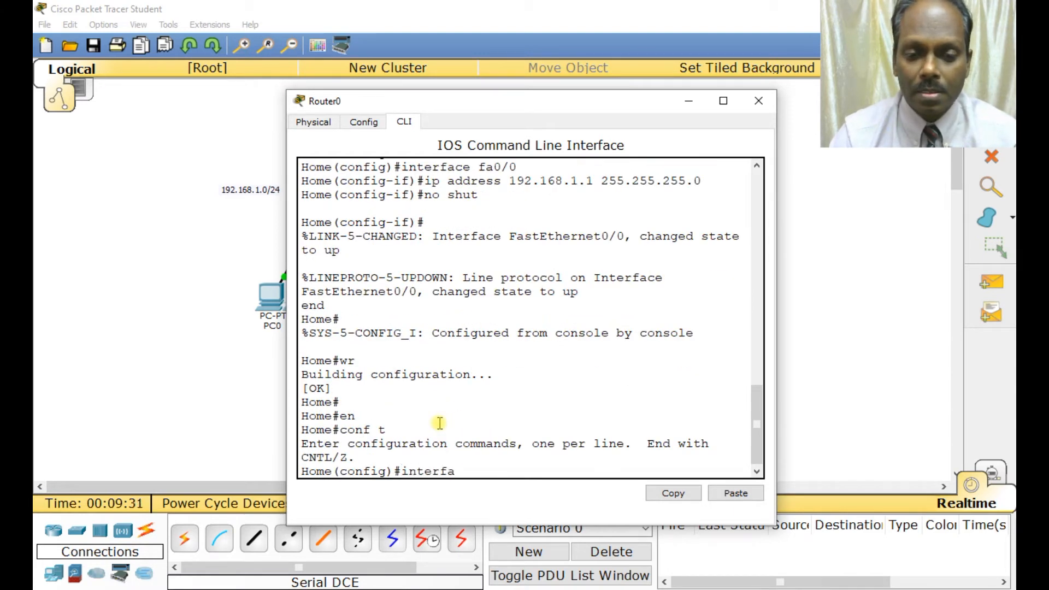
{"action": "type", "text": "ce serial 2/0"}
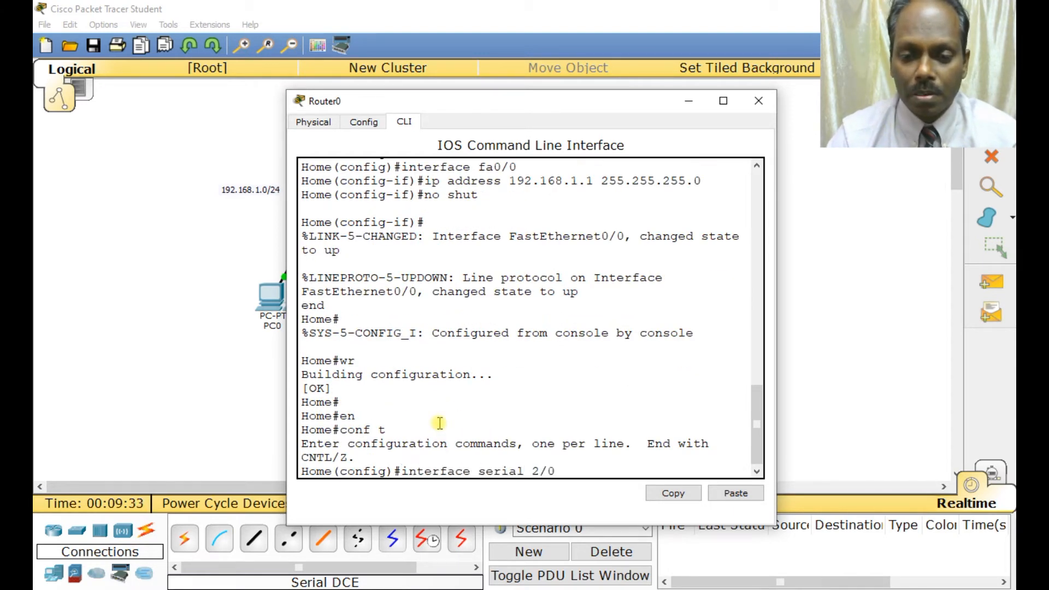
{"action": "type", "text": "ip addre"}
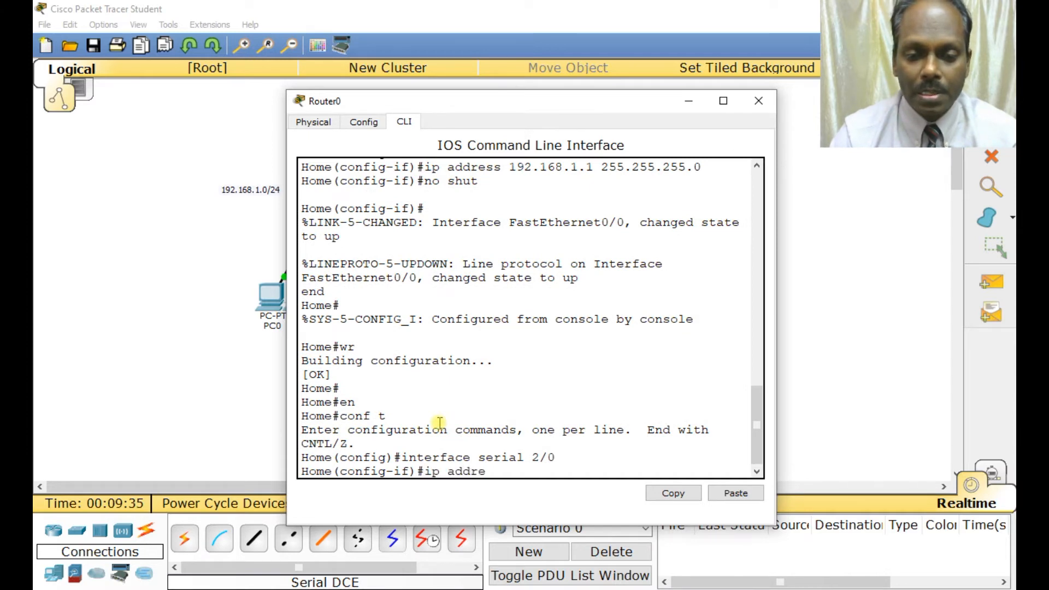
{"action": "type", "text": "ss"}
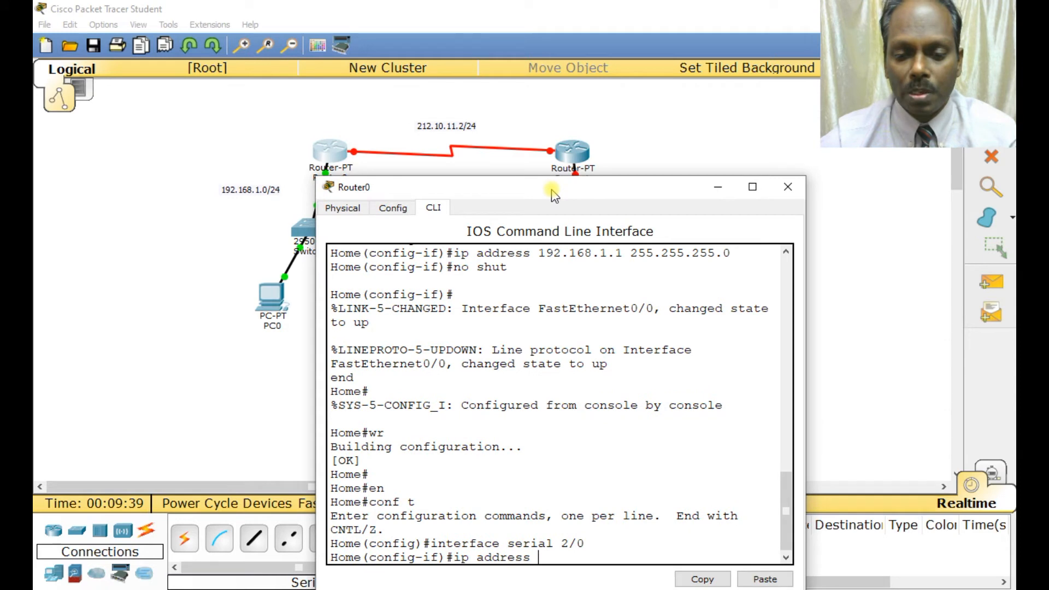
{"action": "type", "text": "212.10"}
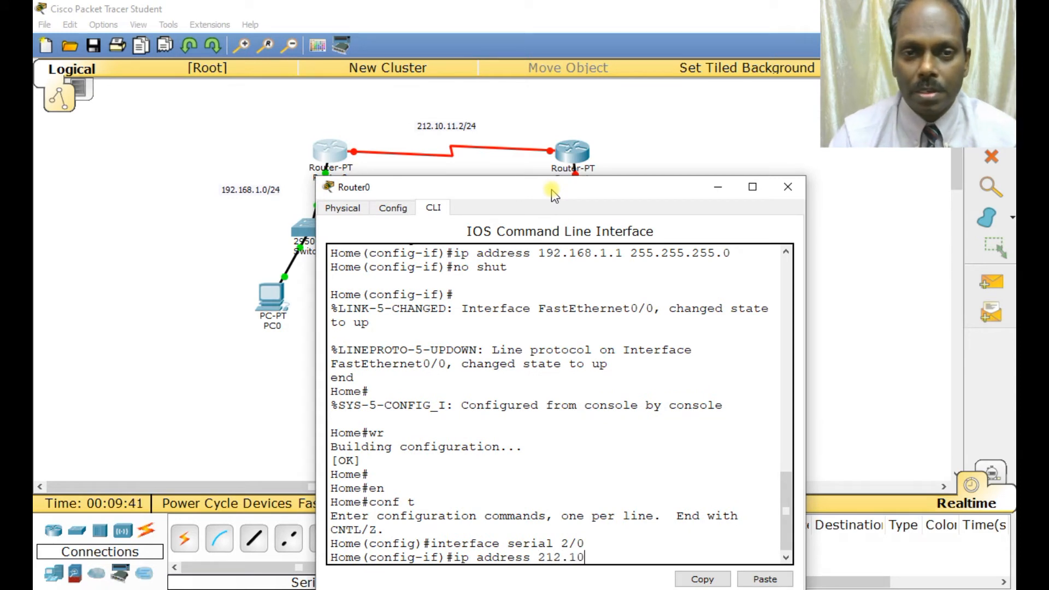
{"action": "type", "text": ".11.1"}
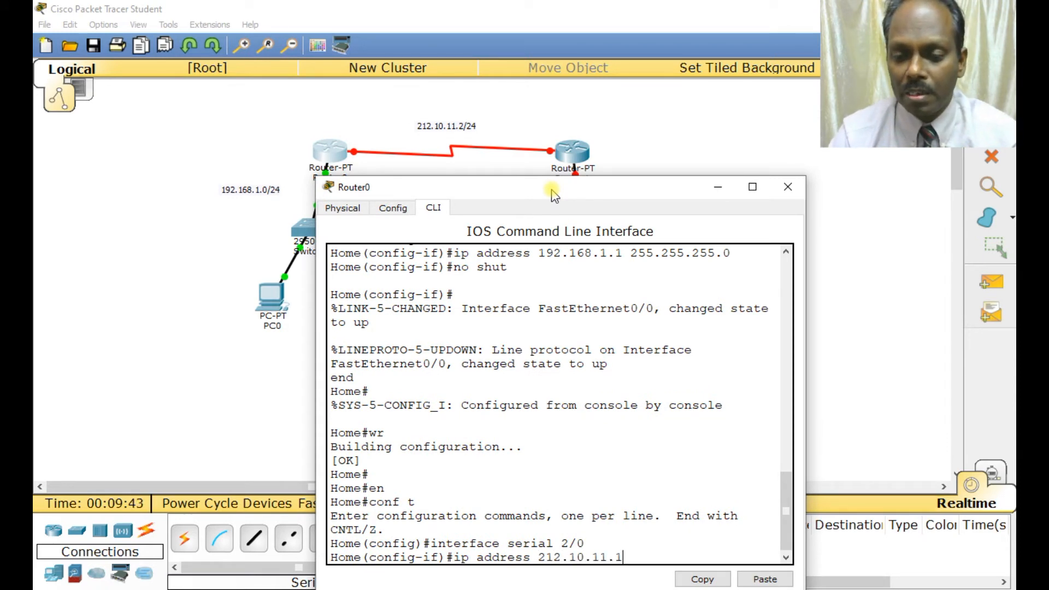
{"action": "type", "text": "255.255.255.0"}
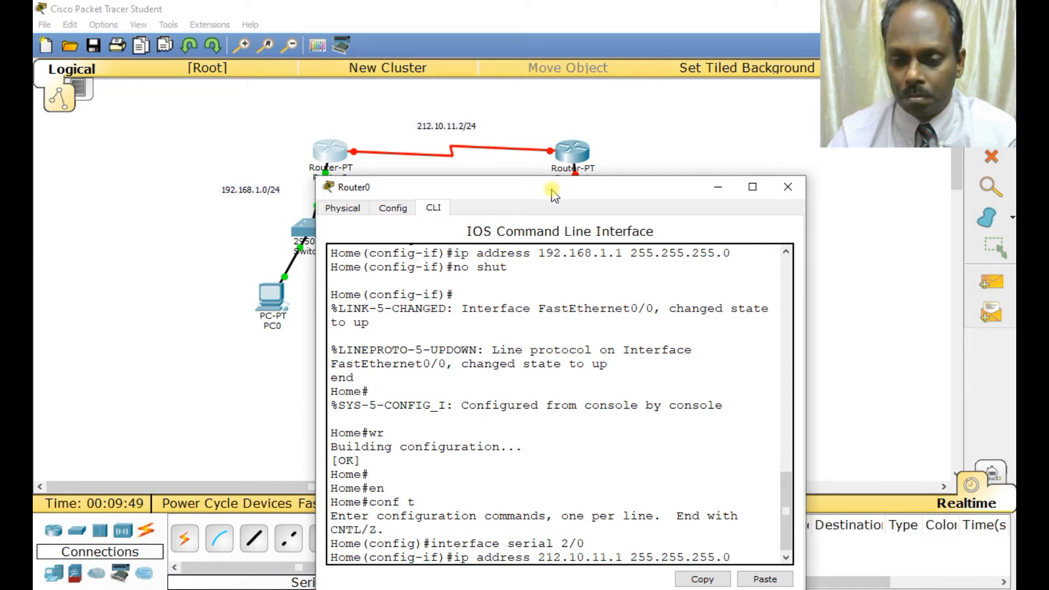
{"action": "type", "text": "no shut"}
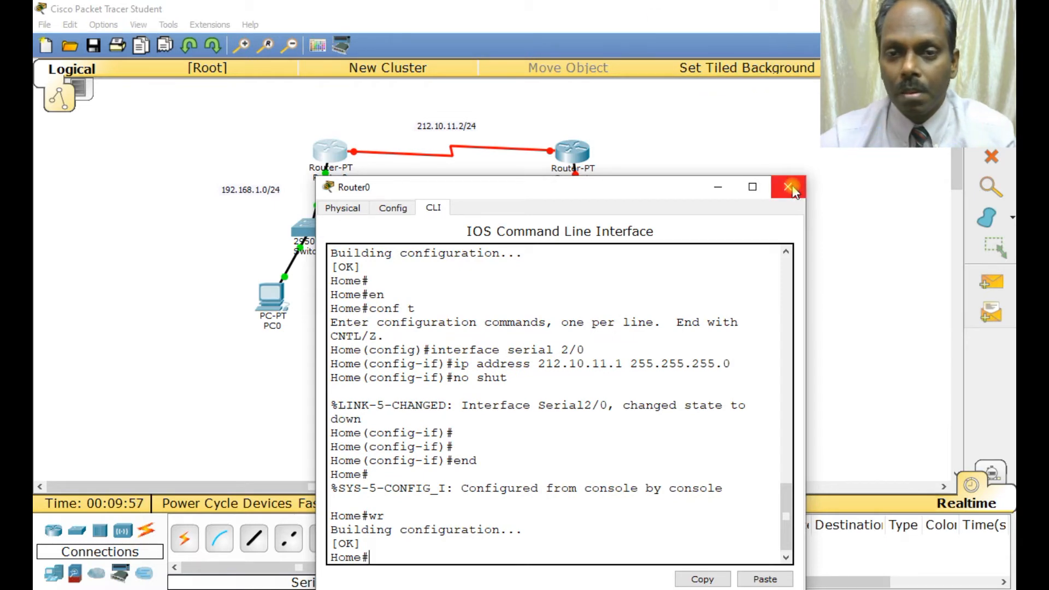
{"action": "left_click", "coordinate": [788, 187]}
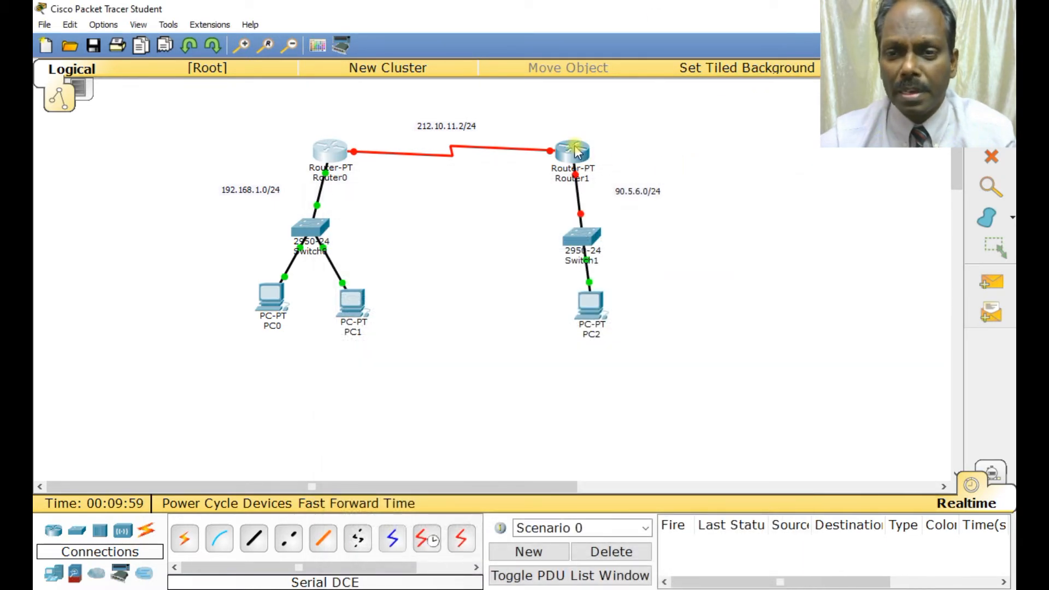
- Name Router1 'ISP' and set its enable secret
{"action": "left_click", "coordinate": [570, 147]}
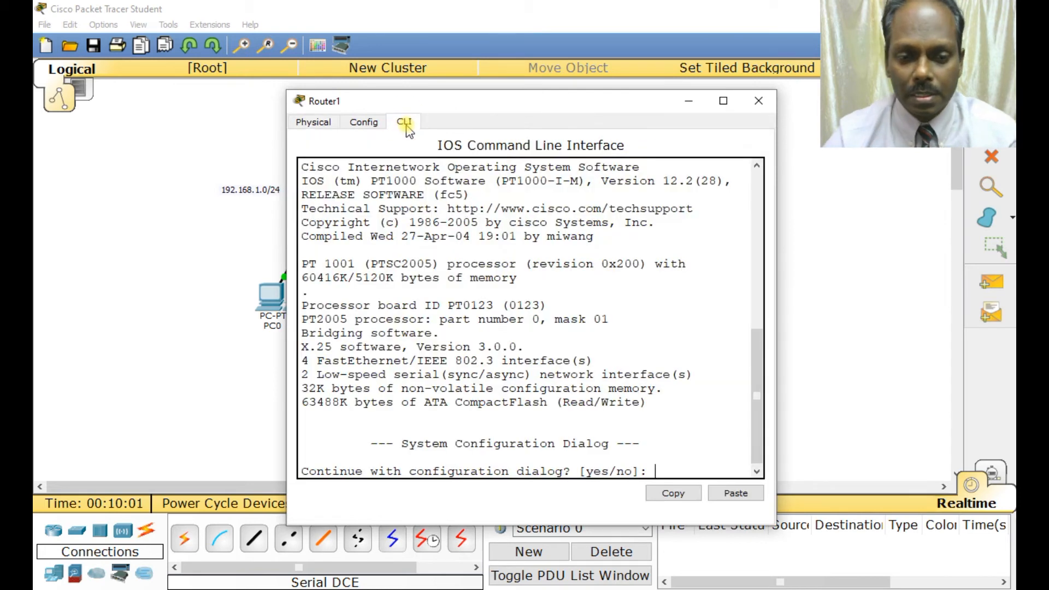
{"action": "type", "text": "no"}
{"action": "type", "text": "conf t"}
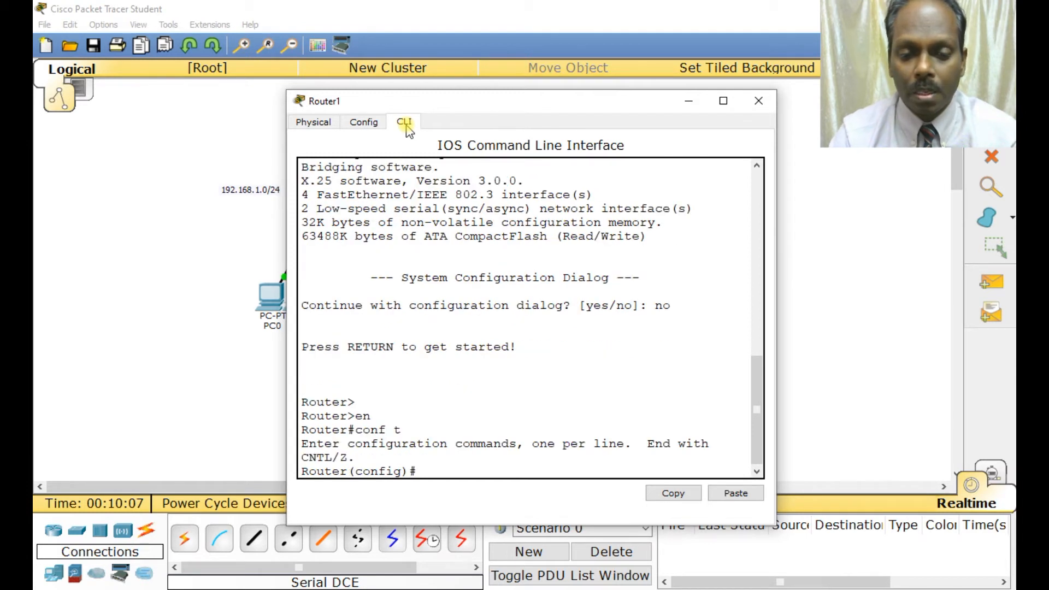
{"action": "type", "text": "hostname"}
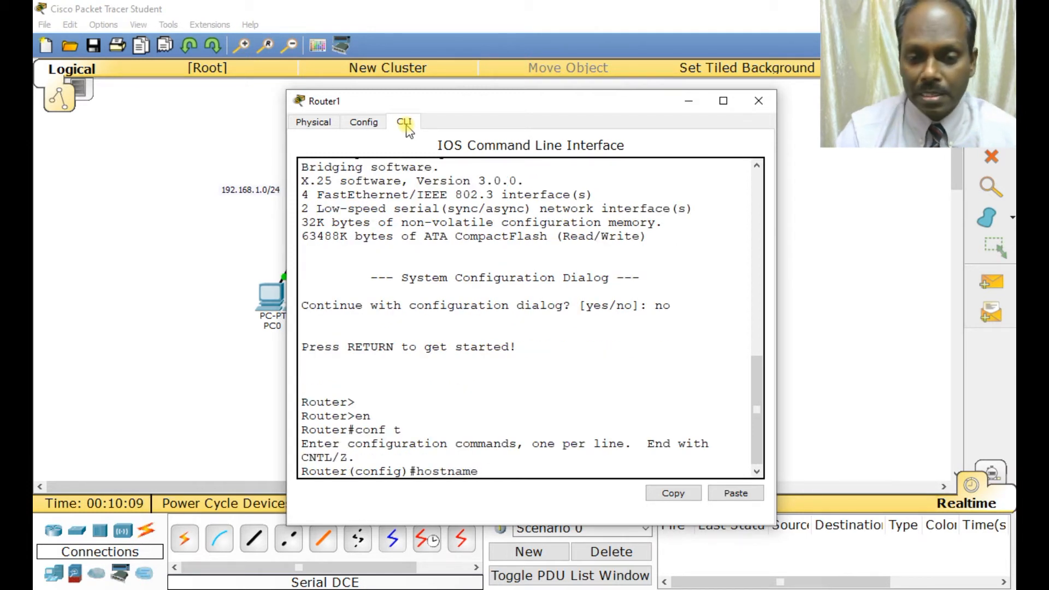
{"action": "type", "text": "ISP"}
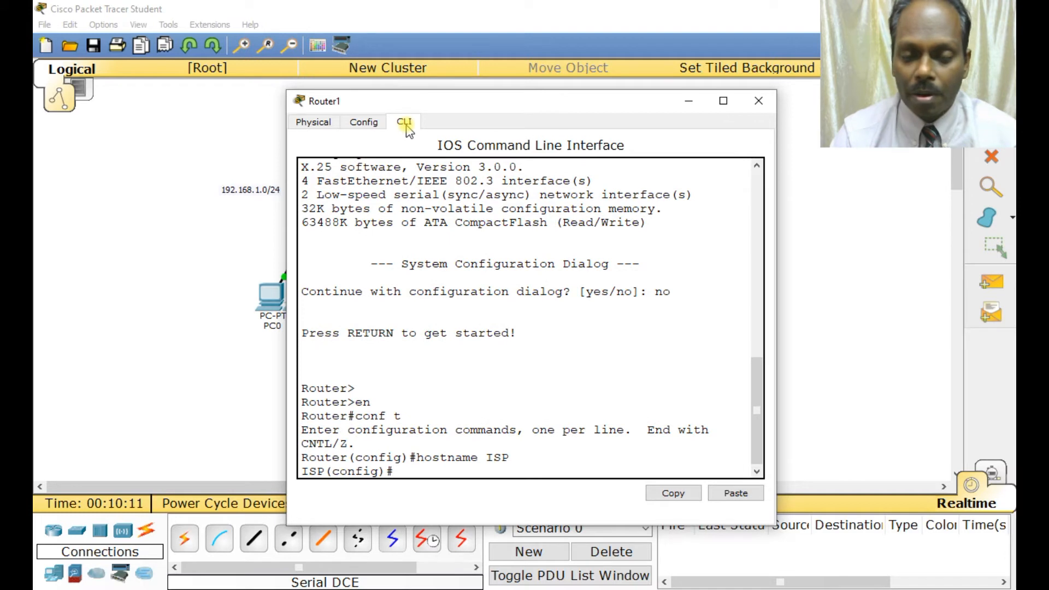
{"action": "type", "text": "enable secret starstar"}
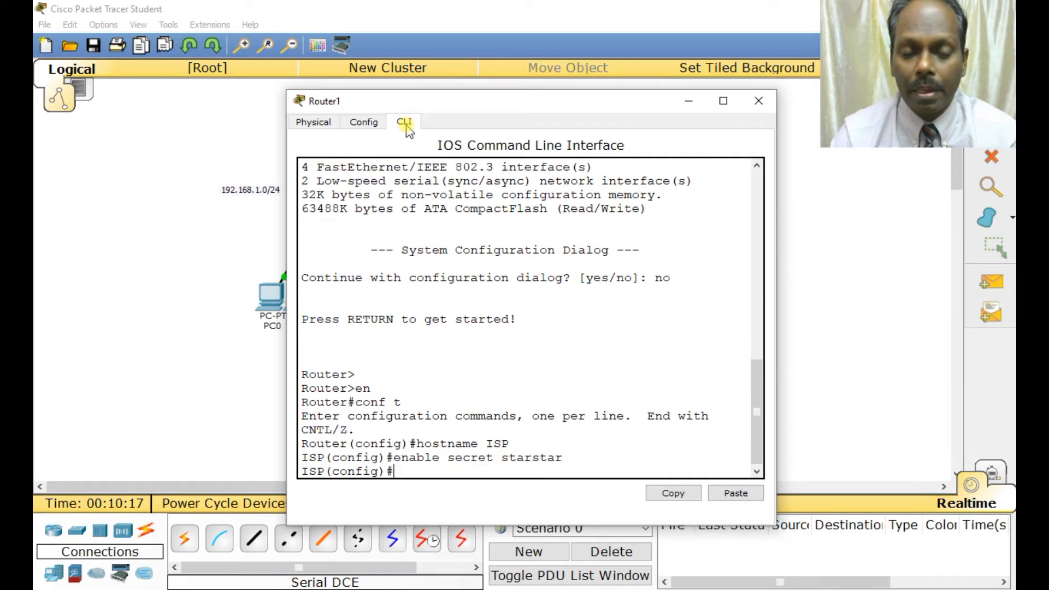
- Give ISP's FastEthernet0/0 address 90.5.6.1 255.255.255.0
{"action": "type", "text": "interface fa0/0"}
{"action": "type", "text": "ip a"}
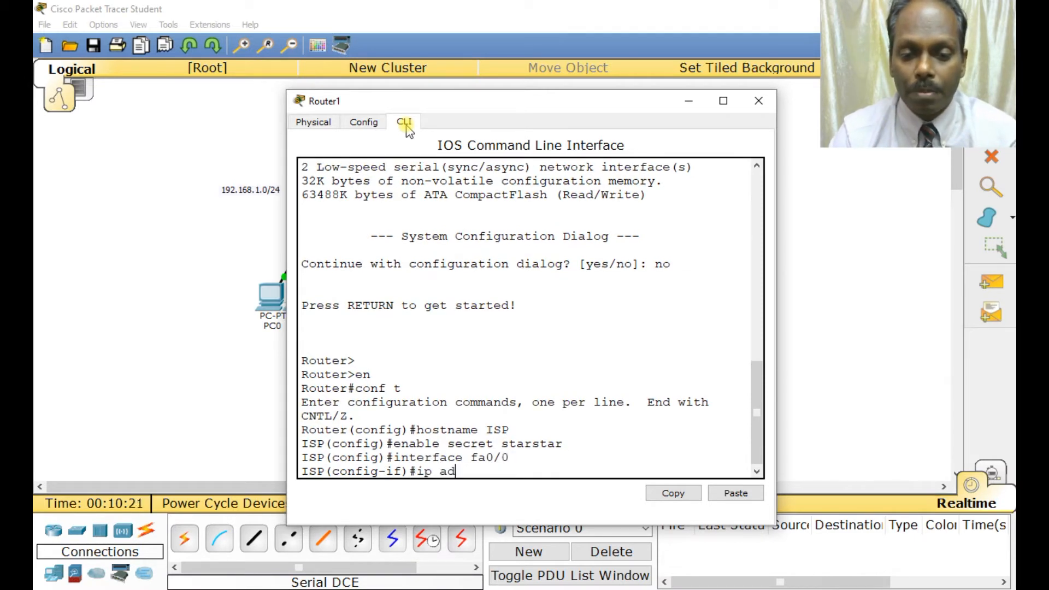
{"action": "type", "text": "dress"}
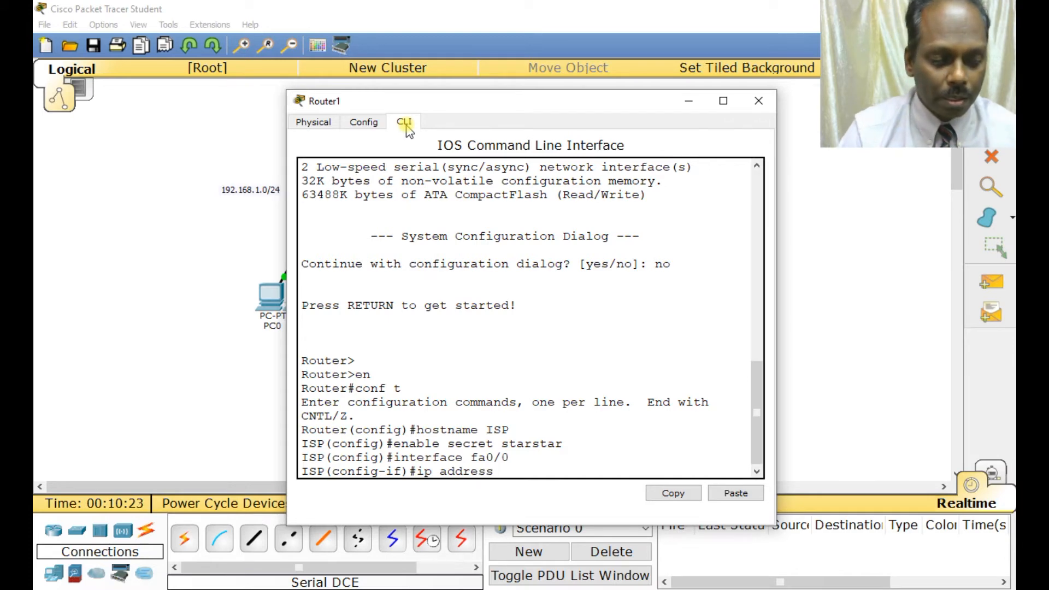
{"action": "type", "text": "90."}
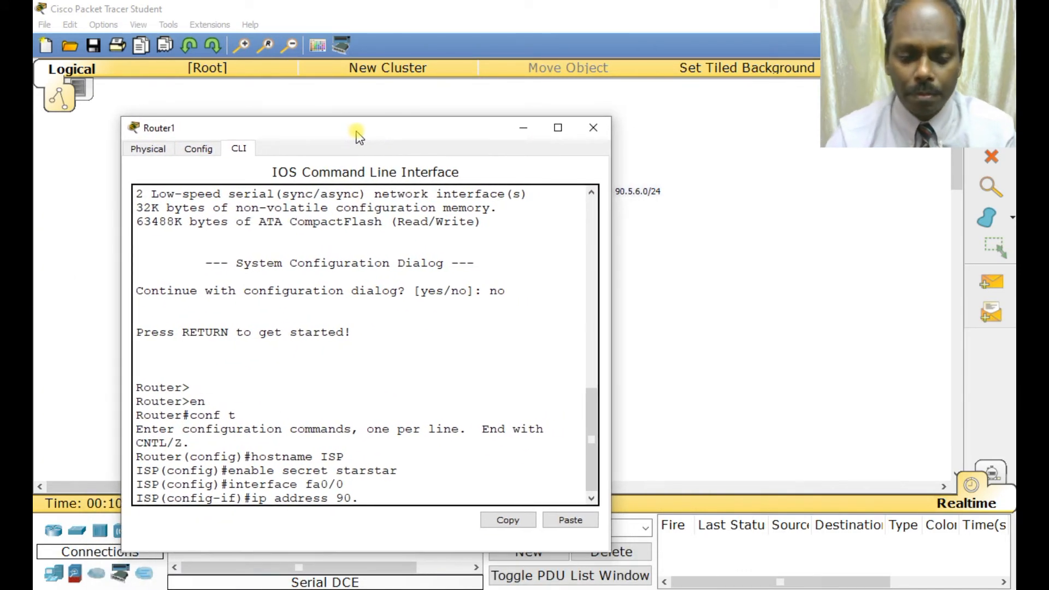
{"action": "type", "text": "5.6."}
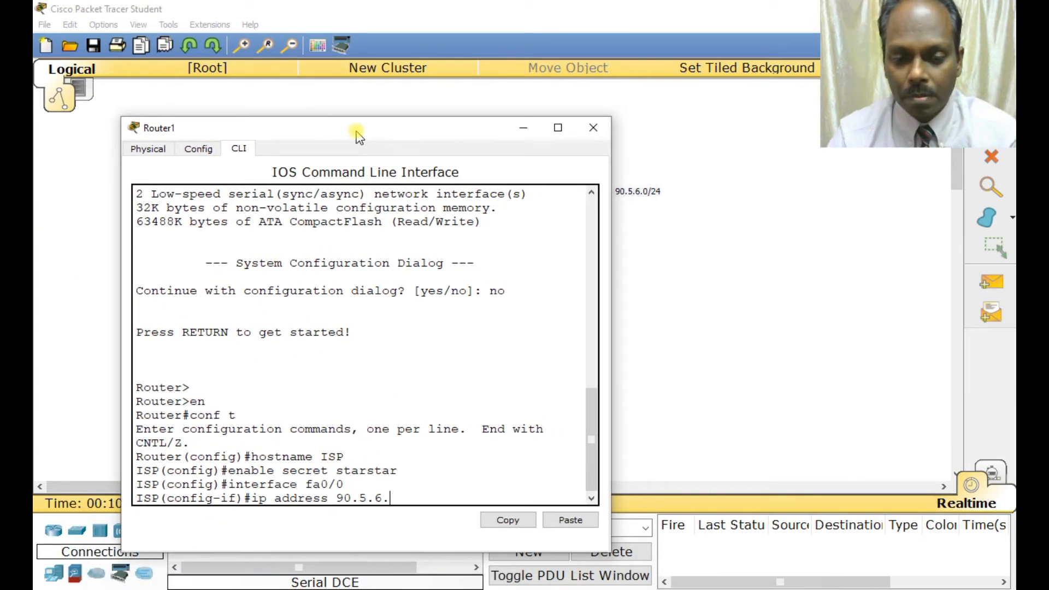
{"action": "type", "text": "1 255."}
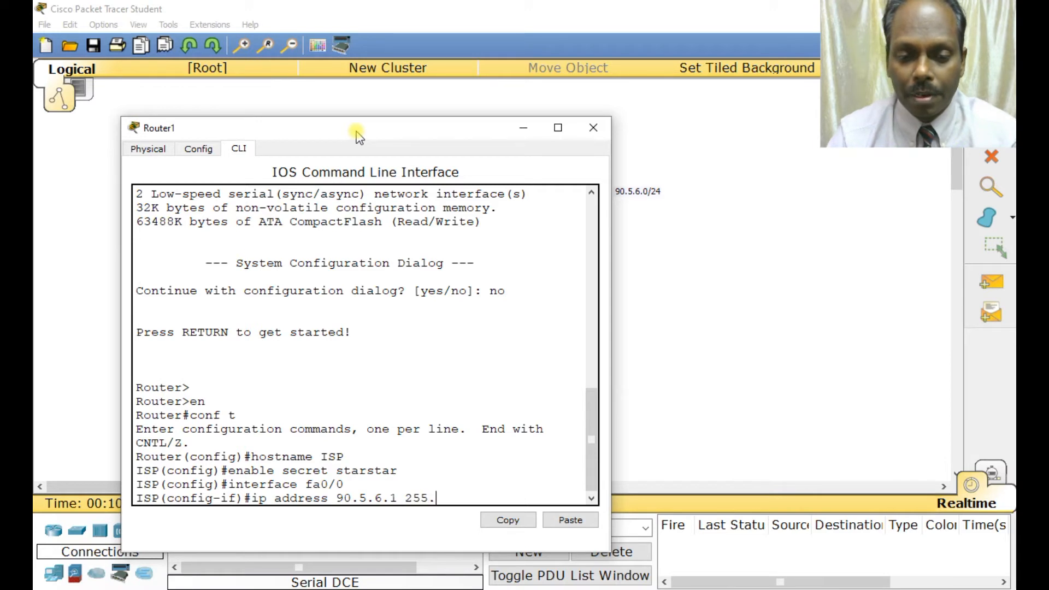
{"action": "type", "text": "255.255.255.0"}
{"action": "type", "text": "interface"}
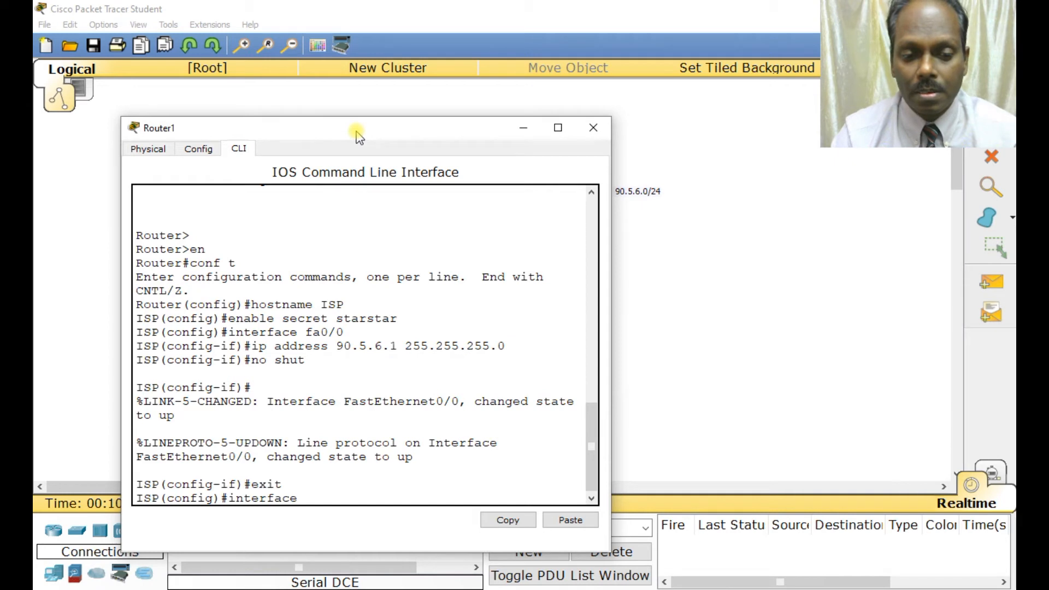
- Give ISP's Serial2/0 address 212.10.11.2 255.255.255.0, no shut, end and save
{"action": "type", "text": "serial 2/0"}
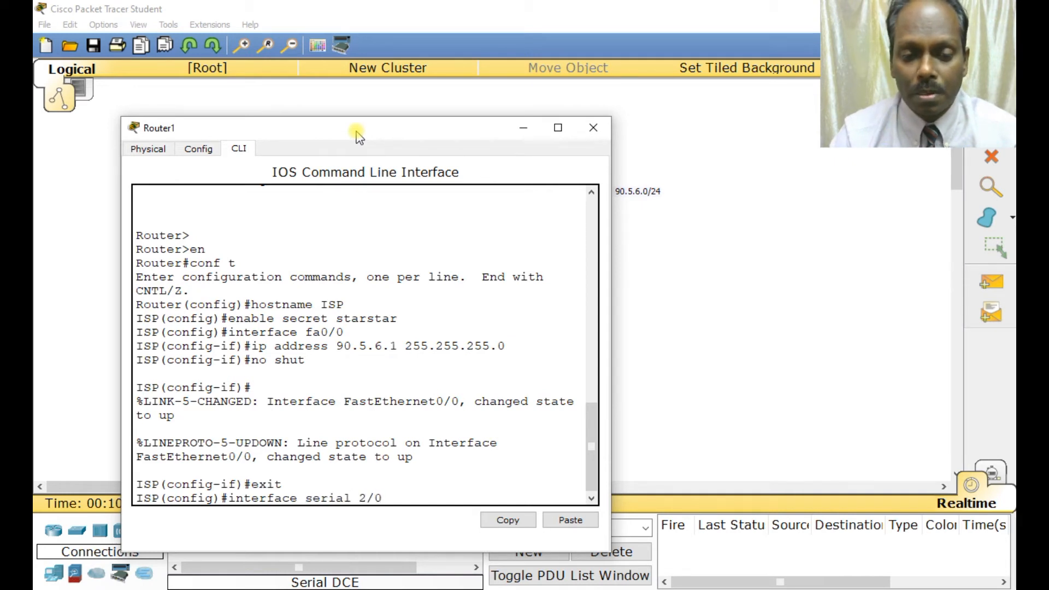
{"action": "type", "text": "ip address"}
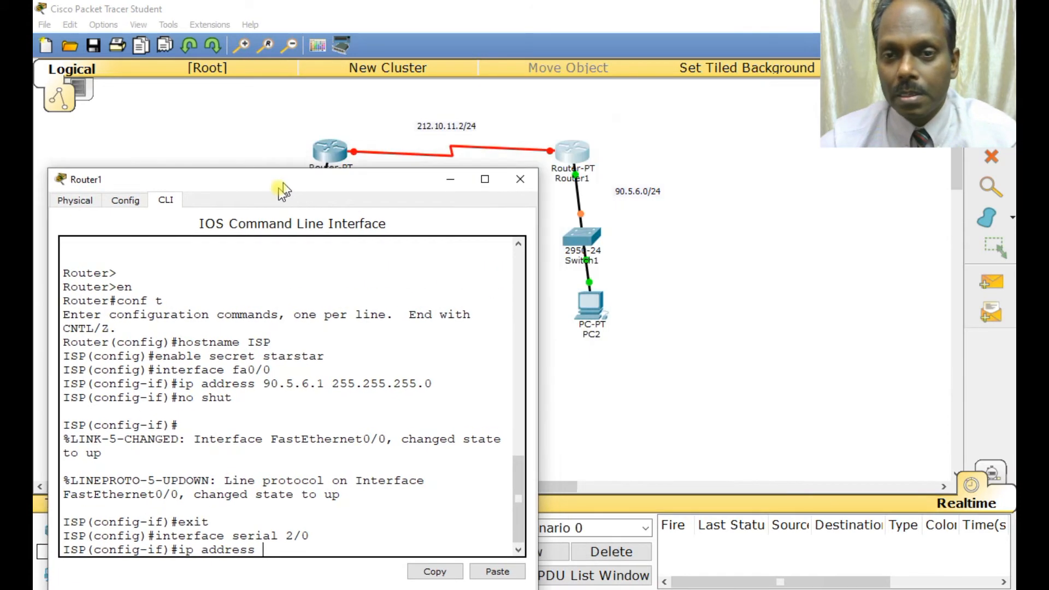
{"action": "left_click_drag", "start_coordinate": [281, 188], "coordinate": [279, 157]}
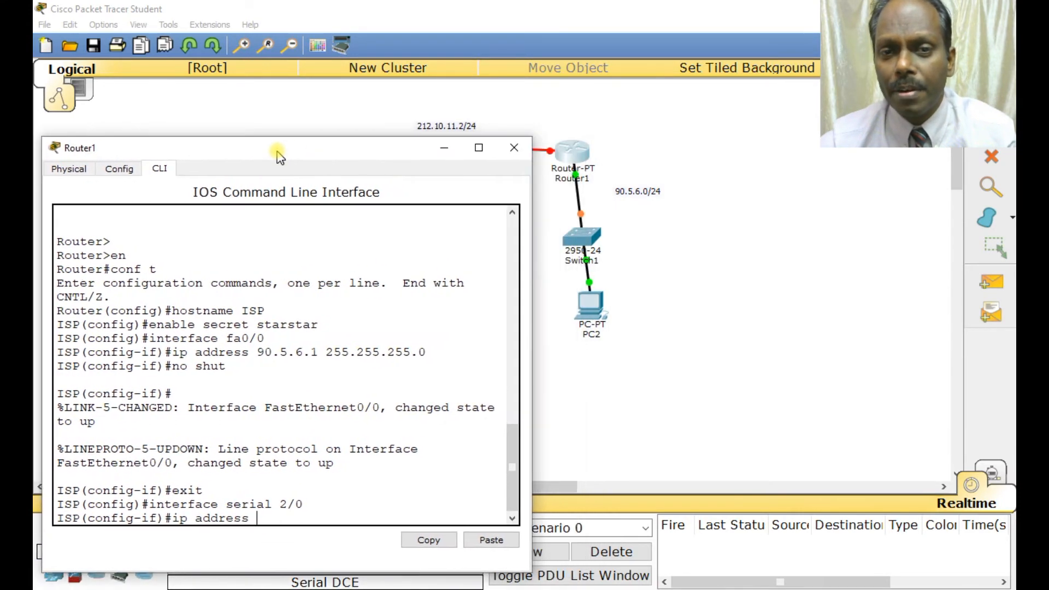
{"action": "type", "text": "212."}
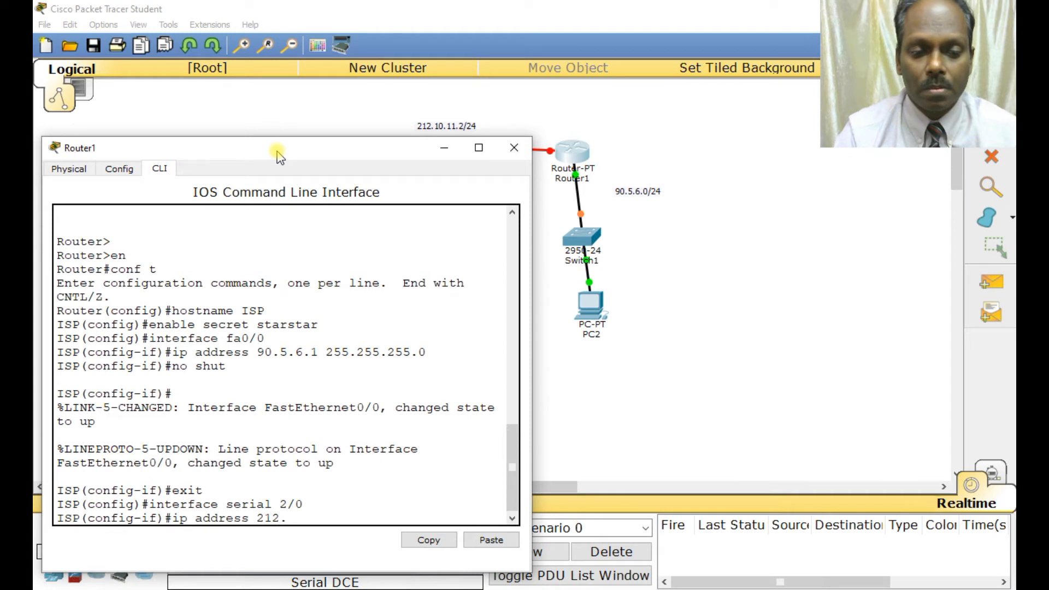
{"action": "type", "text": "10.11."}
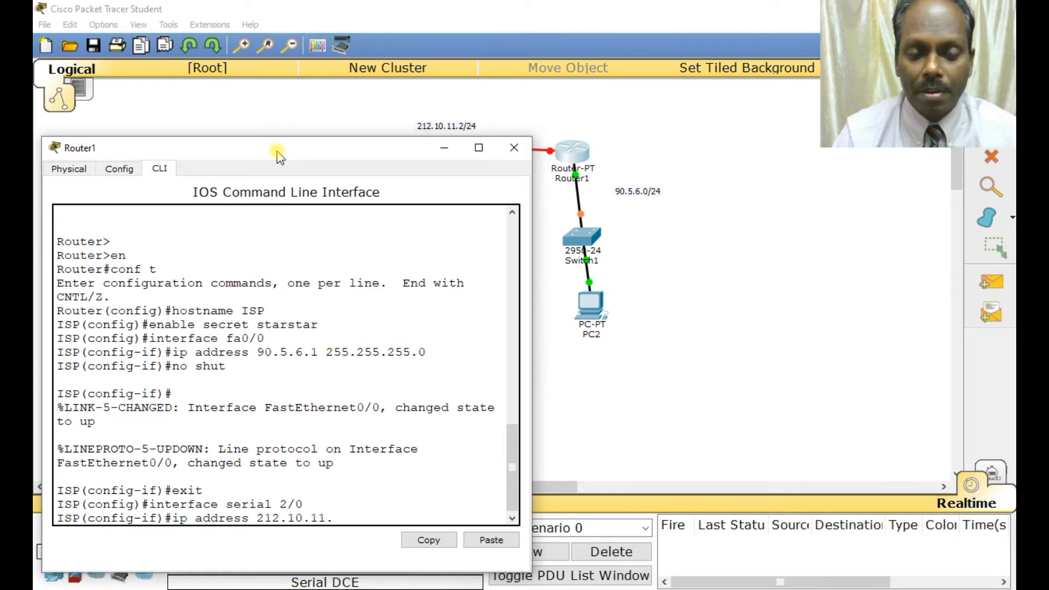
{"action": "type", "text": "2"}
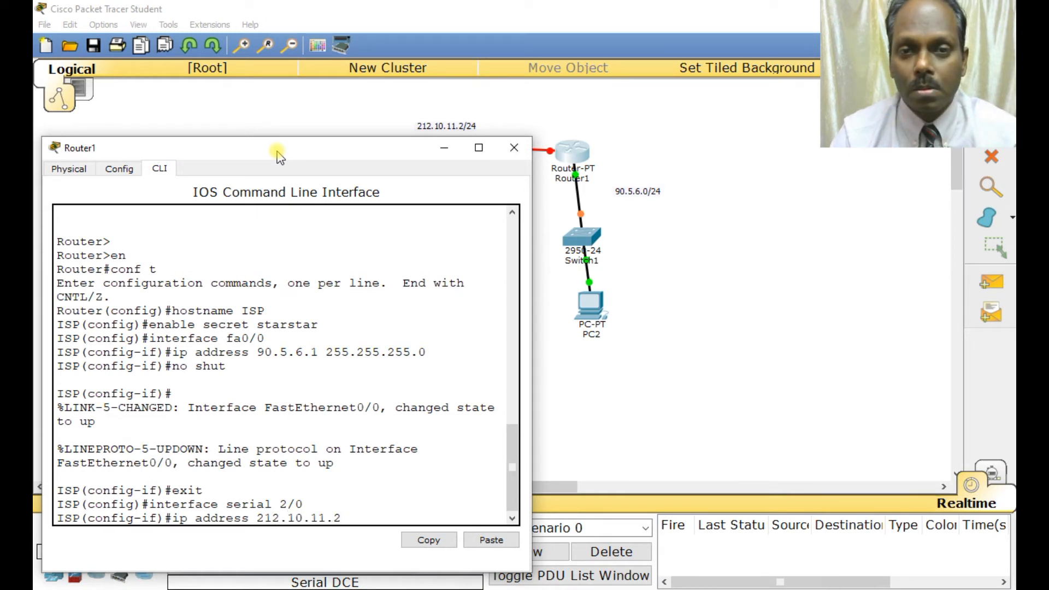
{"action": "type", "text": "255.255.255.0"}
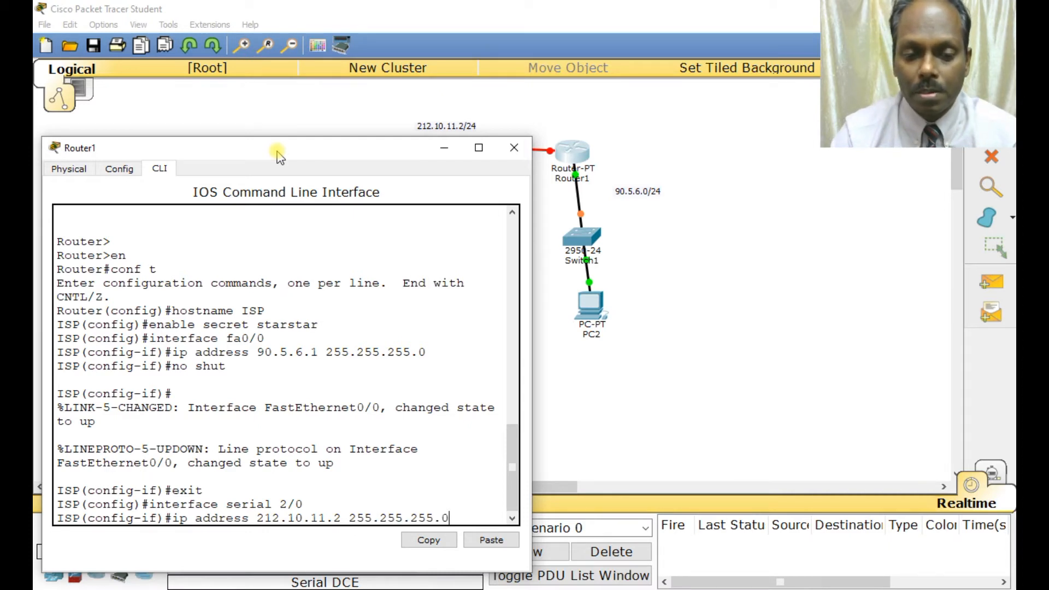
{"action": "type", "text": "no shut"}
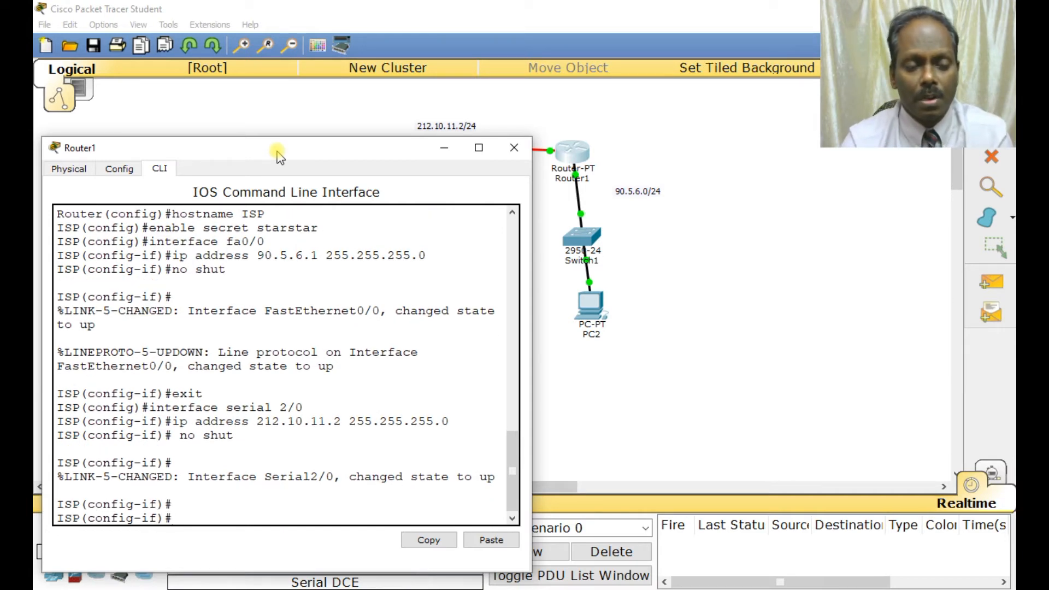
{"action": "type", "text": "end"}
{"action": "type", "text": "wr"}
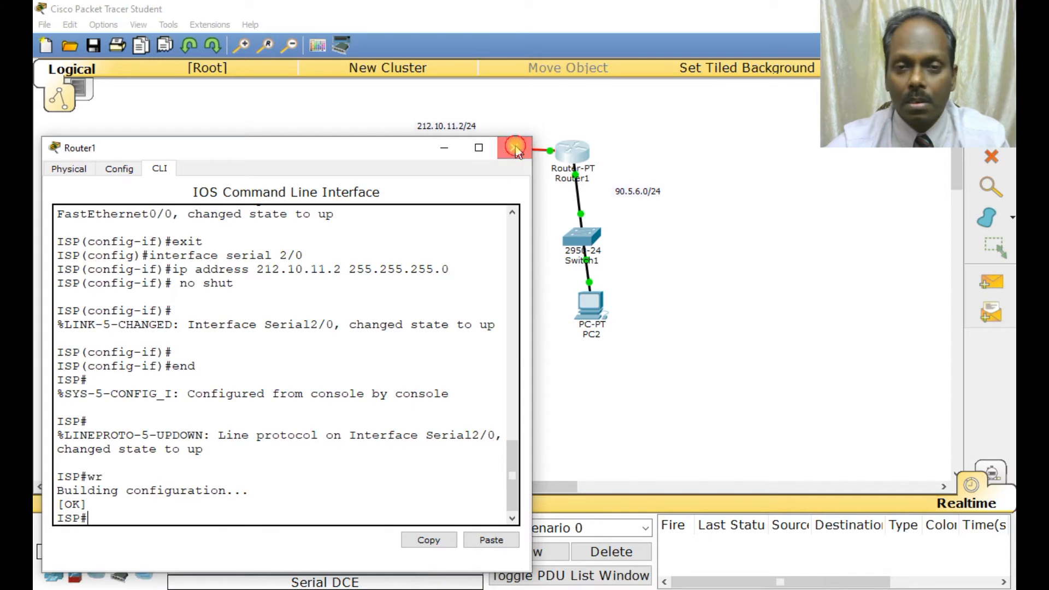
{"action": "left_click", "coordinate": [514, 148]}
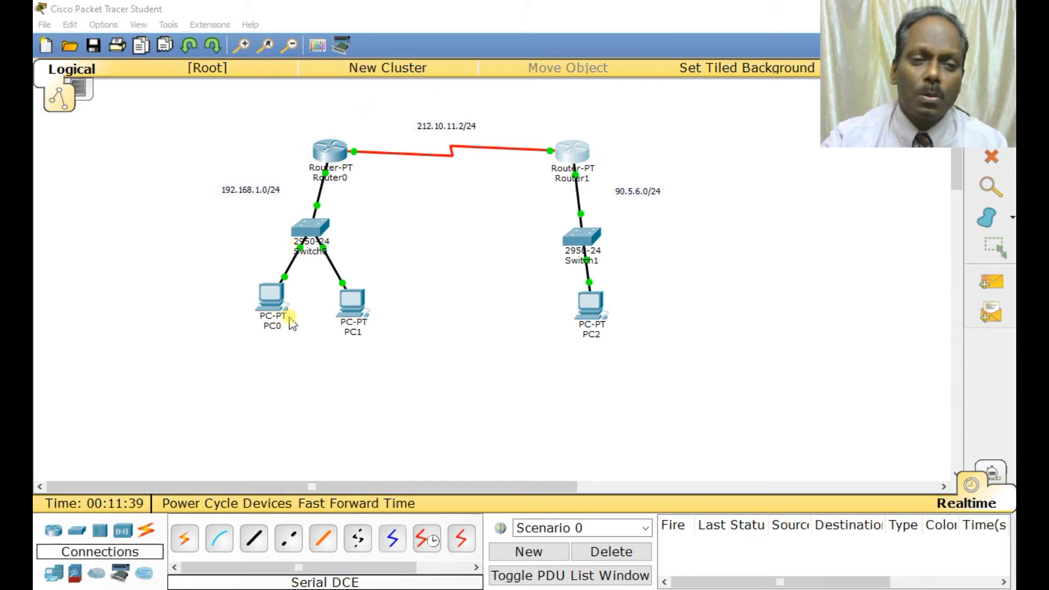
{"action": "mouse_move", "coordinate": [615, 340]}
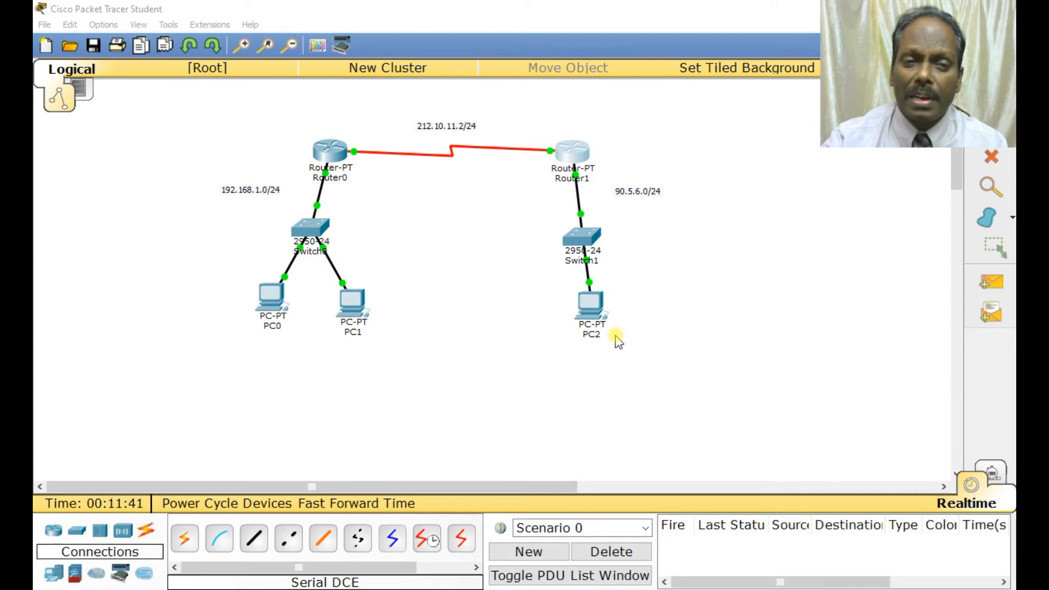
{"action": "mouse_move", "coordinate": [330, 159]}
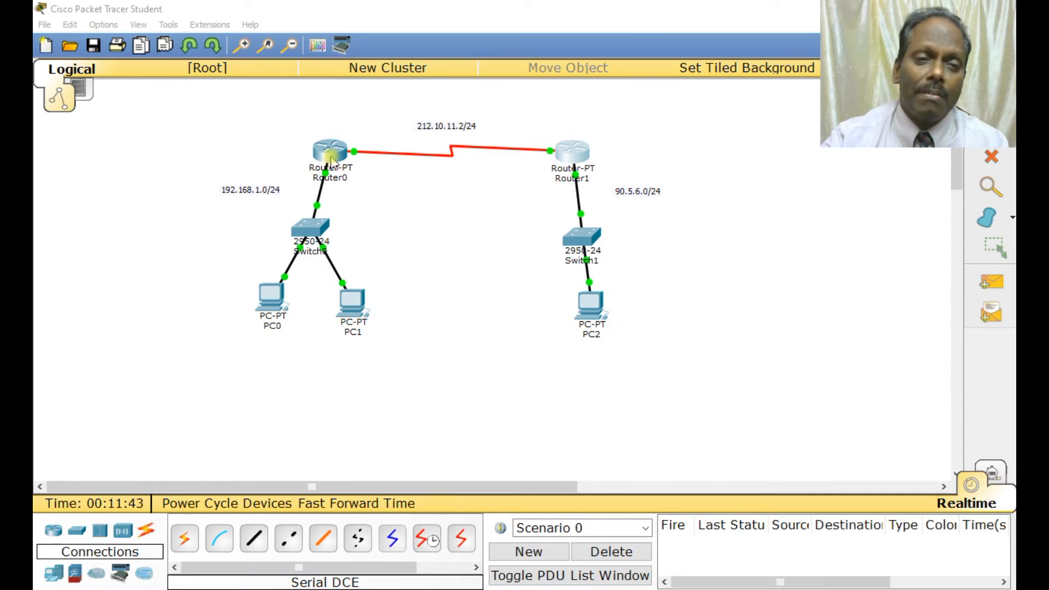
- Add default route 0.0.0.0 0.0.0.0 via 212.10.11.2 on router Home
{"action": "left_click", "coordinate": [330, 149]}
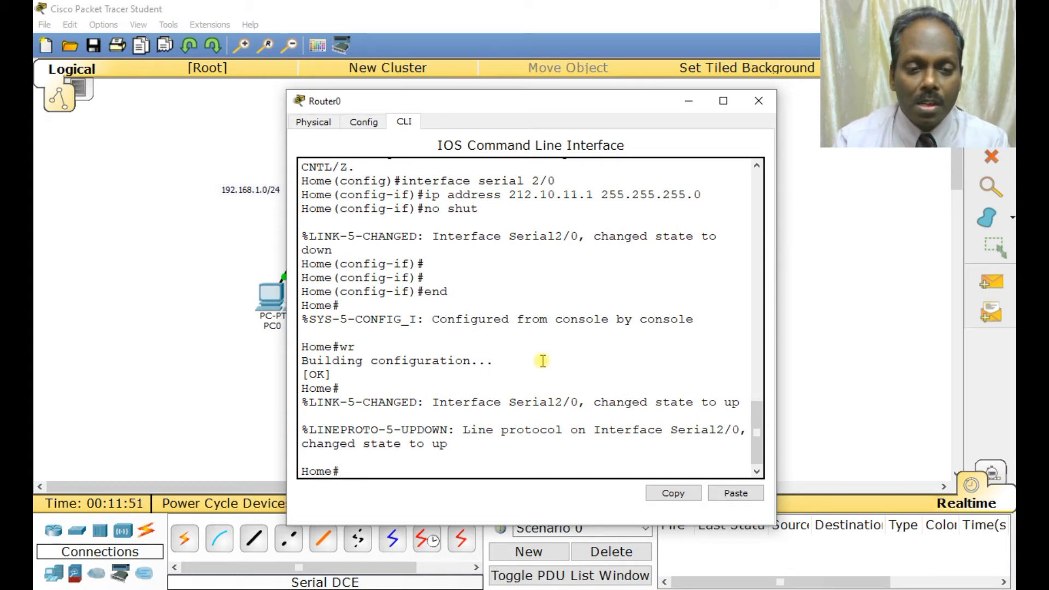
{"action": "type", "text": "conf t"}
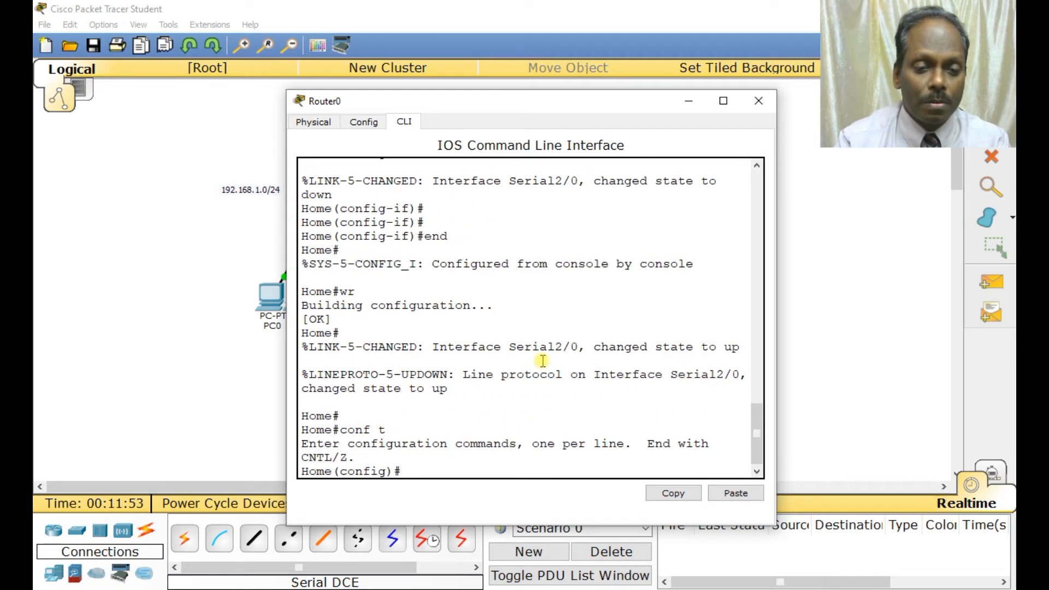
{"action": "type", "text": "ip route"}
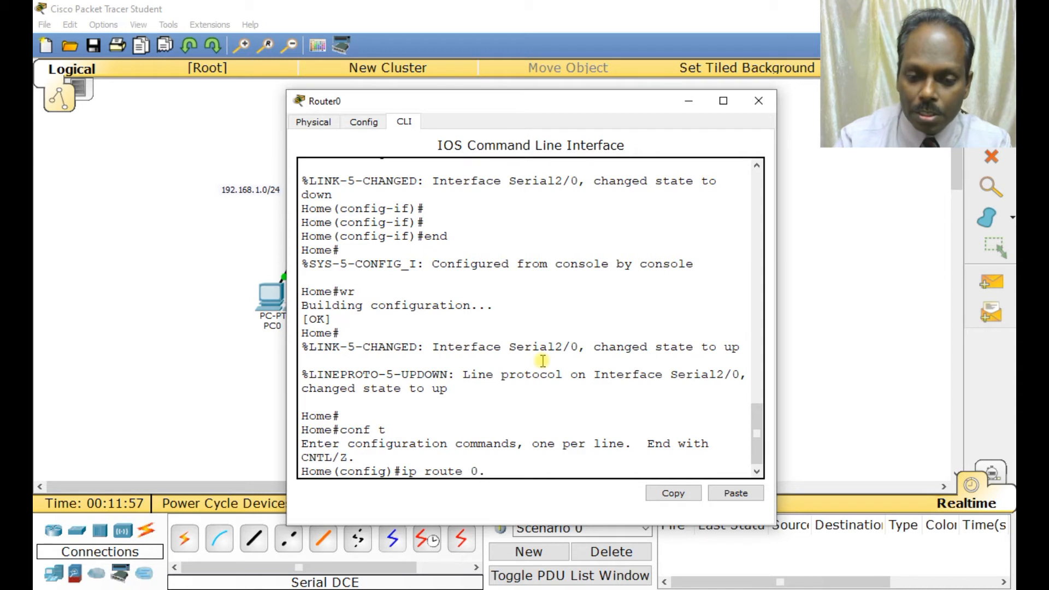
{"action": "type", "text": "0.0.0"}
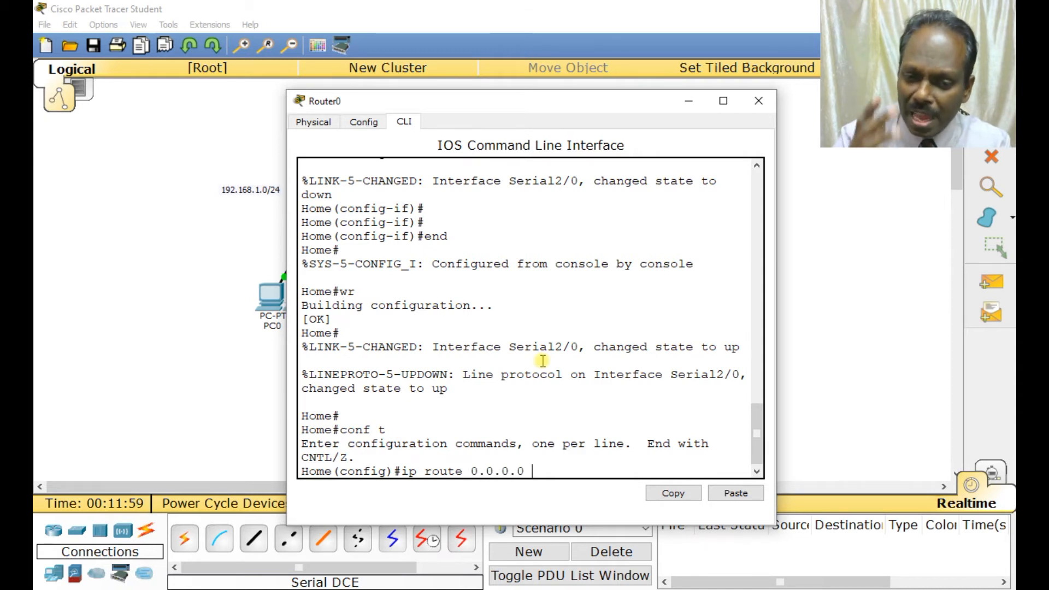
{"action": "type", "text": "0.0"}
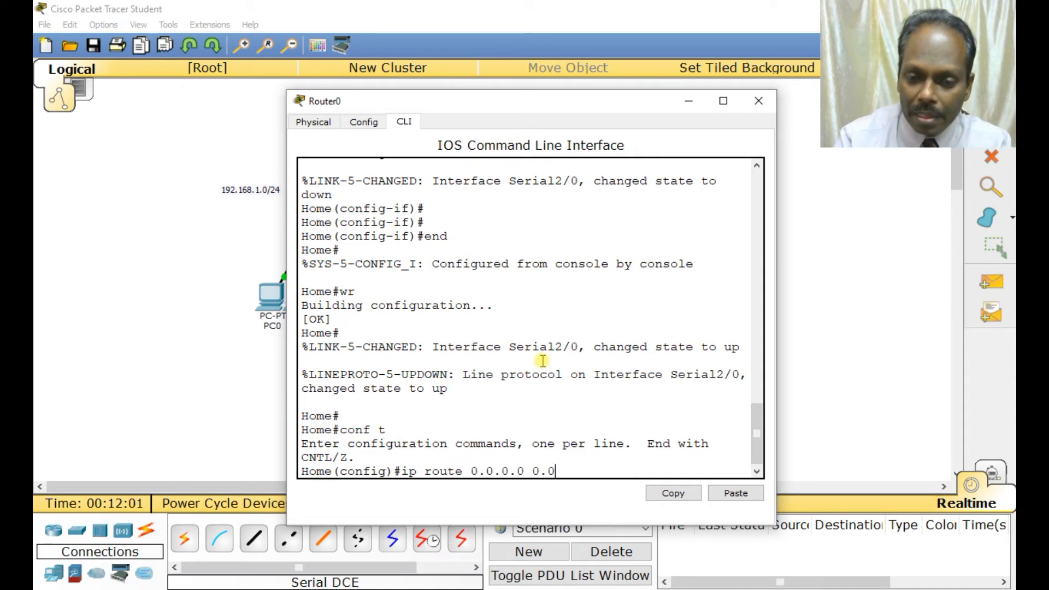
{"action": "type", "text": "0."}
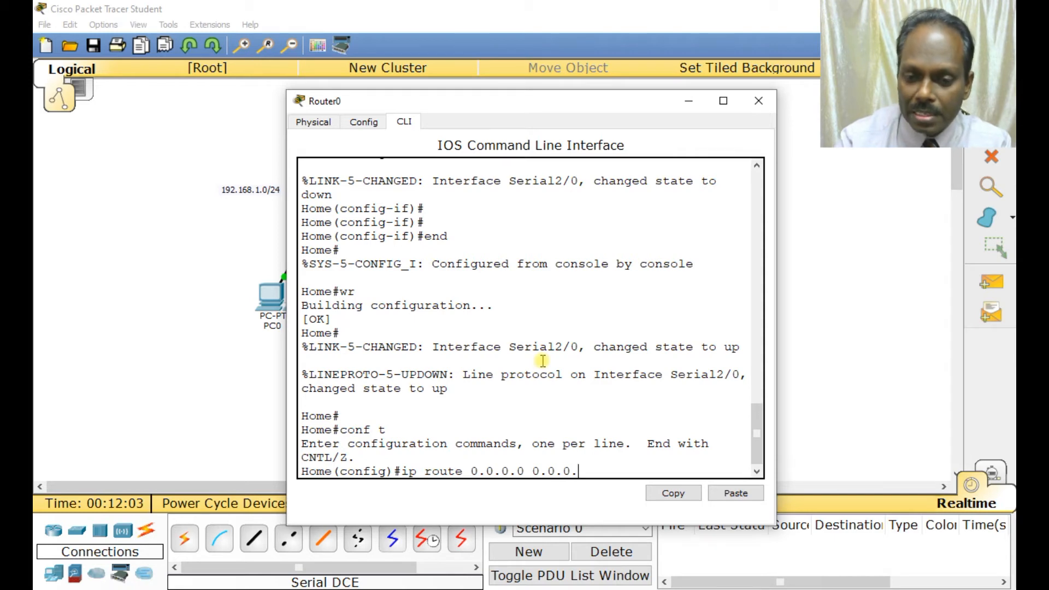
{"action": "type", "text": "0"}
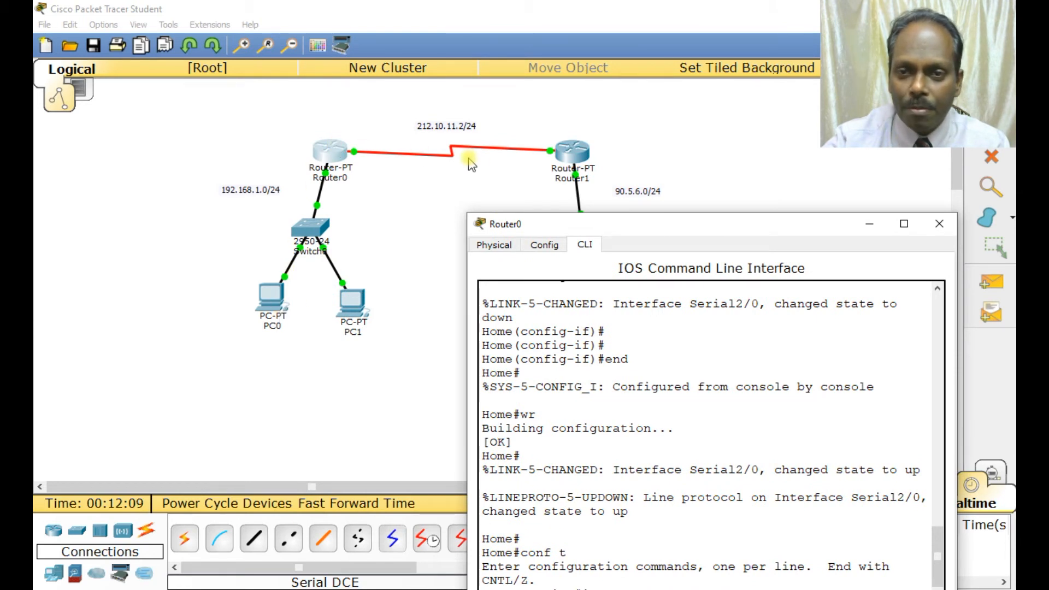
{"action": "mouse_move", "coordinate": [547, 154]}
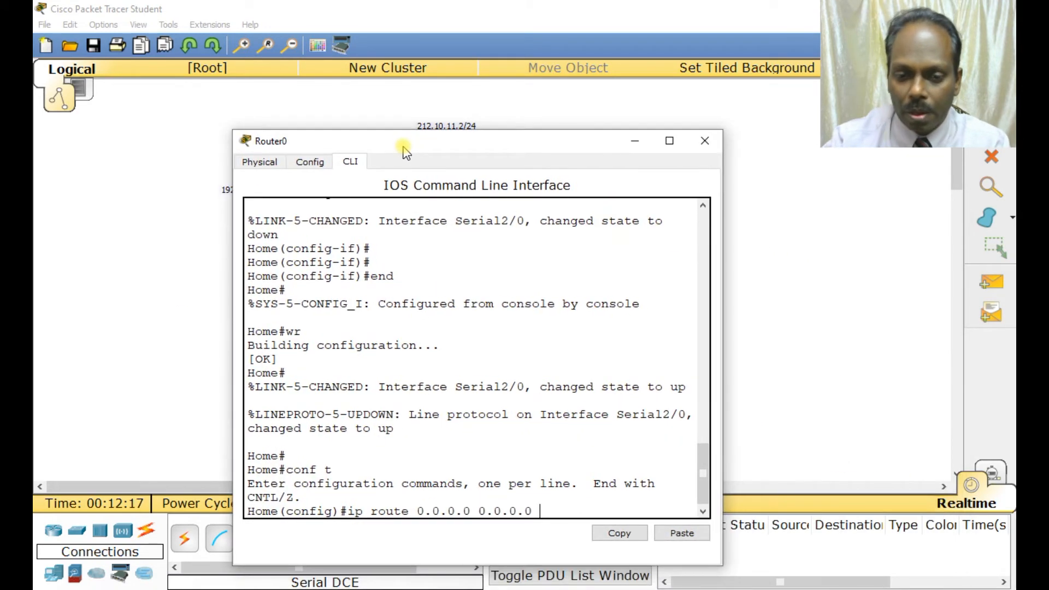
{"action": "type", "text": "212"}
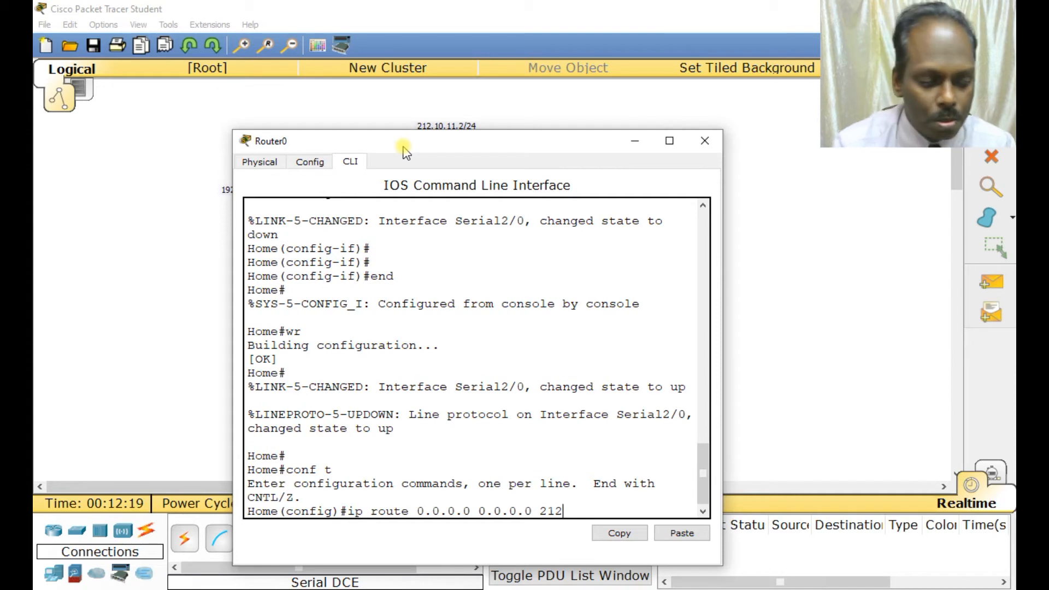
{"action": "type", "text": ".10.11.2"}
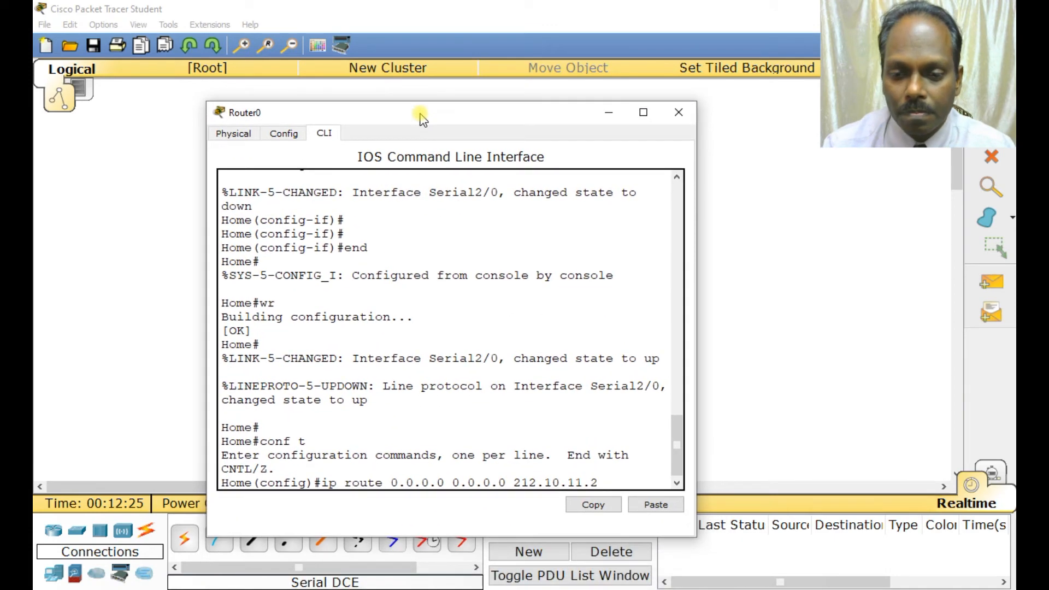
{"action": "key", "text": "enter"}
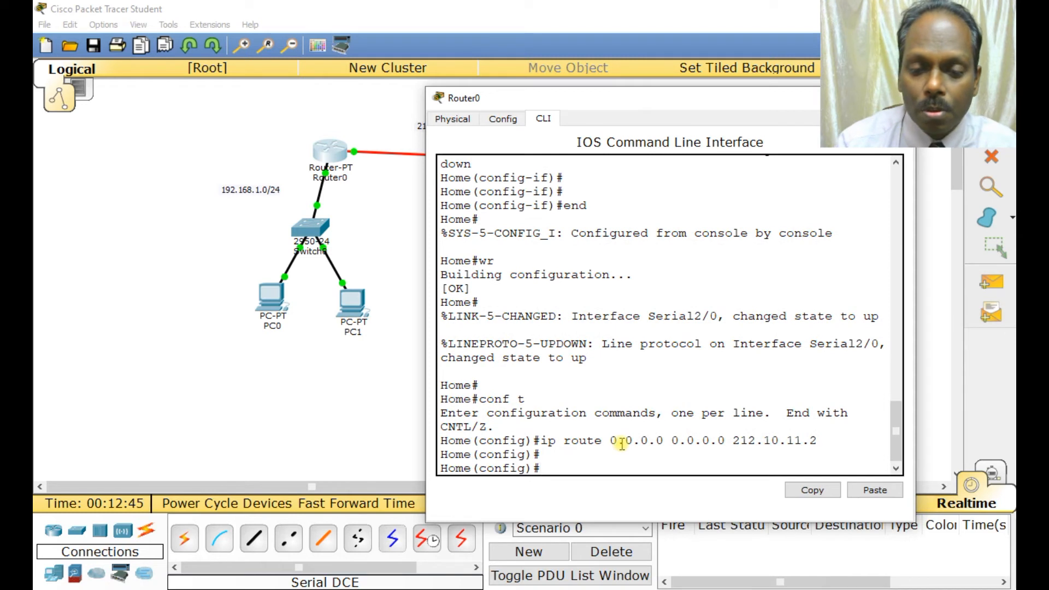
- Create access-list 10 permitting 192.168.1.0 0.0.0.255 on router Home
{"action": "type", "text": "access-list"}
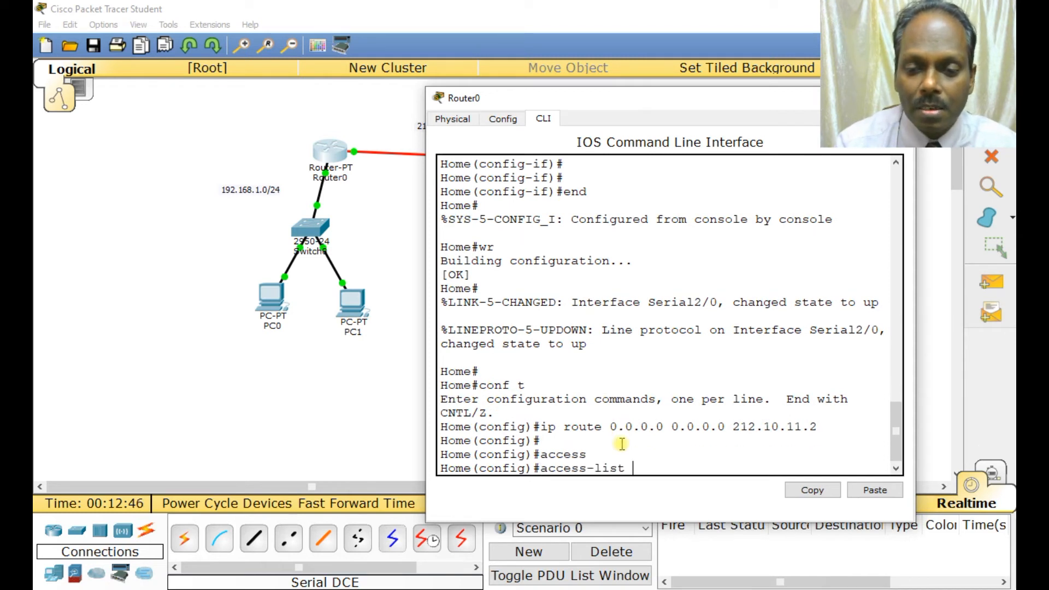
{"action": "type", "text": "10"}
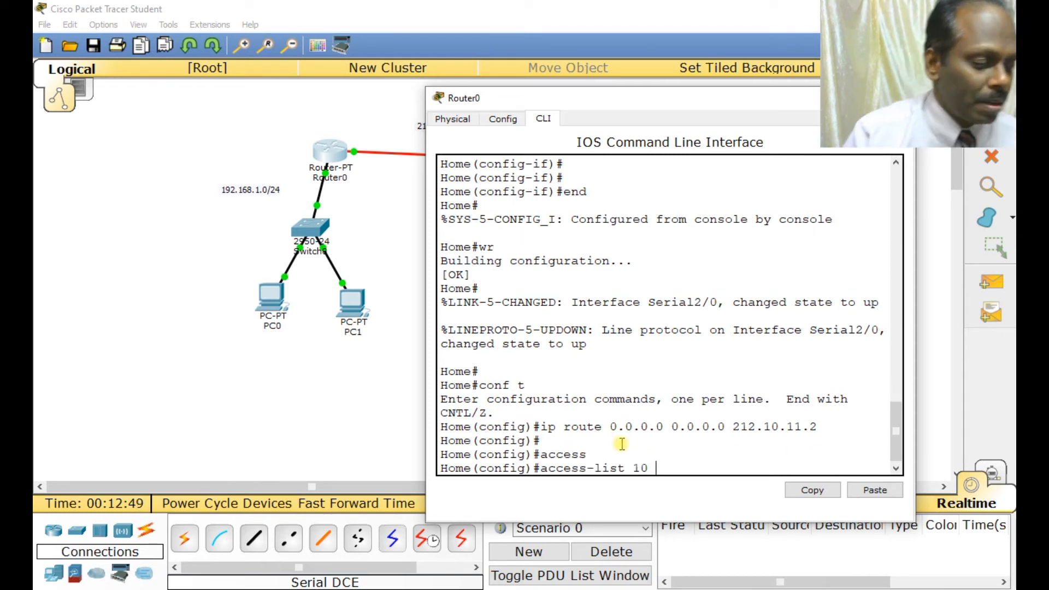
{"action": "type", "text": "permit"}
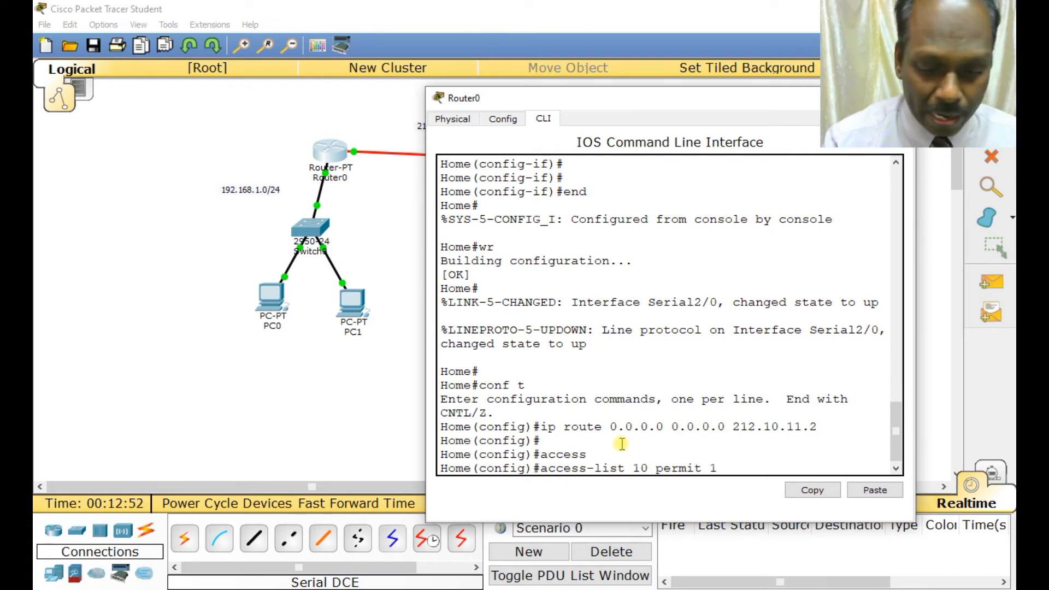
{"action": "type", "text": "192"}
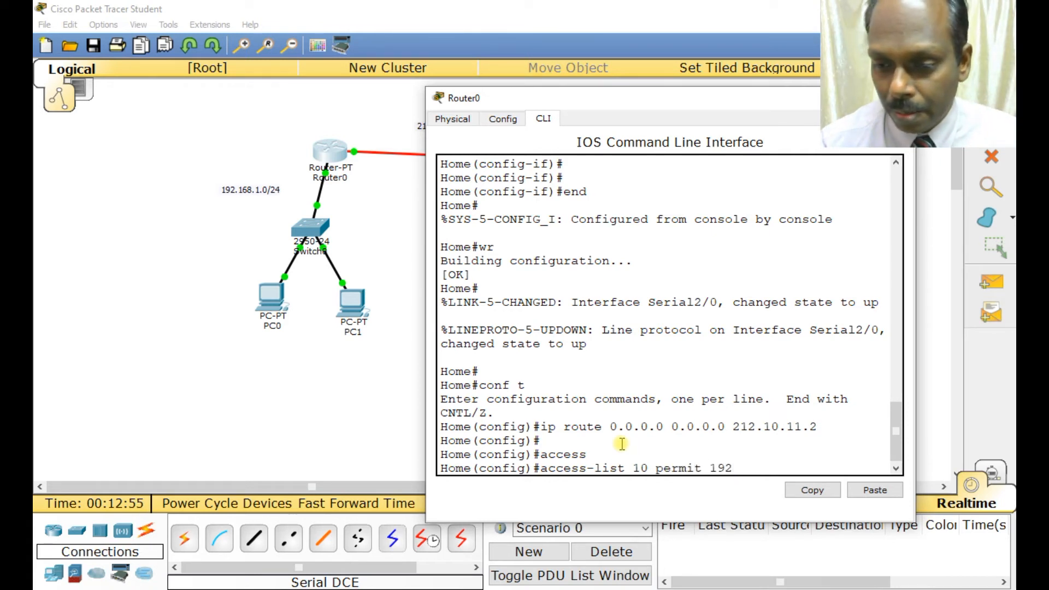
{"action": "type", "text": ".168.1."}
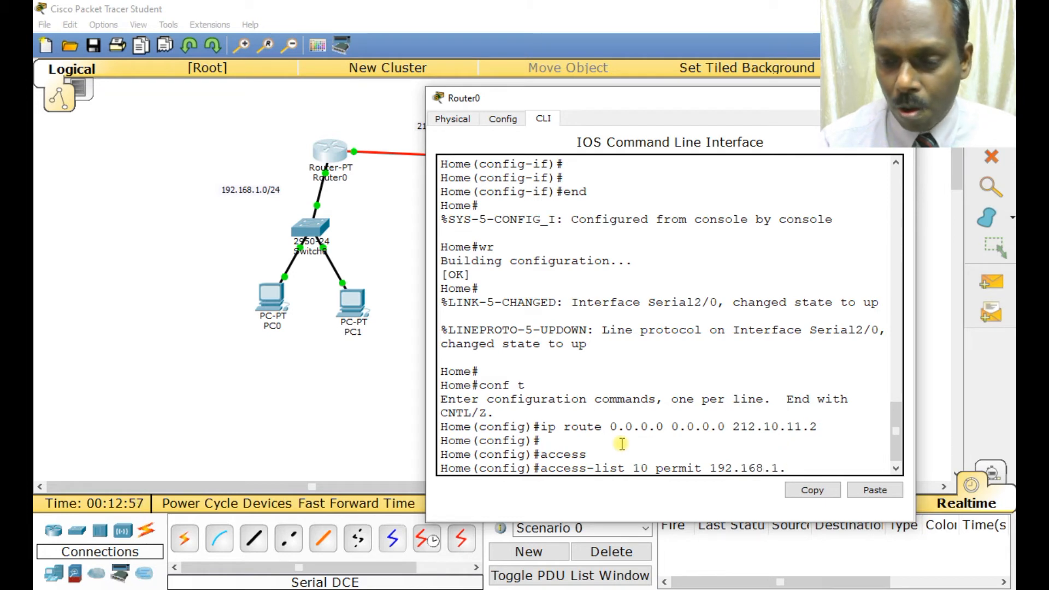
{"action": "type", "text": "0"}
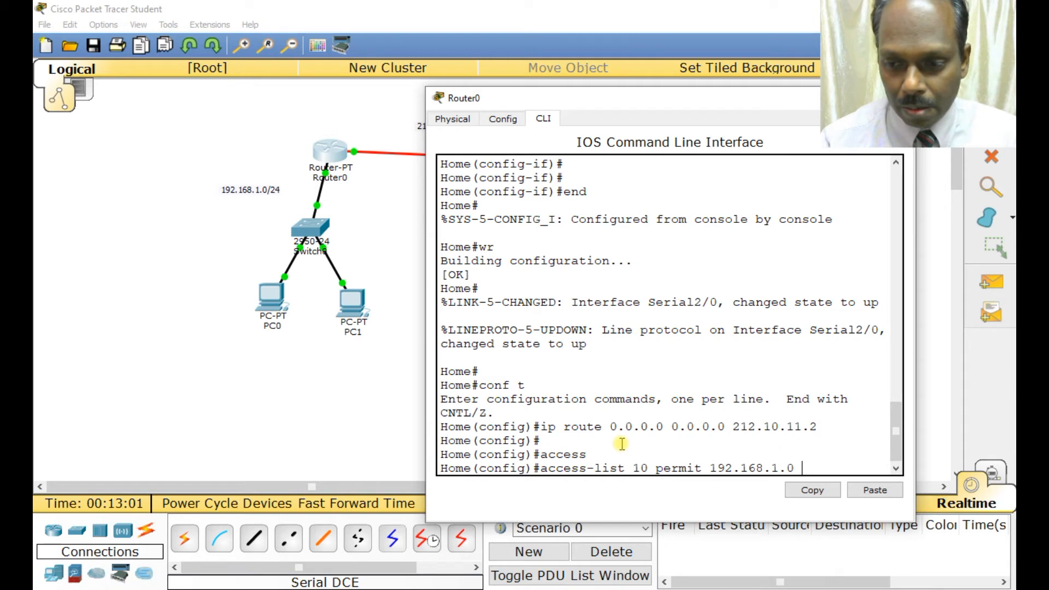
{"action": "type", "text": "0.0."}
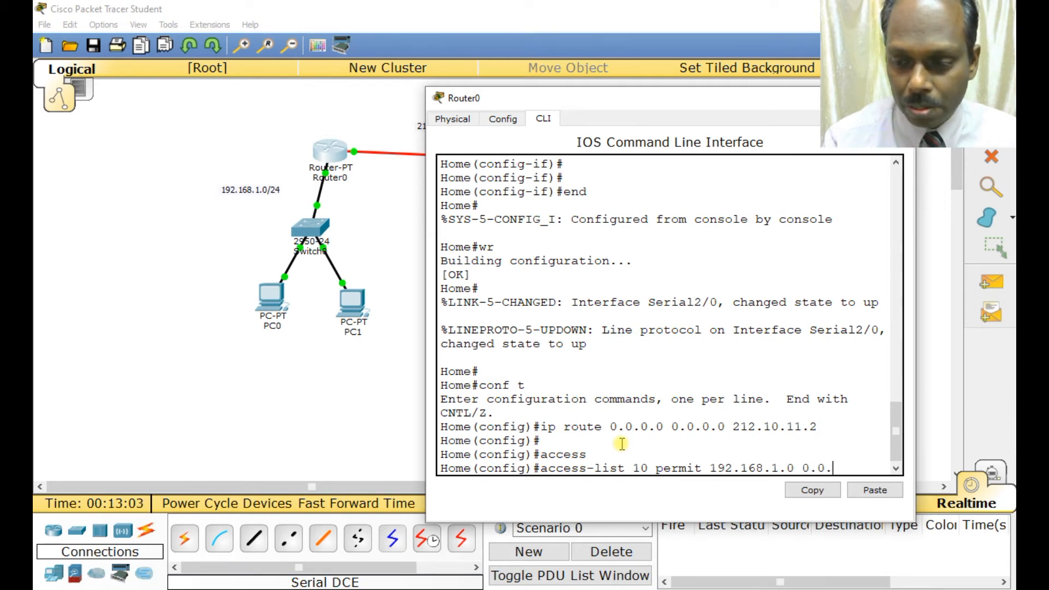
{"action": "type", "text": "0"}
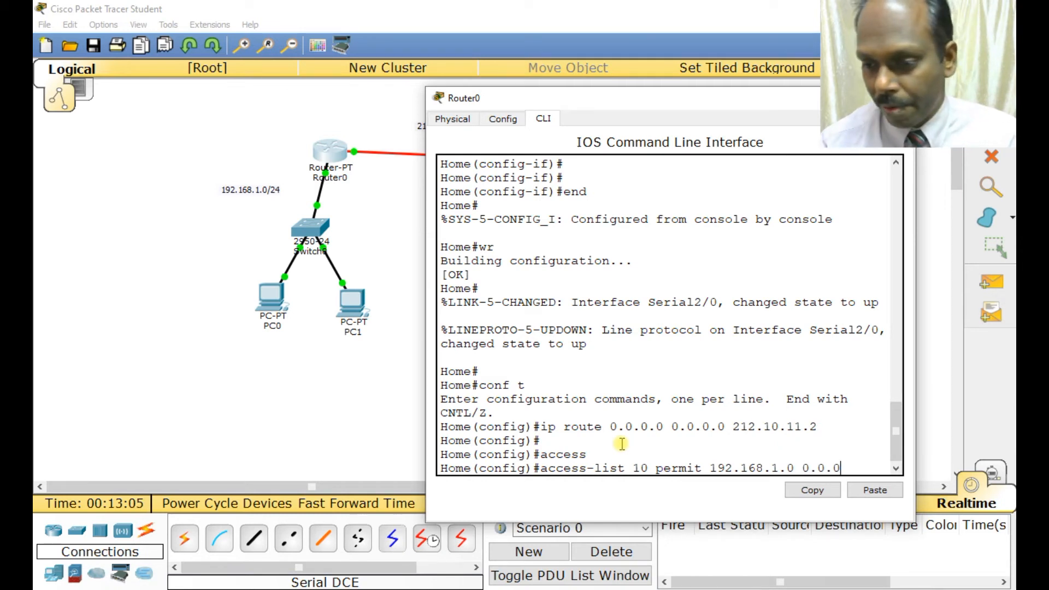
{"action": "type", "text": "255"}
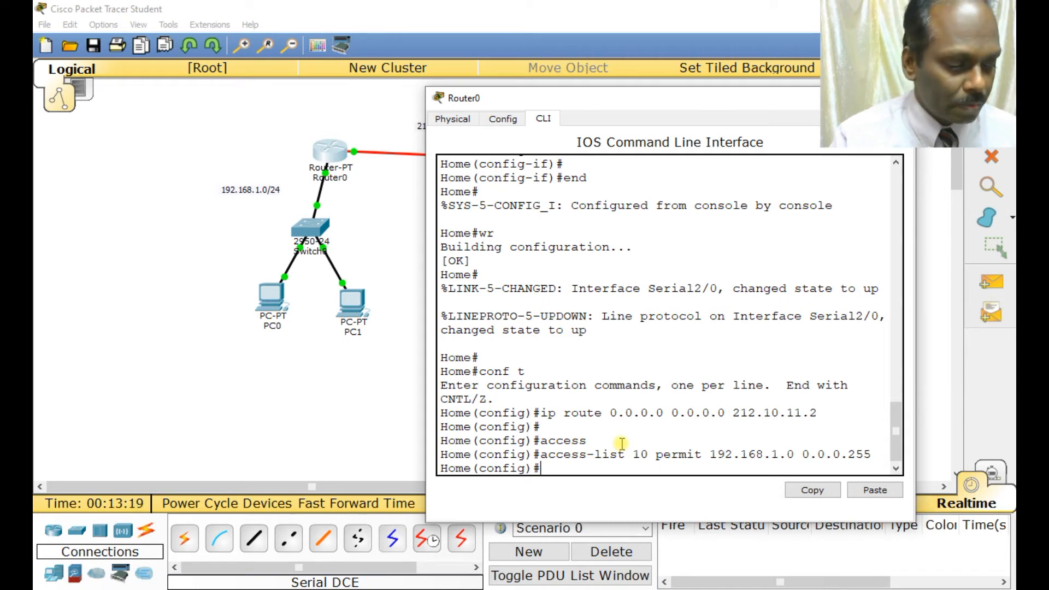
- Define NAT pool anand as 212.10.11.1-212.10.11.1 with netmask 255.255.255.0
{"action": "type", "text": "ip nat pool"}
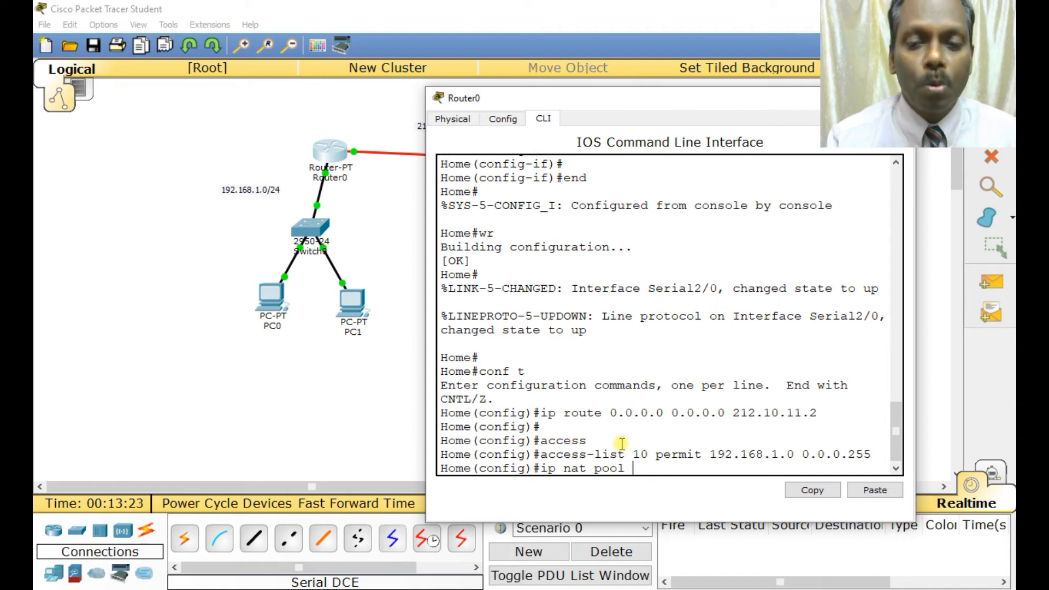
{"action": "type", "text": "a"}
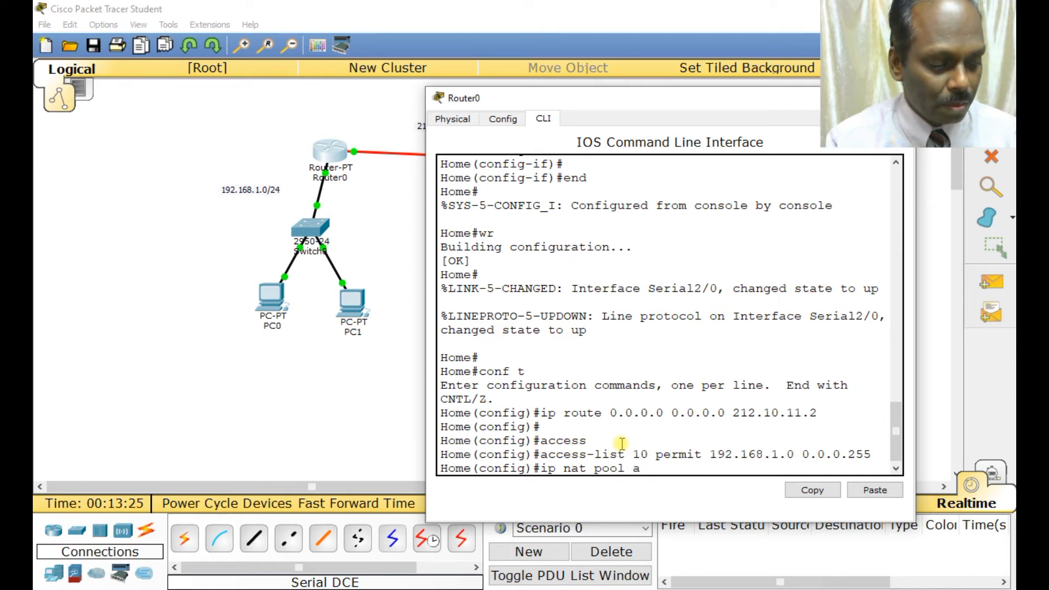
{"action": "type", "text": "nand"}
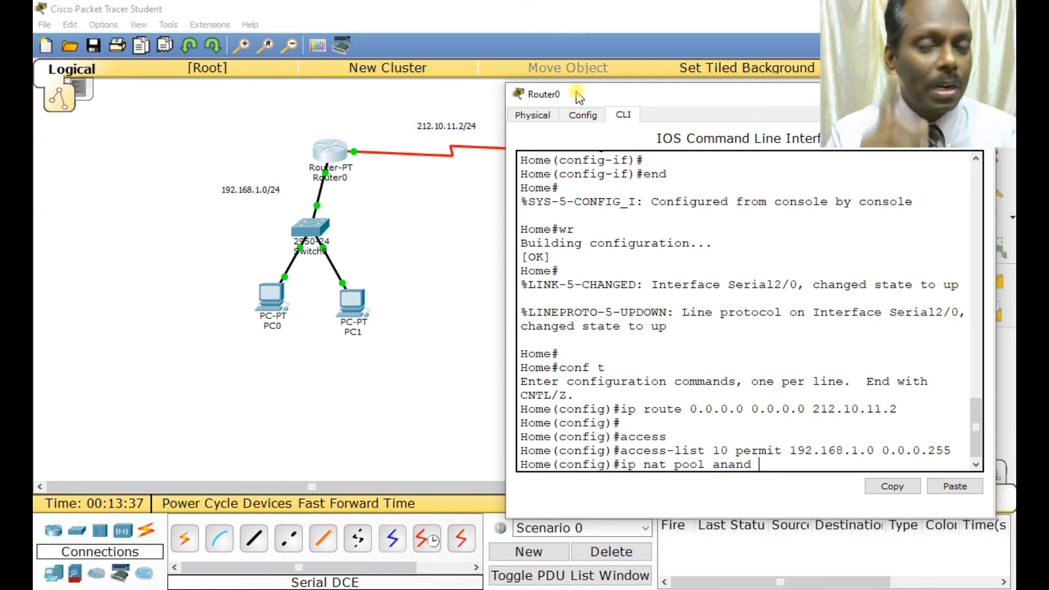
{"action": "type", "text": "21"}
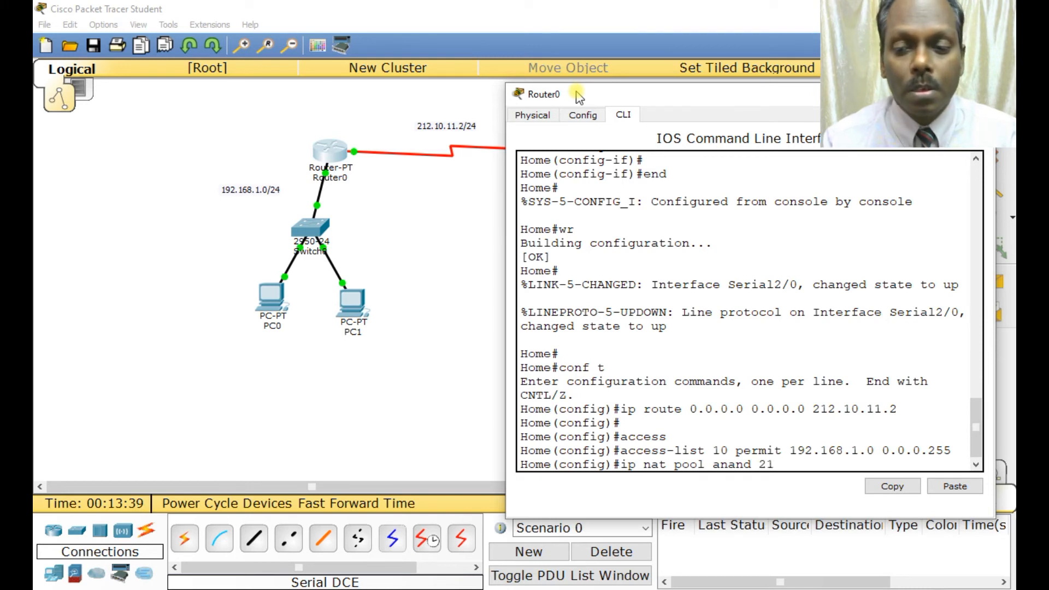
{"action": "type", "text": "212.10.1"}
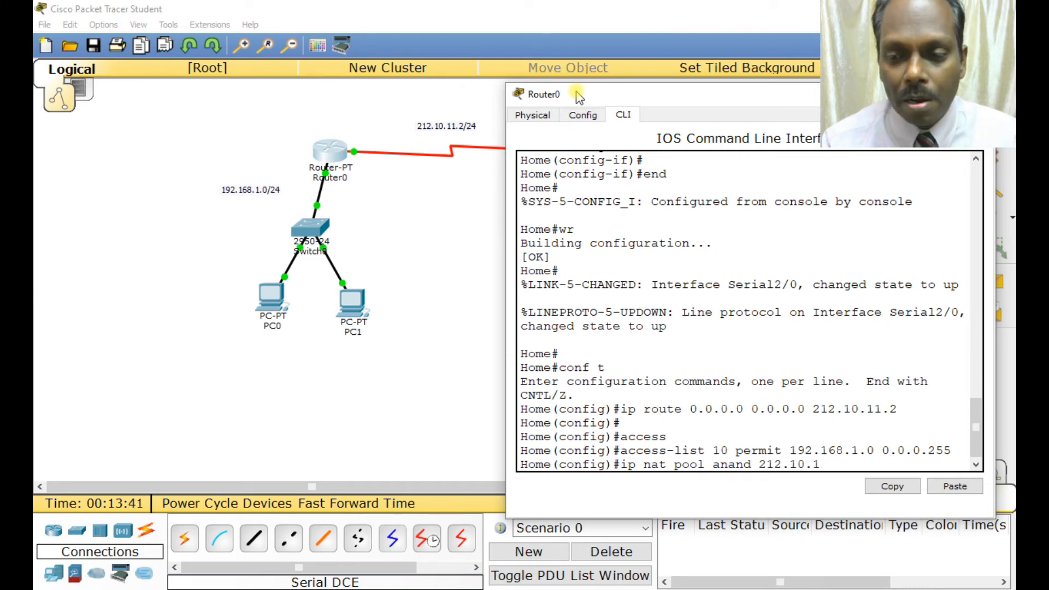
{"action": "type", "text": "1.1"}
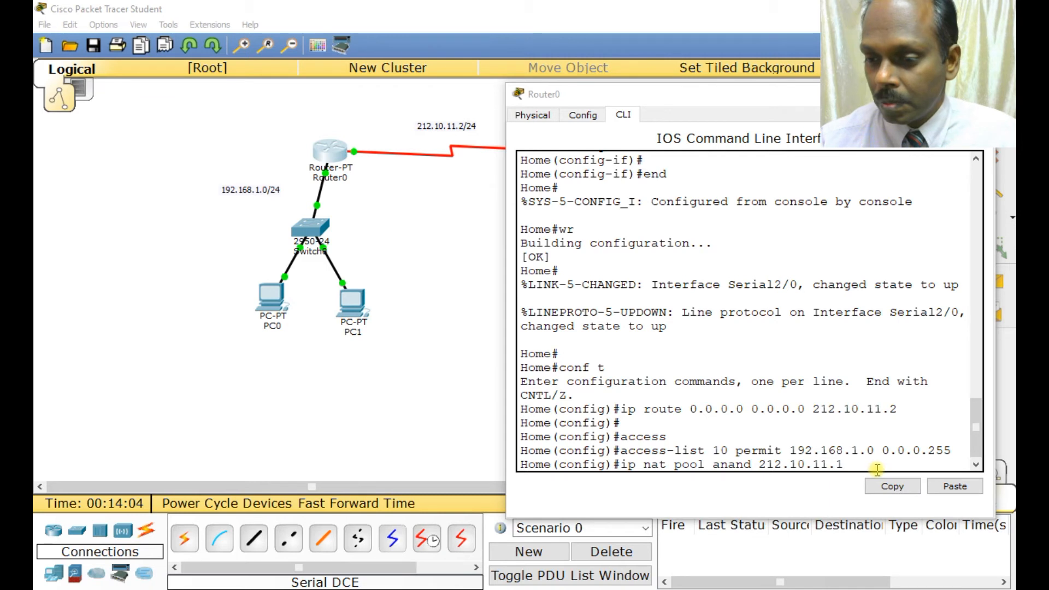
{"action": "type", "text": "212.10.11"}
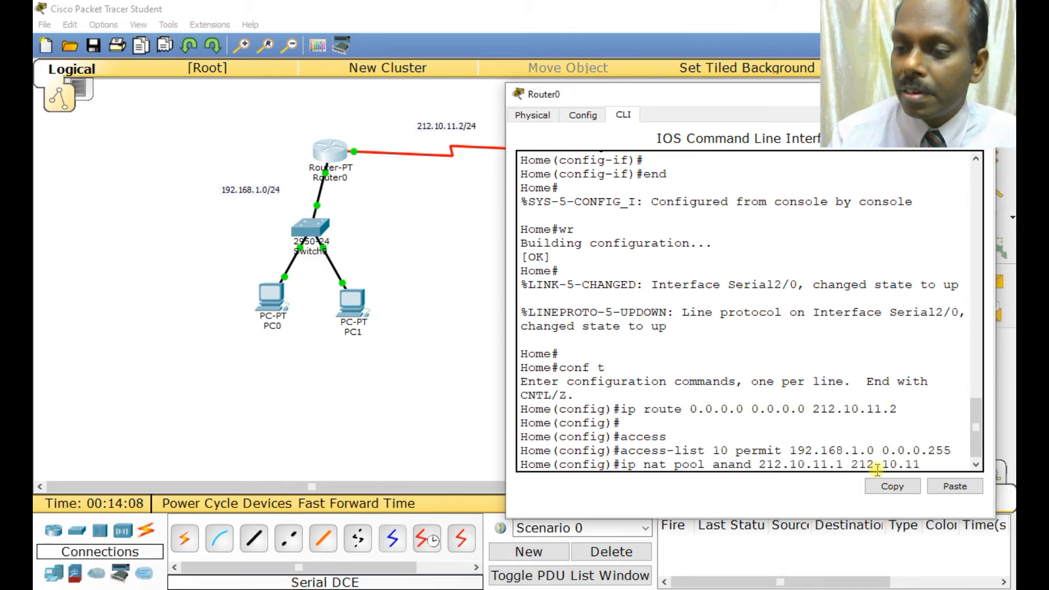
{"action": "type", "text": "netmask 255"}
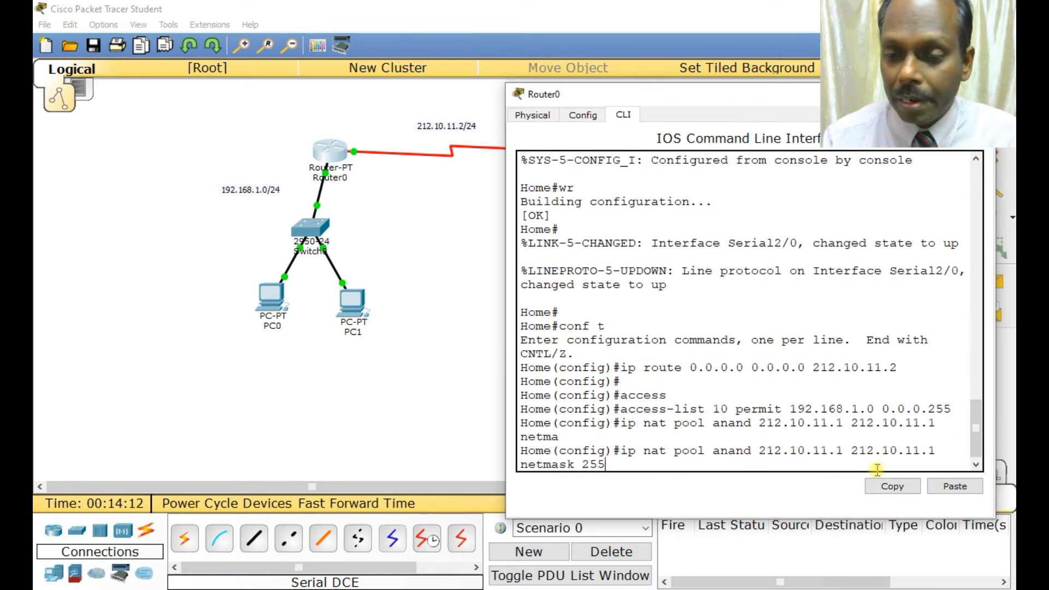
{"action": "type", "text": ".255.255.0"}
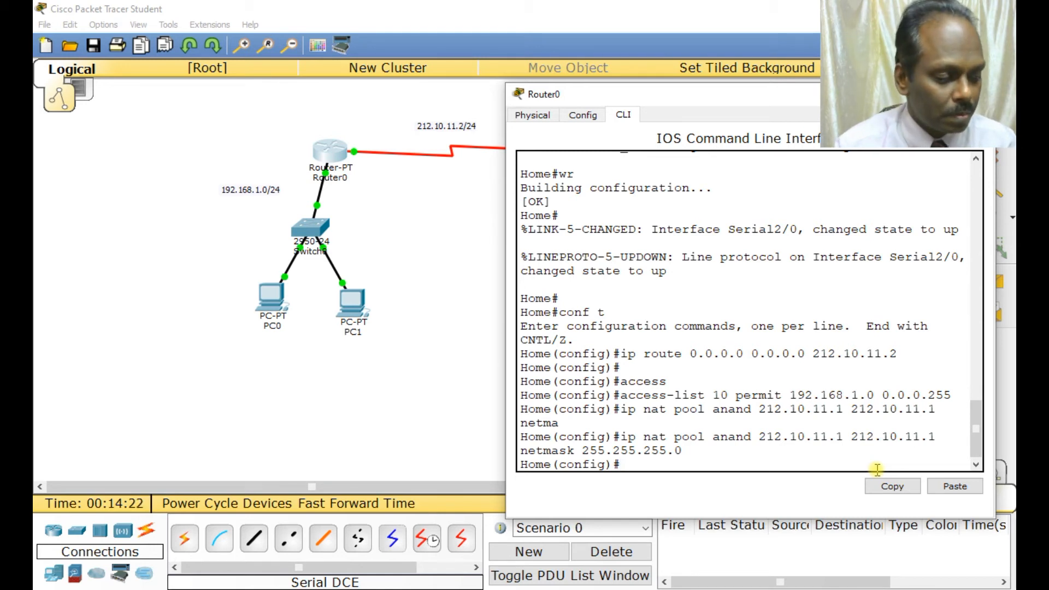
- Map inside source list 10 onto pool anand with overload
{"action": "type", "text": "ip nat inside source"}
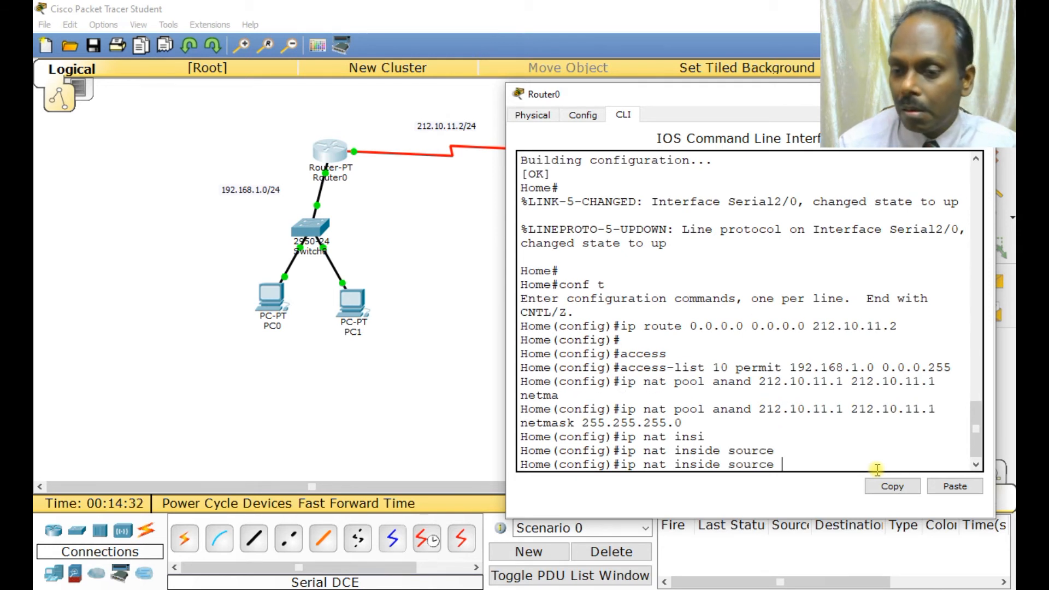
{"action": "type", "text": "list"}
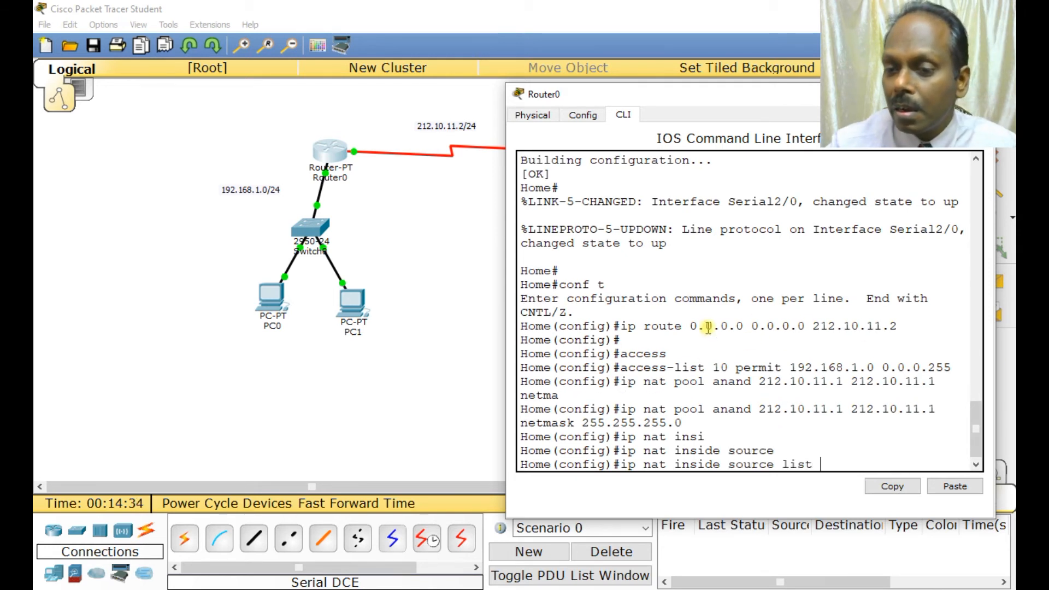
{"action": "type", "text": "10"}
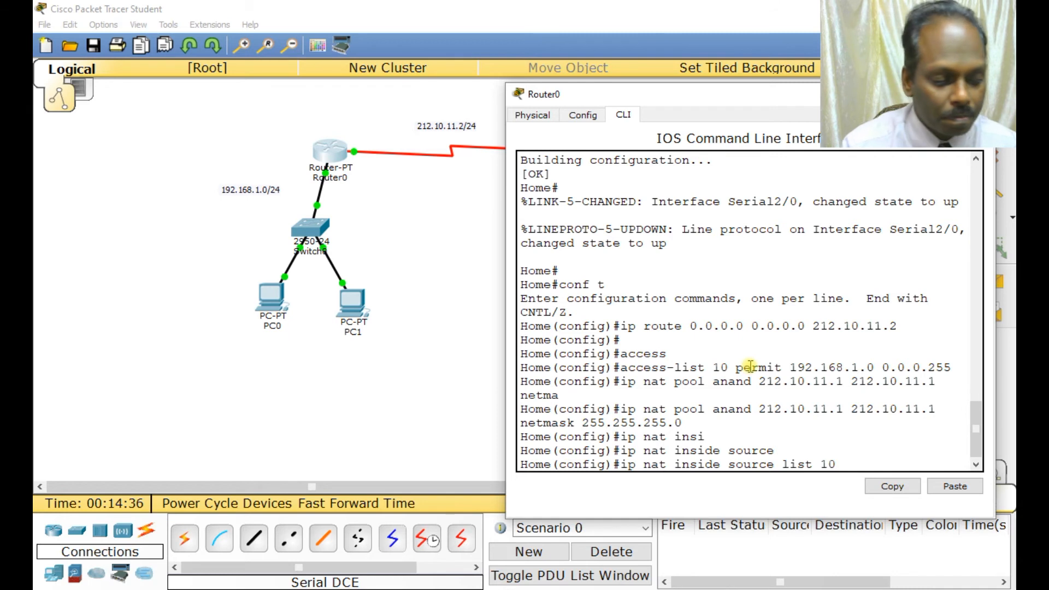
{"action": "type", "text": "pool"}
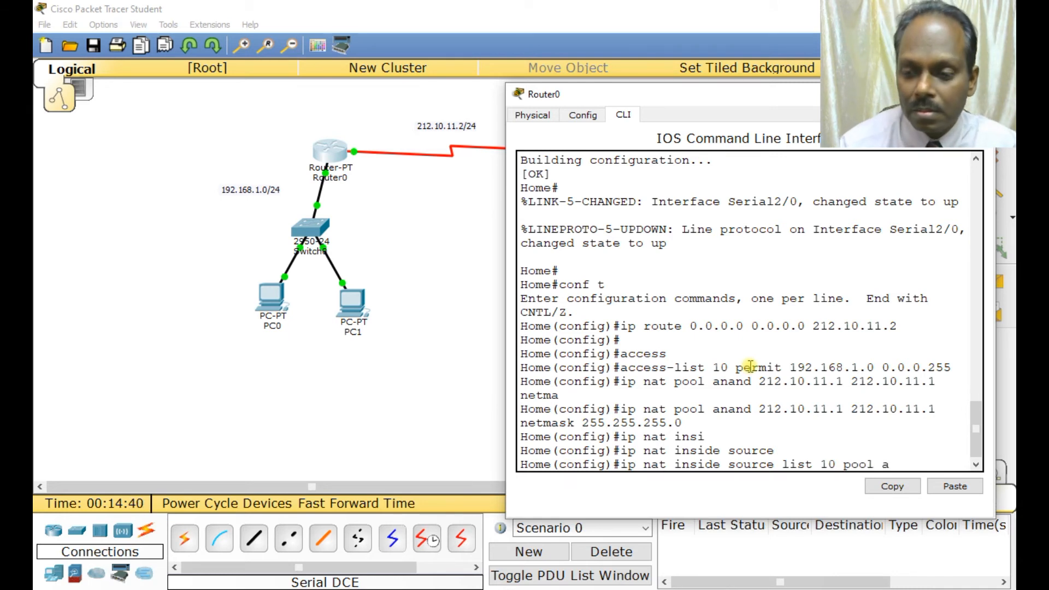
{"action": "type", "text": "anand"}
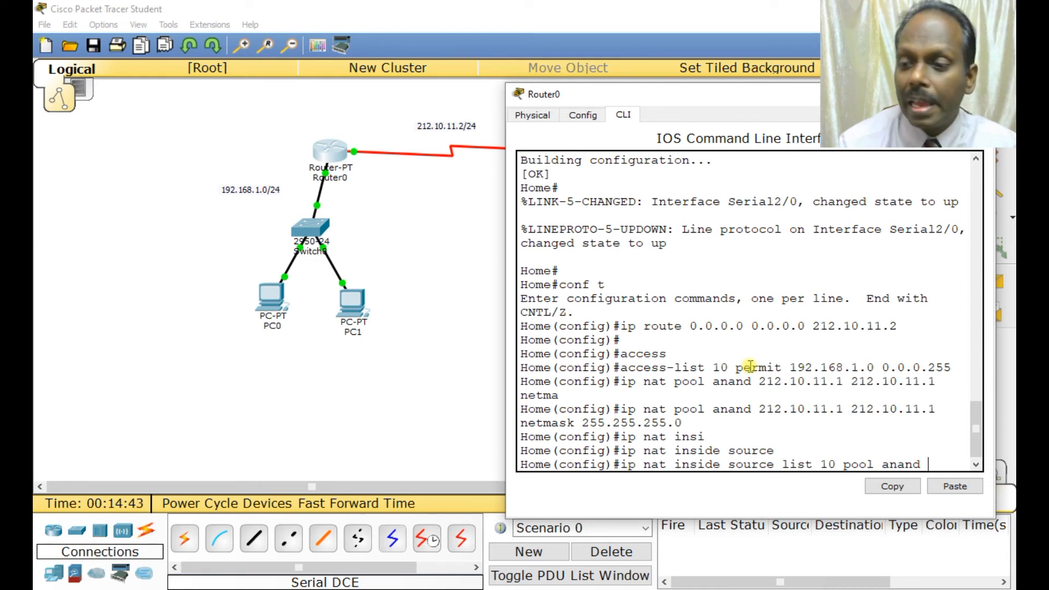
{"action": "type", "text": "overload"}
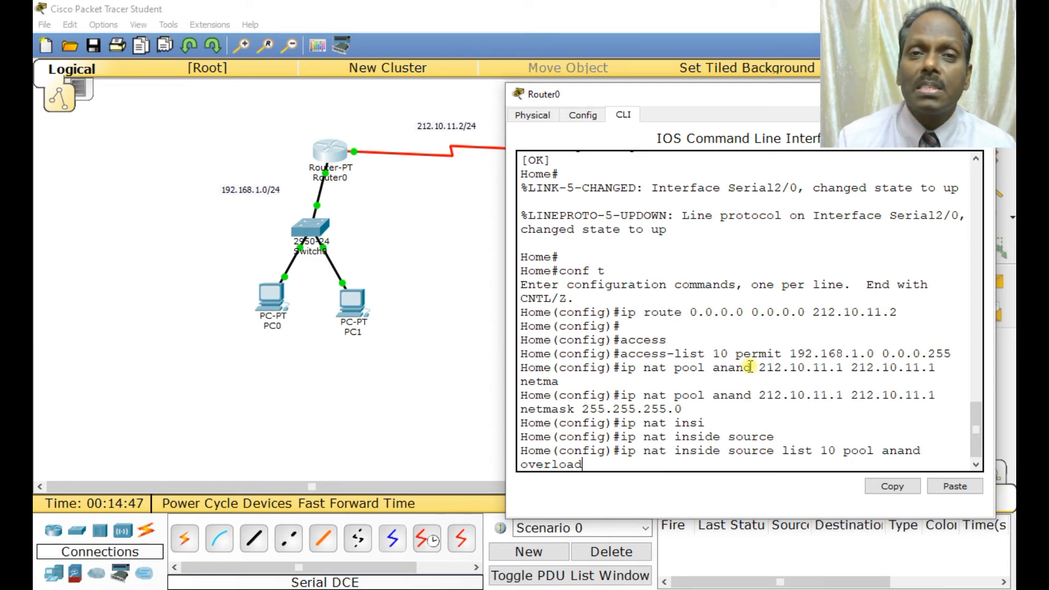
{"action": "key", "text": "enter"}
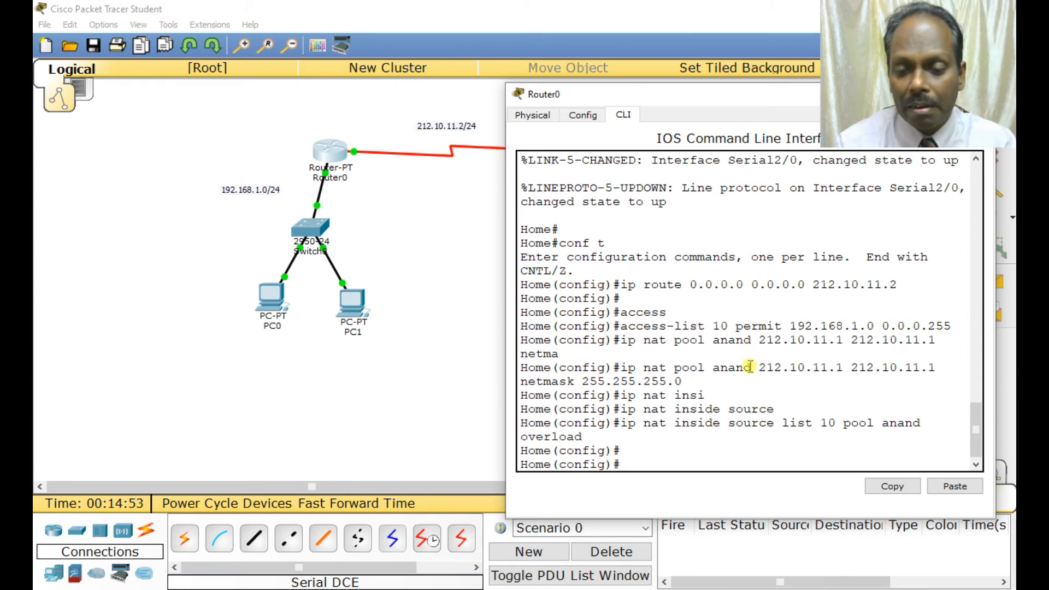
- Mark interface fa0/0 as NAT inside
{"action": "type", "text": "interface"}
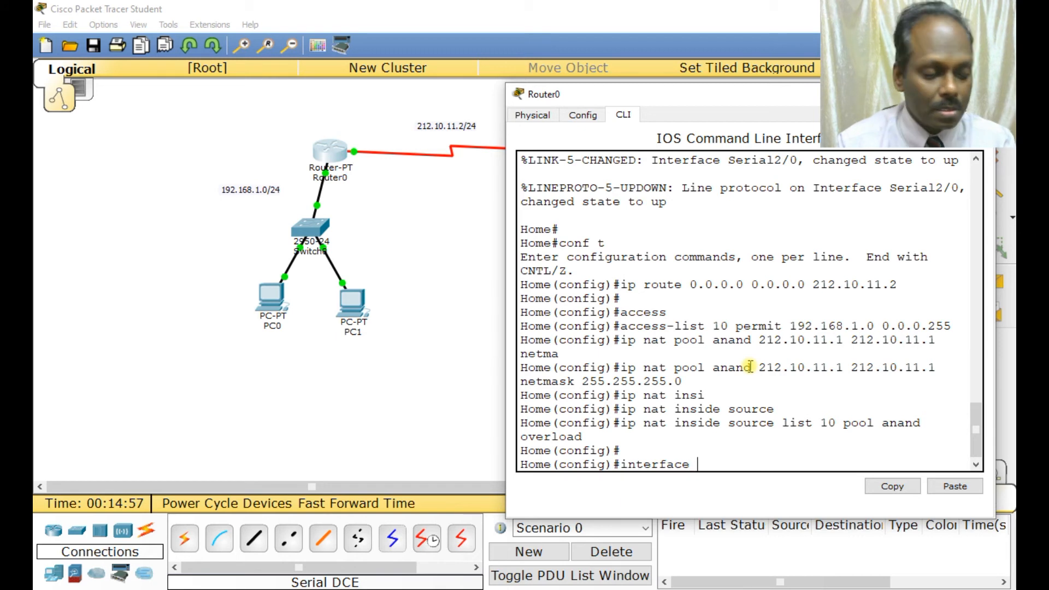
{"action": "type", "text": "fa0/0"}
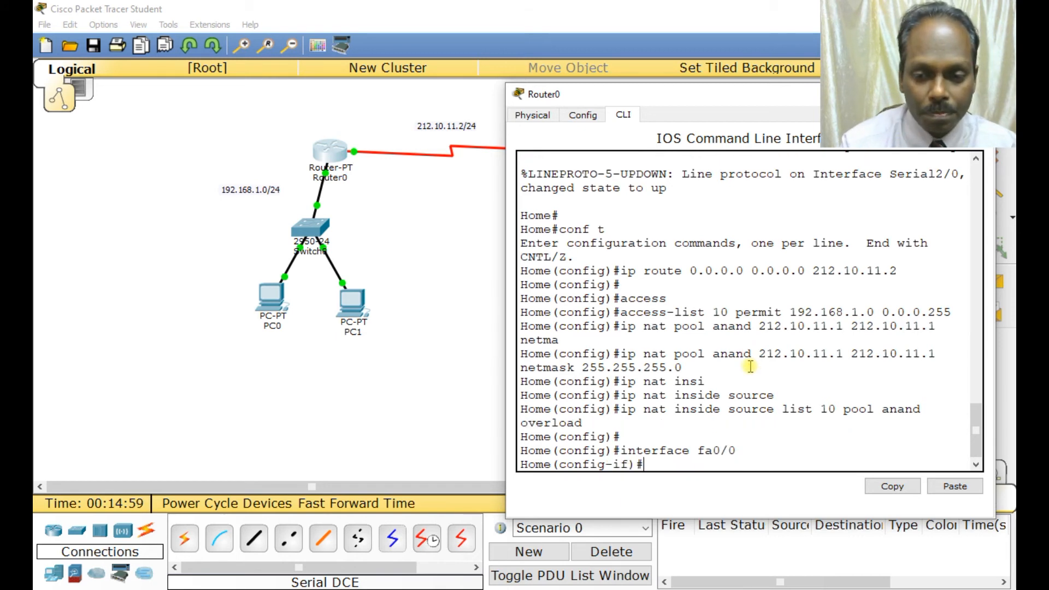
{"action": "type", "text": "ip nativ"}
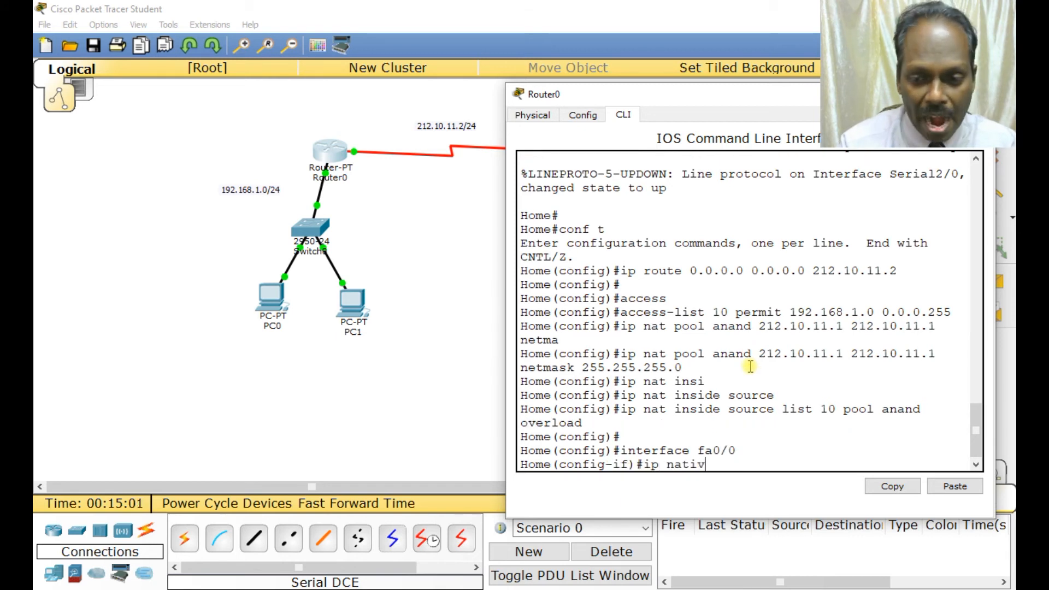
{"action": "key", "text": "backspace"}
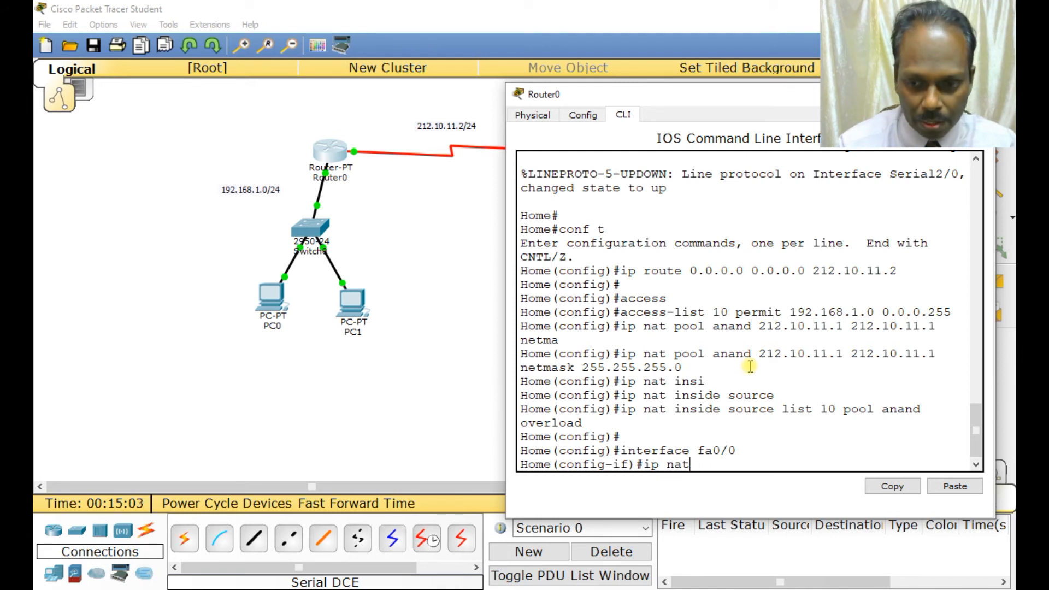
{"action": "type", "text": "inside"}
{"action": "type", "text": "interface"}
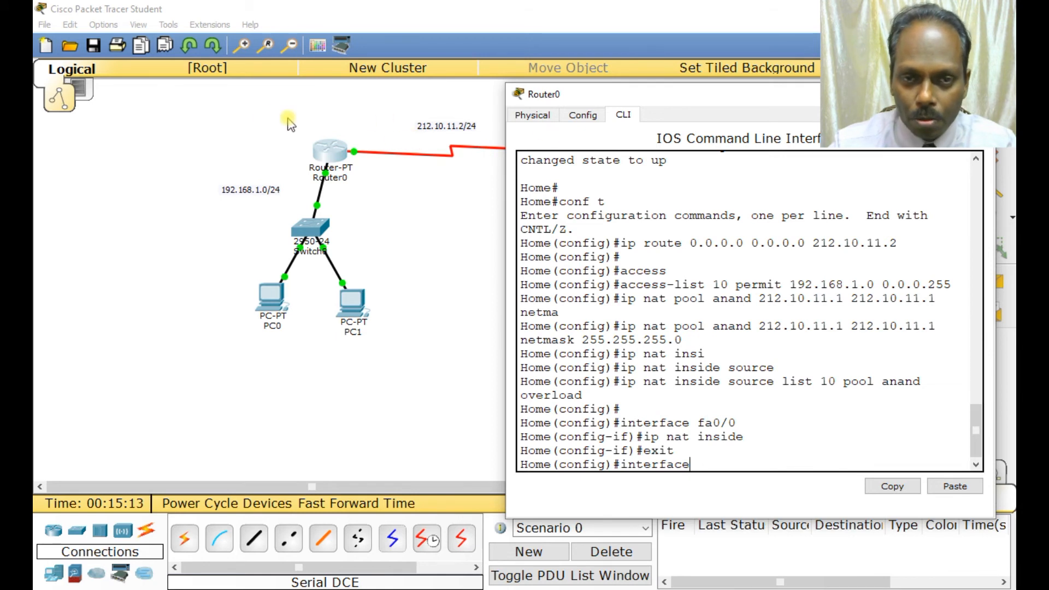
- Mark serial 2/0 as NAT outside and write the running configuration
{"action": "type", "text": "serial 2/0"}
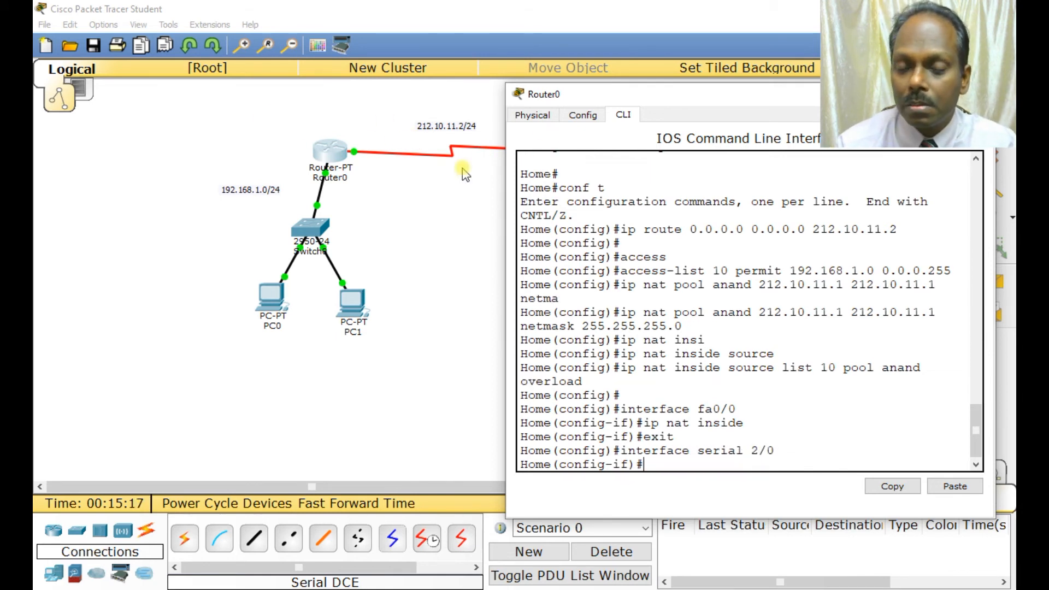
{"action": "type", "text": "ip nat oute"}
{"action": "type", "text": "wr"}
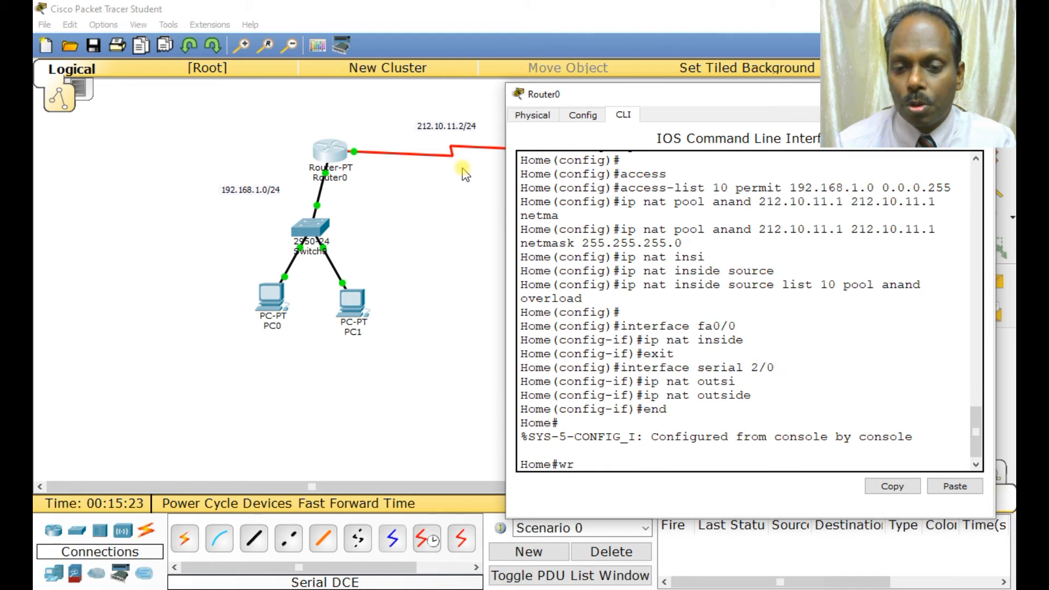
{"action": "key", "text": "Return"}
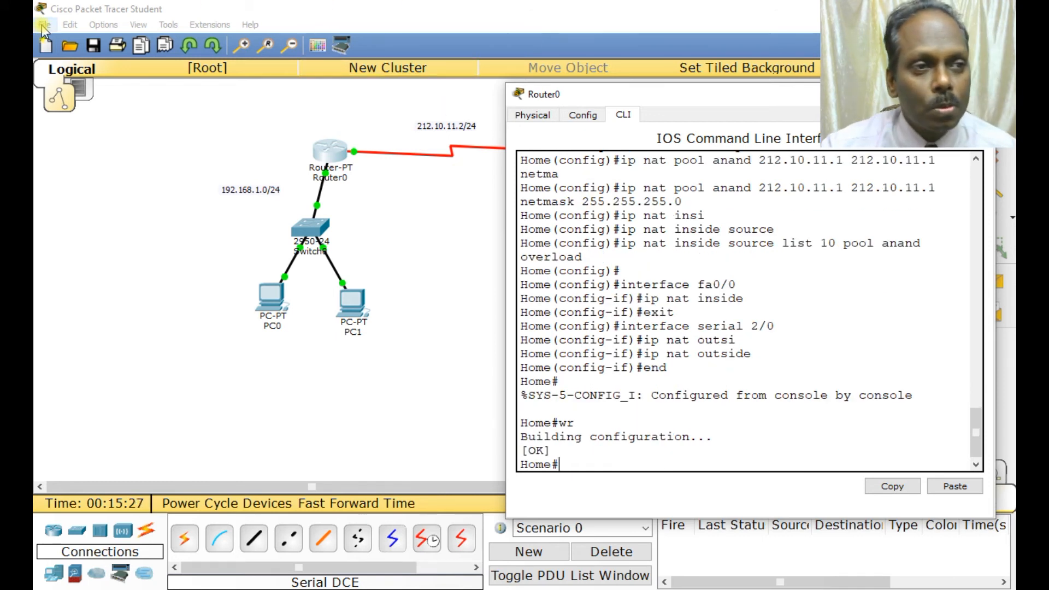
- Save the topology as nat.pkt via File > Save
{"action": "left_click", "coordinate": [44, 25]}
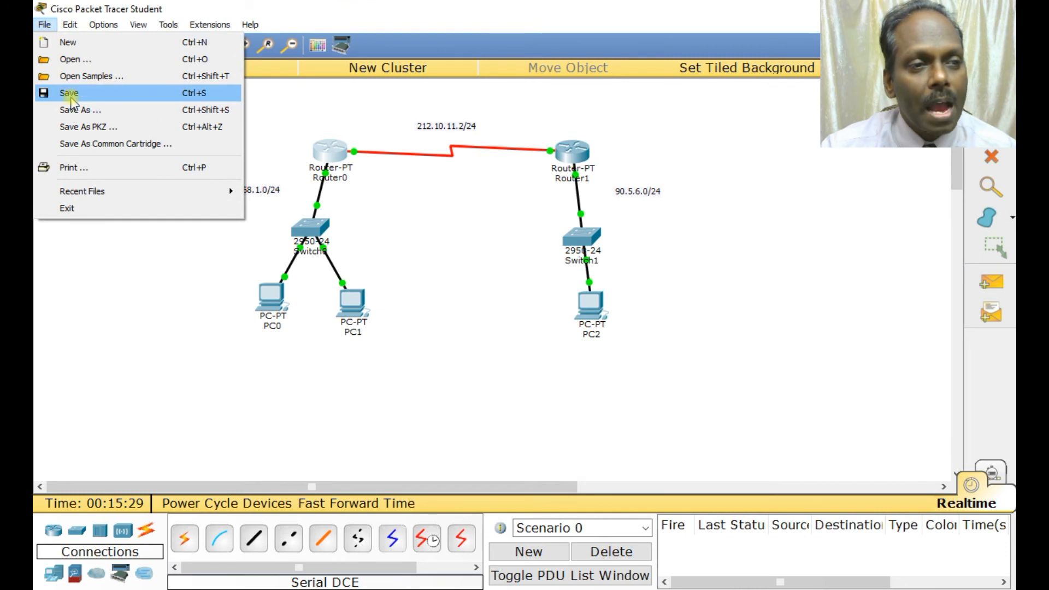
{"action": "left_click", "coordinate": [69, 93]}
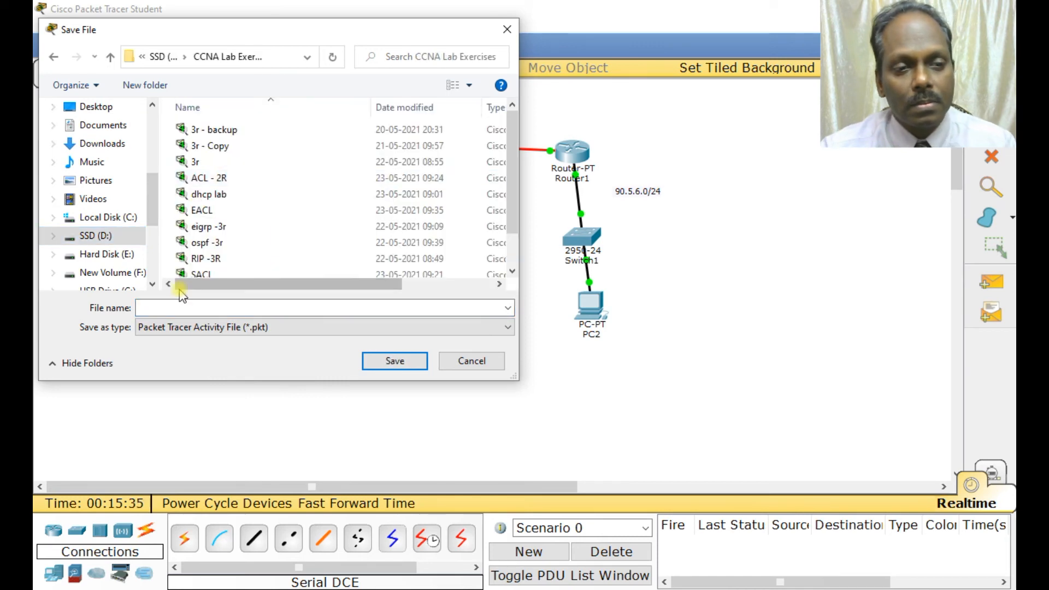
{"action": "type", "text": "nat"}
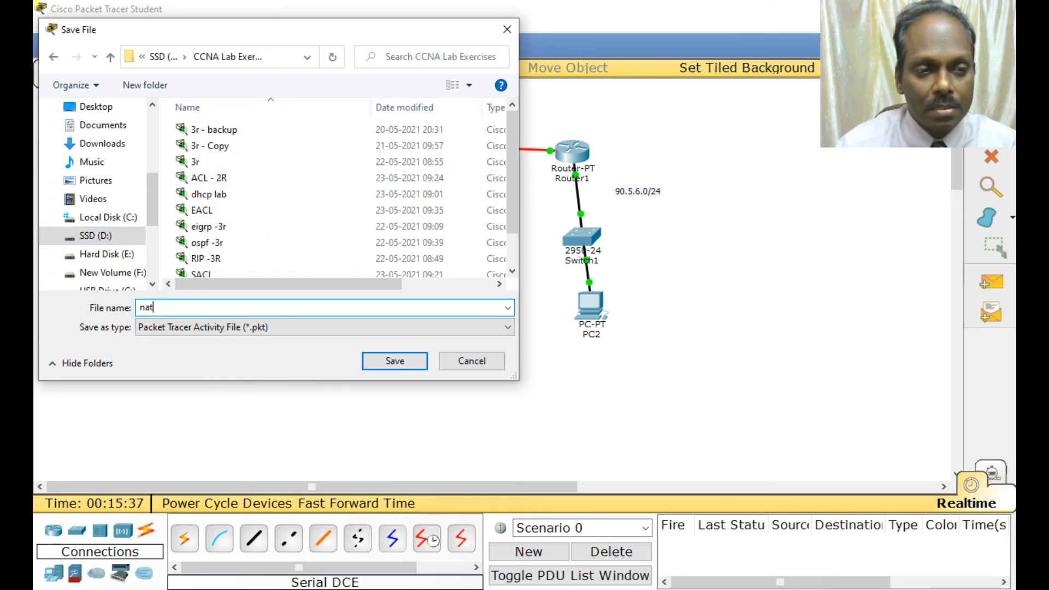
{"action": "left_click", "coordinate": [394, 361]}
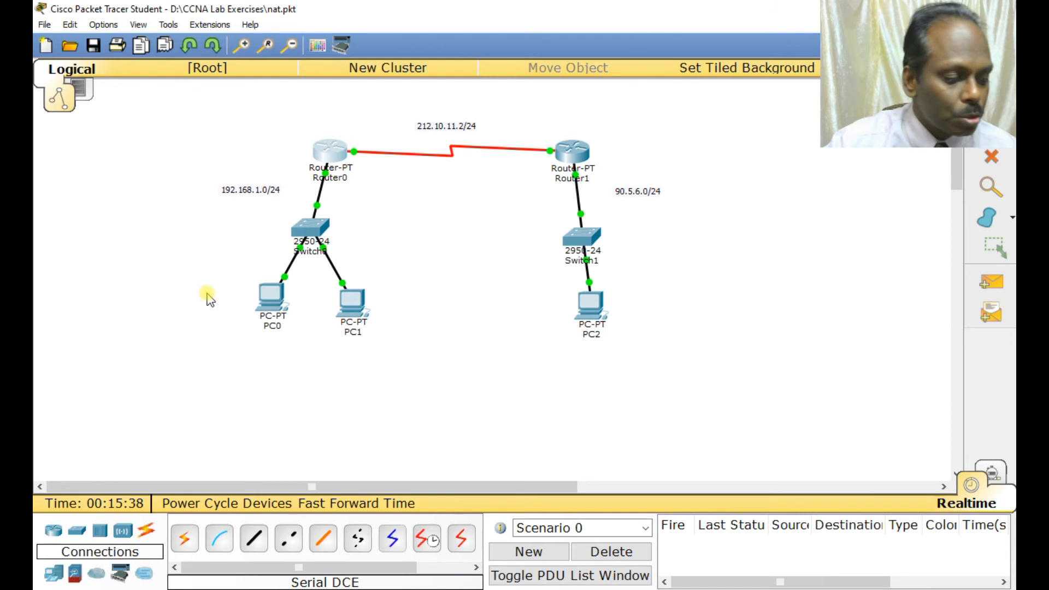
{"action": "mouse_move", "coordinate": [402, 196]}
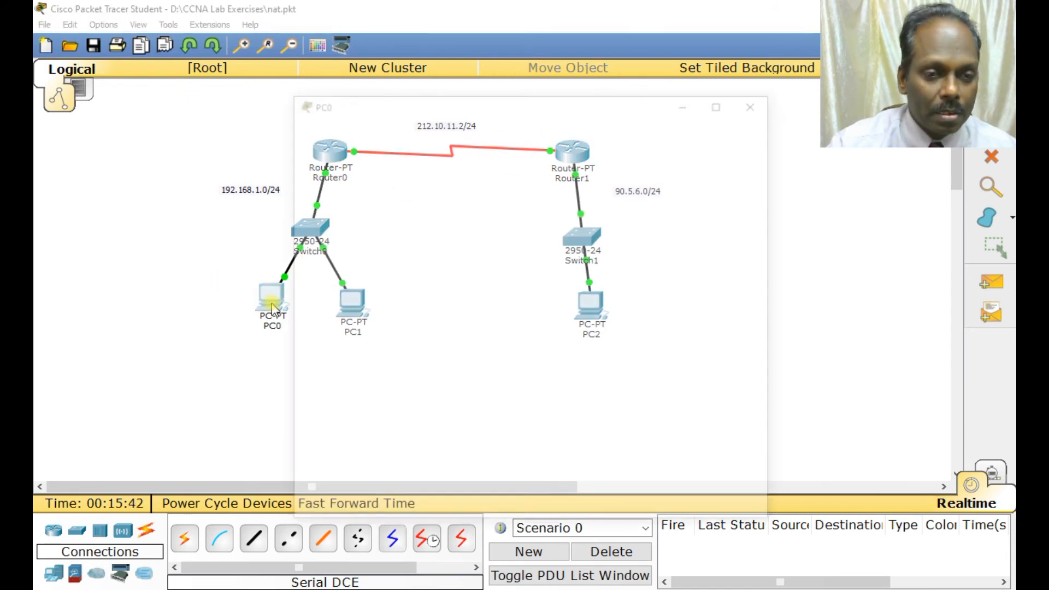
- Check PC0's gateway, go to its Desktop tools and move its window aside
{"action": "double_click", "coordinate": [272, 301]}
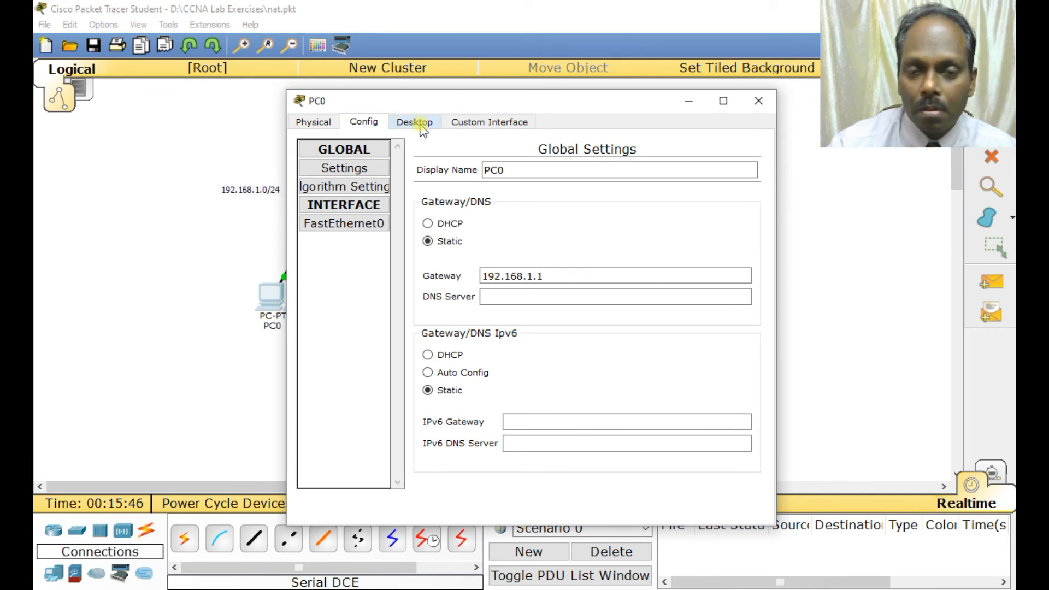
{"action": "left_click", "coordinate": [414, 121]}
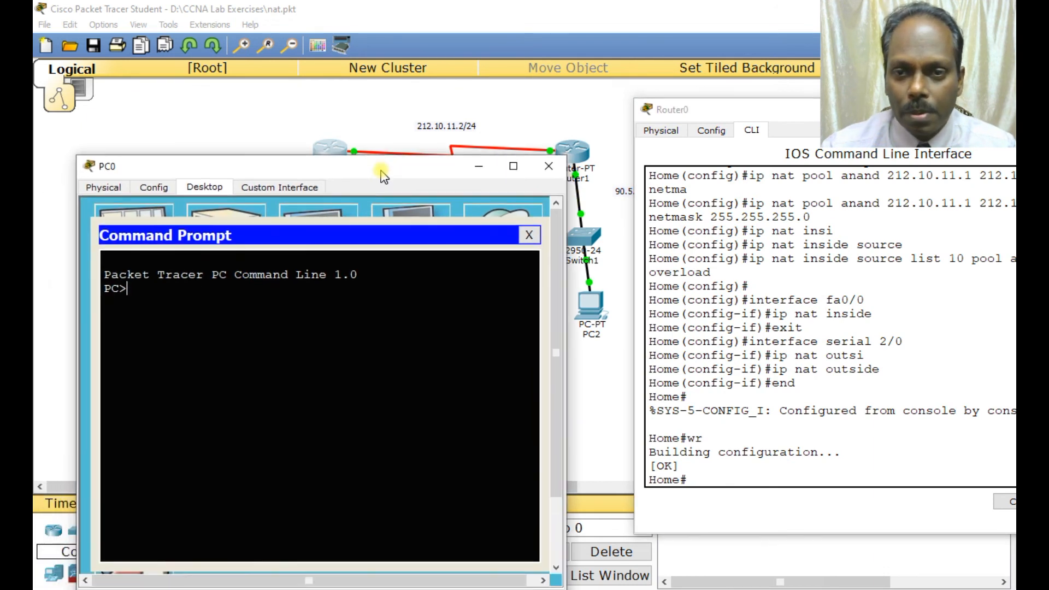
{"action": "left_click_drag", "start_coordinate": [384, 166], "coordinate": [334, 177]}
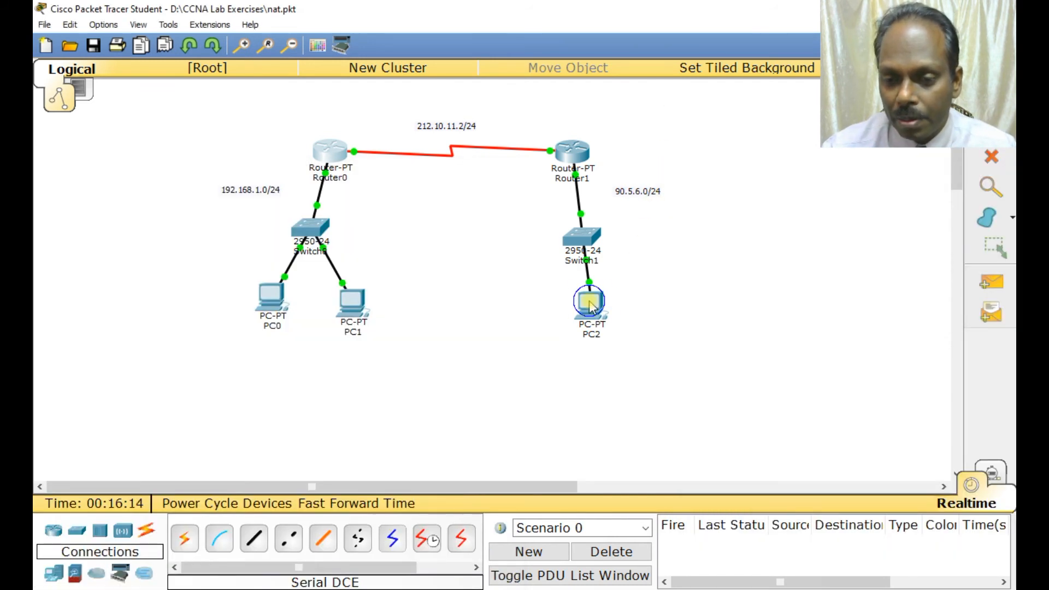
- Set PC2's gateway to 90.5.6.1 in its global settings
{"action": "double_click", "coordinate": [590, 301]}
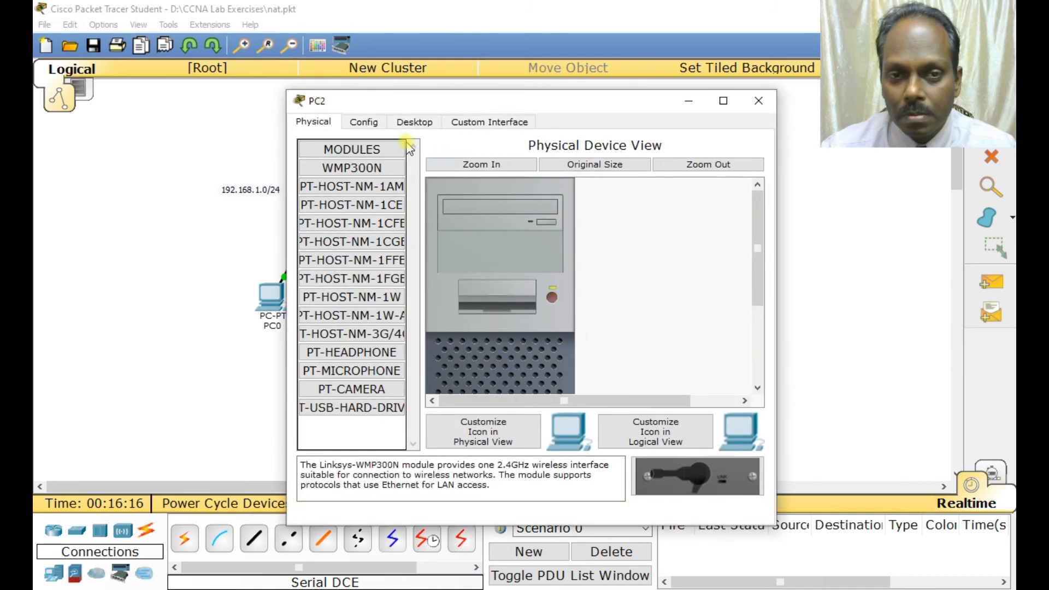
{"action": "left_click", "coordinate": [364, 121]}
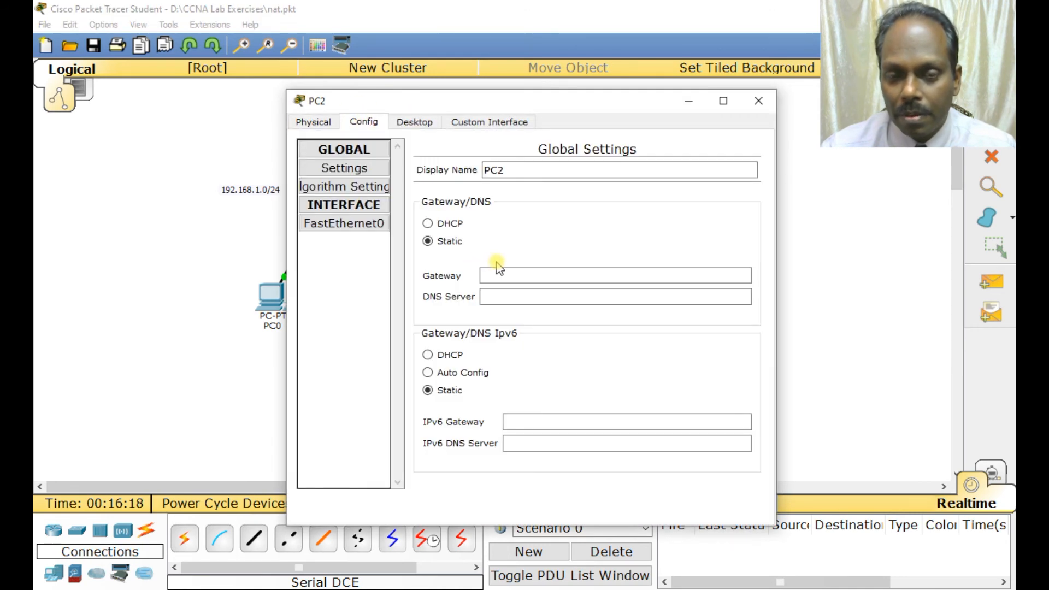
{"action": "type", "text": "90.5.6."}
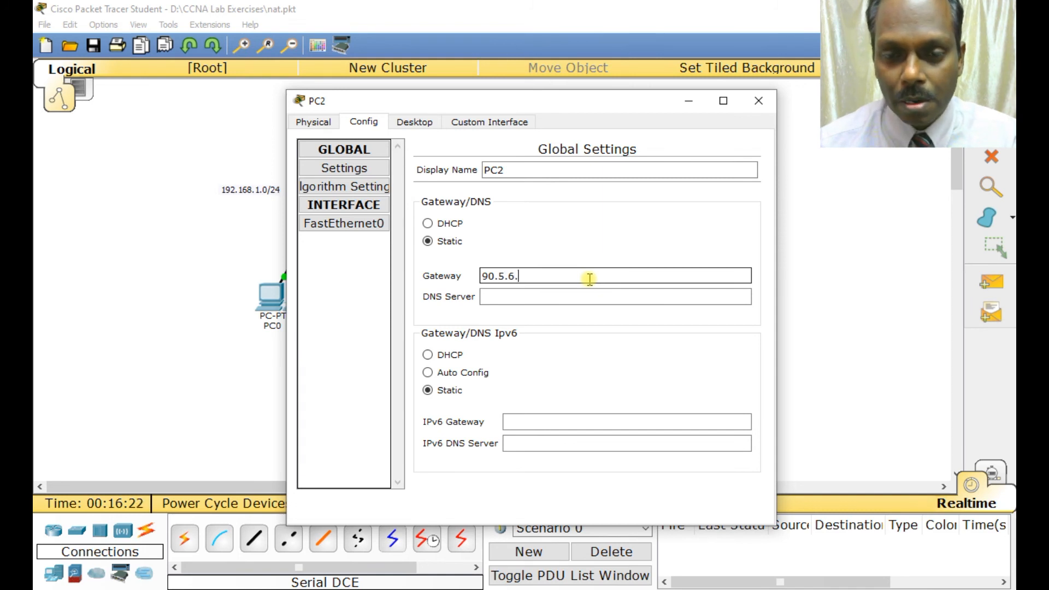
{"action": "type", "text": "1"}
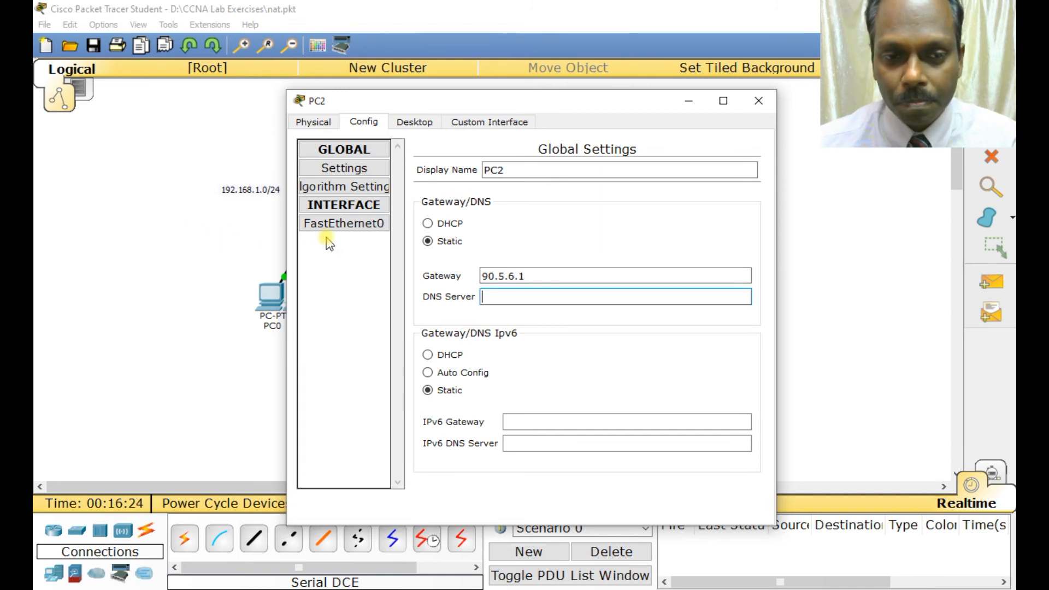
- Give PC2's FastEthernet0 address 90.5.6.2 with mask 255.255.255.0
{"action": "left_click", "coordinate": [344, 223]}
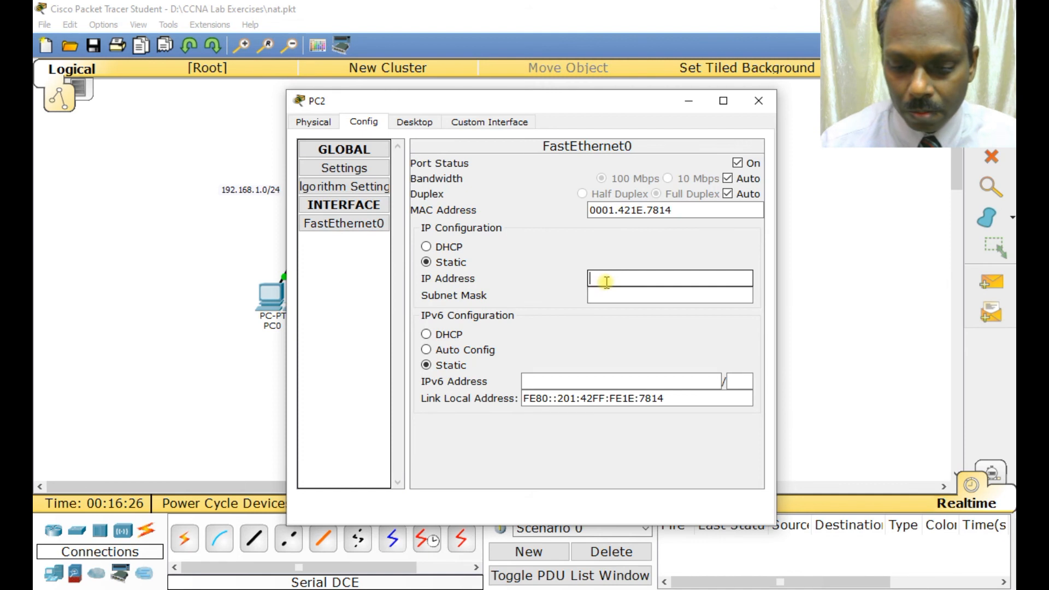
{"action": "type", "text": "90.5.6."}
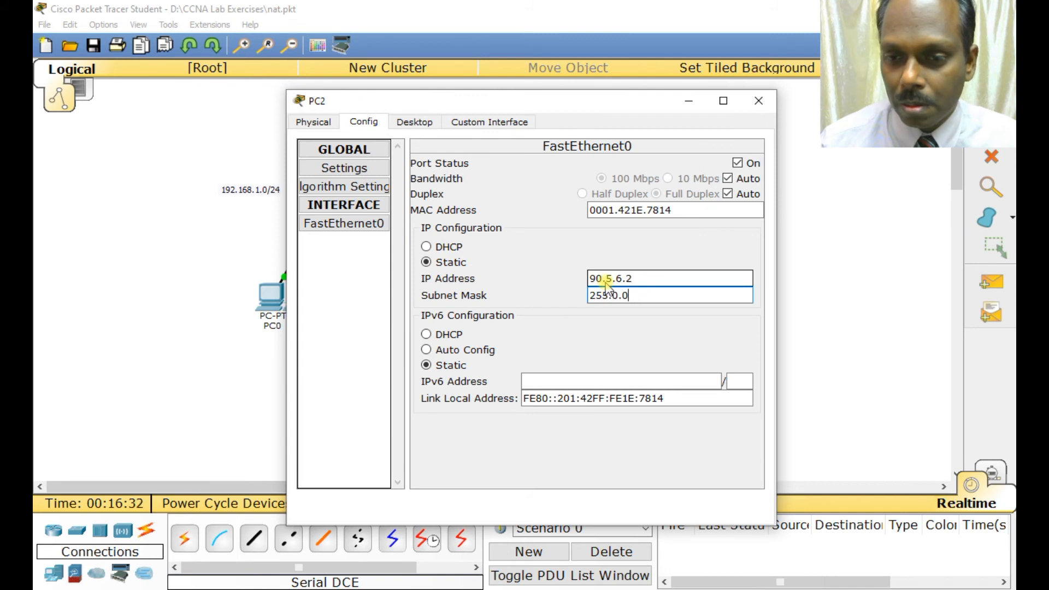
{"action": "type", "text": "255.255."}
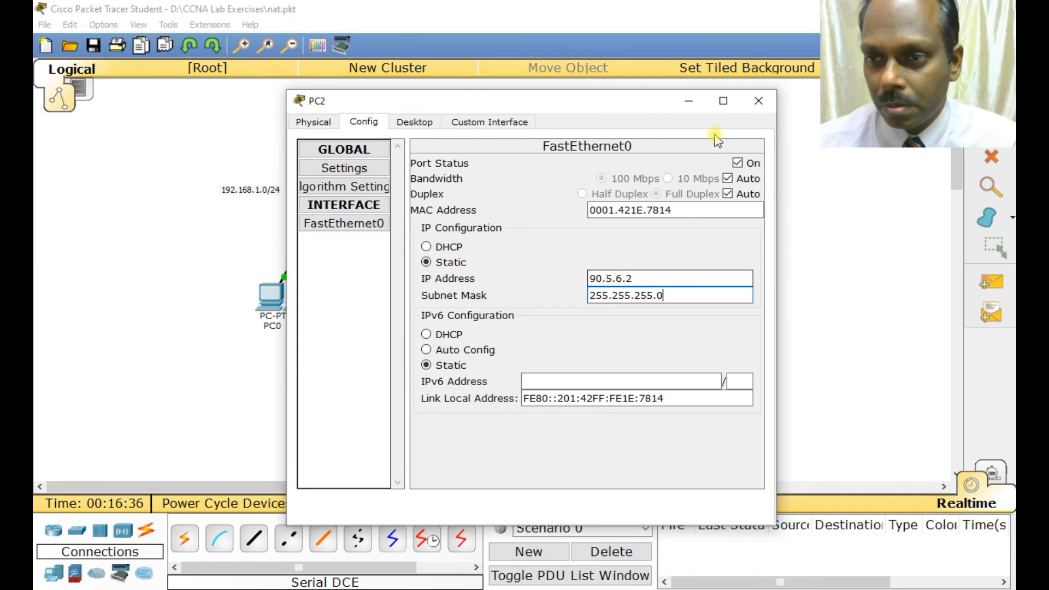
{"action": "key", "text": "alt+tab"}
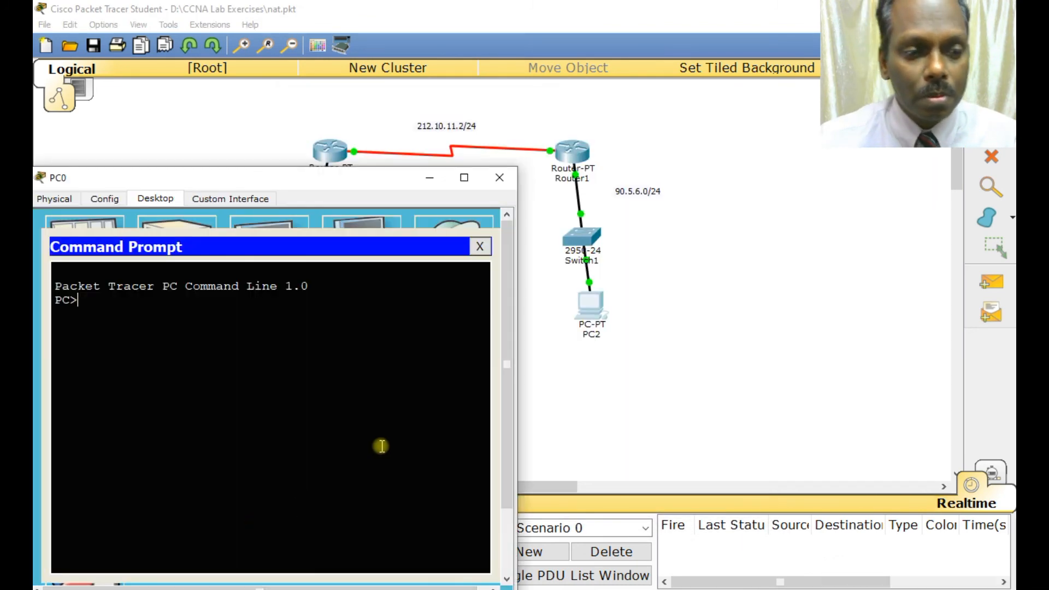
- Ping 90.5.6.1 from PC0 and start checking NAT on router Home
{"action": "type", "text": "ping"}
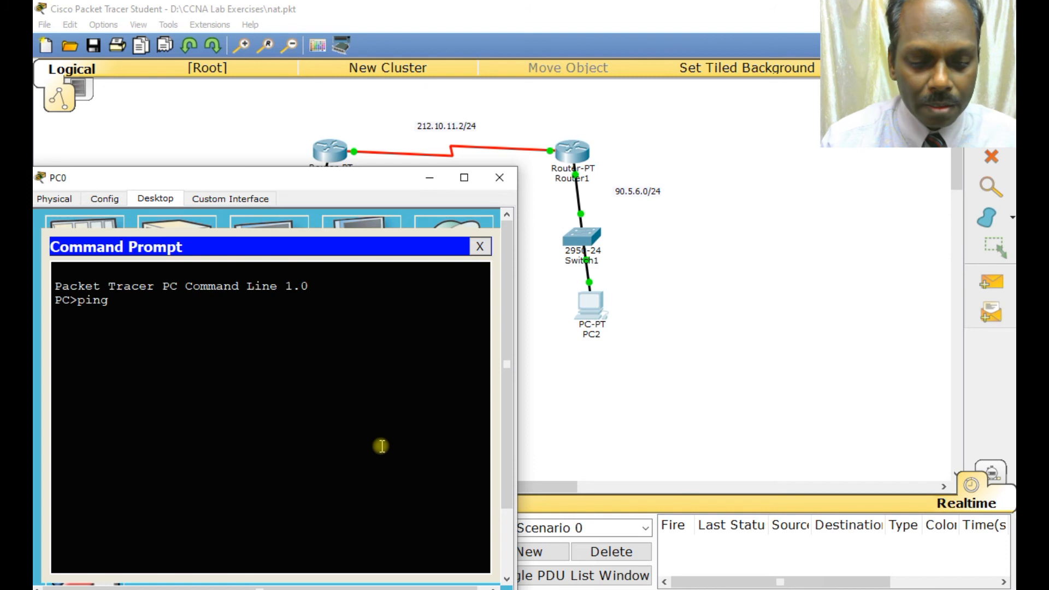
{"action": "type", "text": "90.5.6.1"}
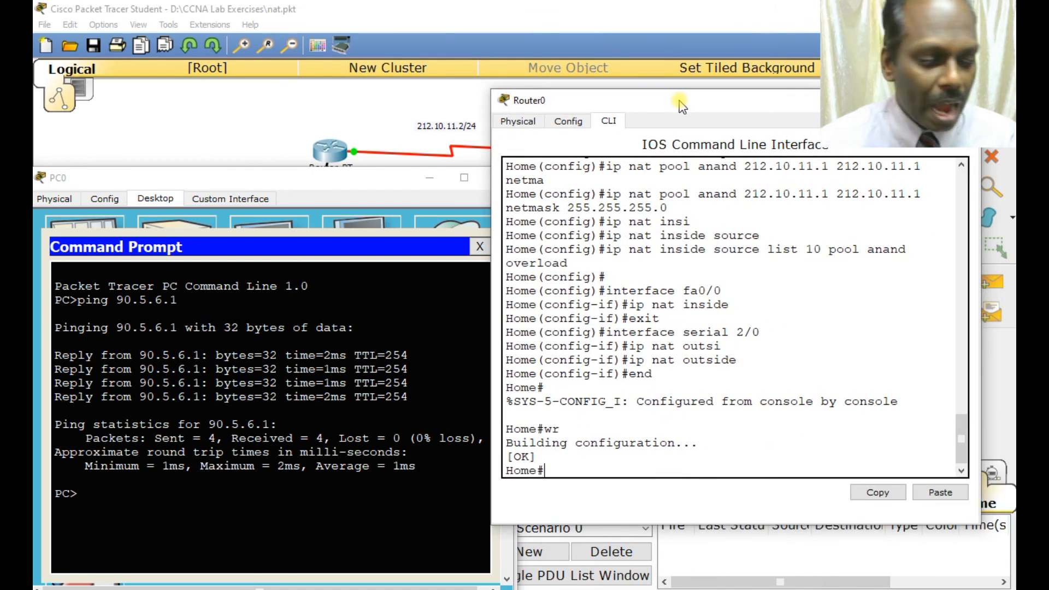
{"action": "type", "text": "sh ip nat translations"}
{"action": "left_click", "coordinate": [270, 493]}
{"action": "type", "text": "ping 90.5.6.1"}
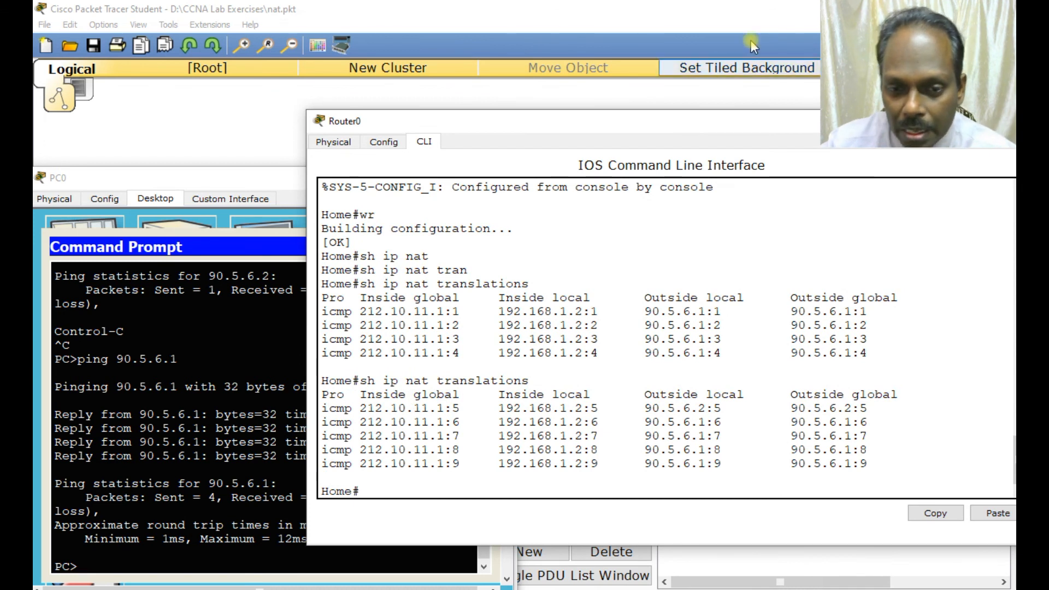
{"action": "mouse_move", "coordinate": [458, 465]}
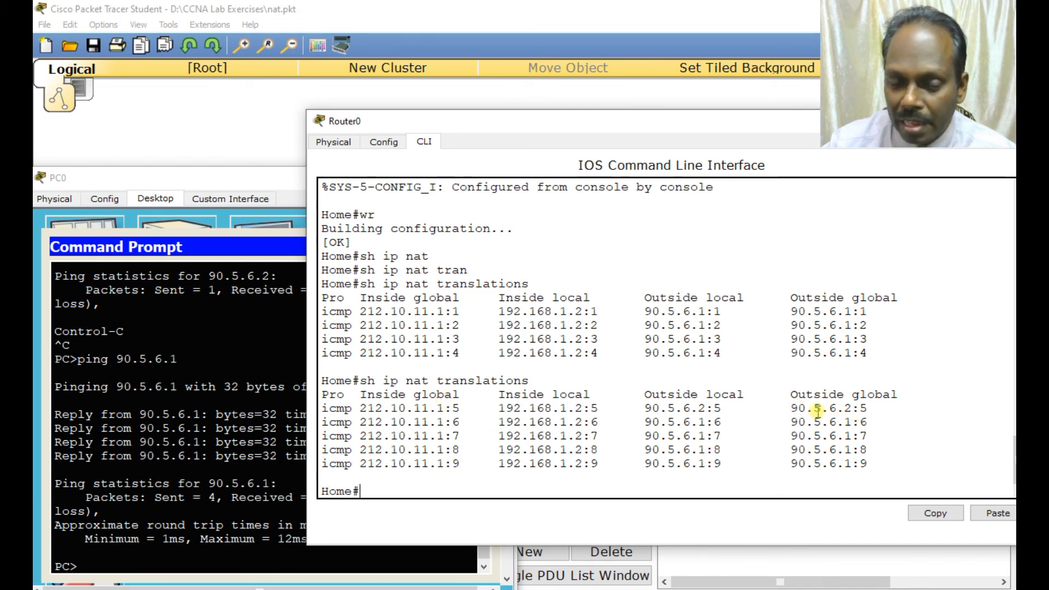
- Run show ip nat statistics on router Home
{"action": "type", "text": "sh ip nat statistics"}
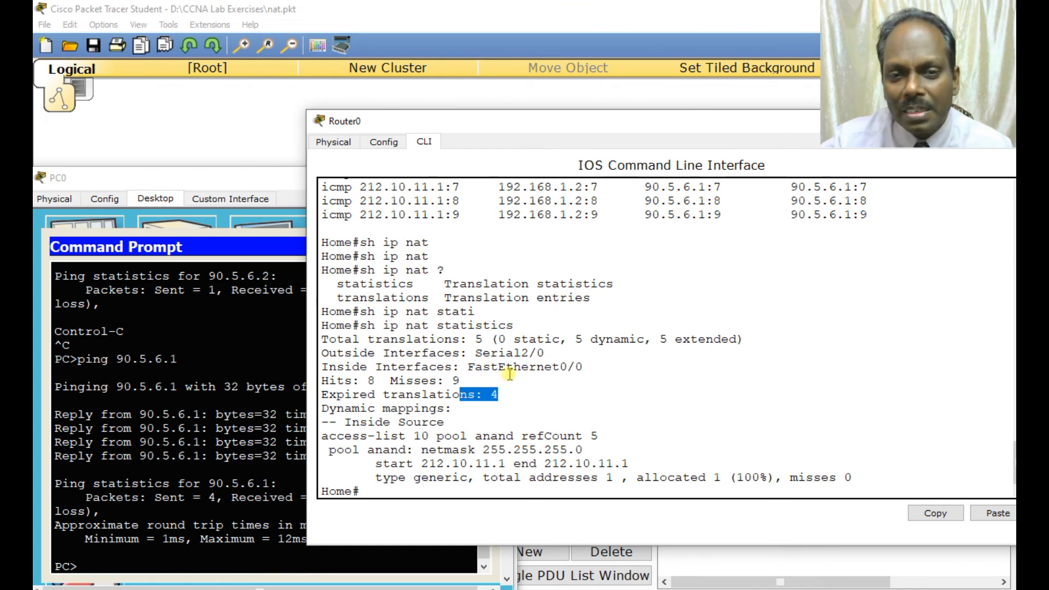
{"action": "mouse_move", "coordinate": [462, 234]}
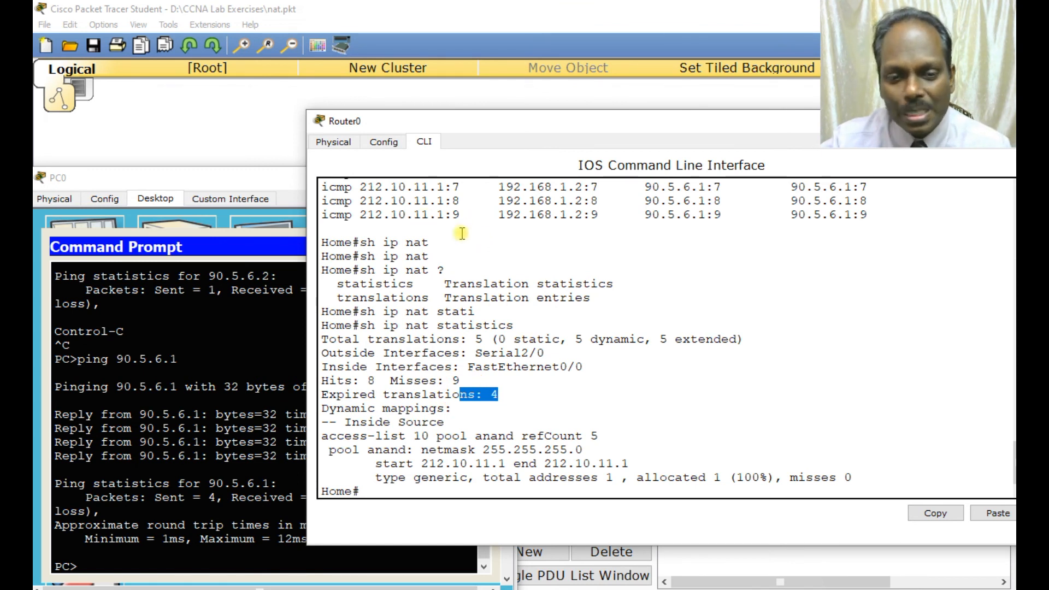